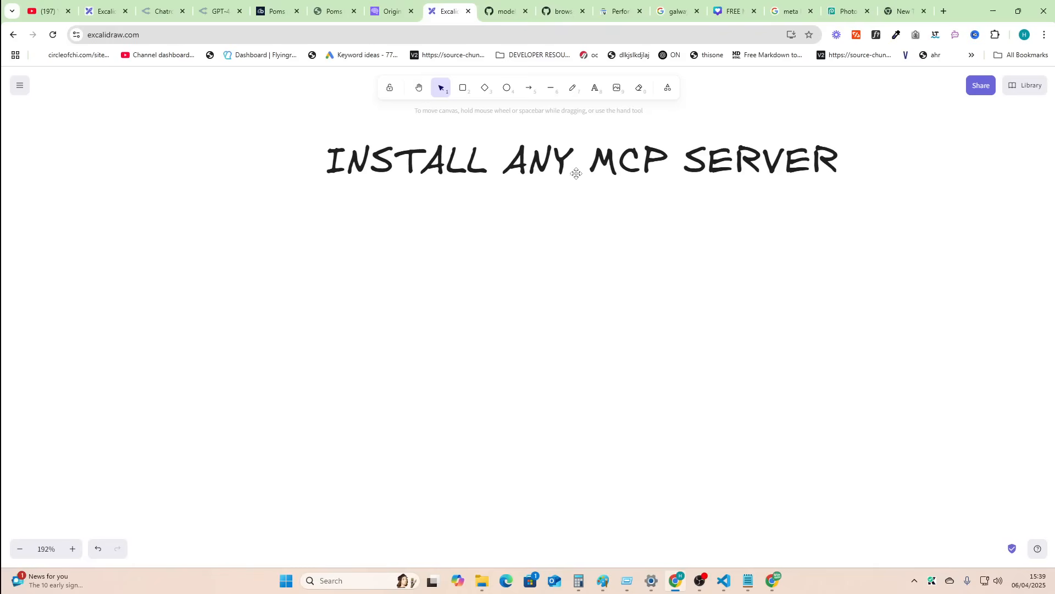
# Underline 'MCP SERVER' in the Excalidraw heading with a freehand line.
pyautogui.click(572, 88)
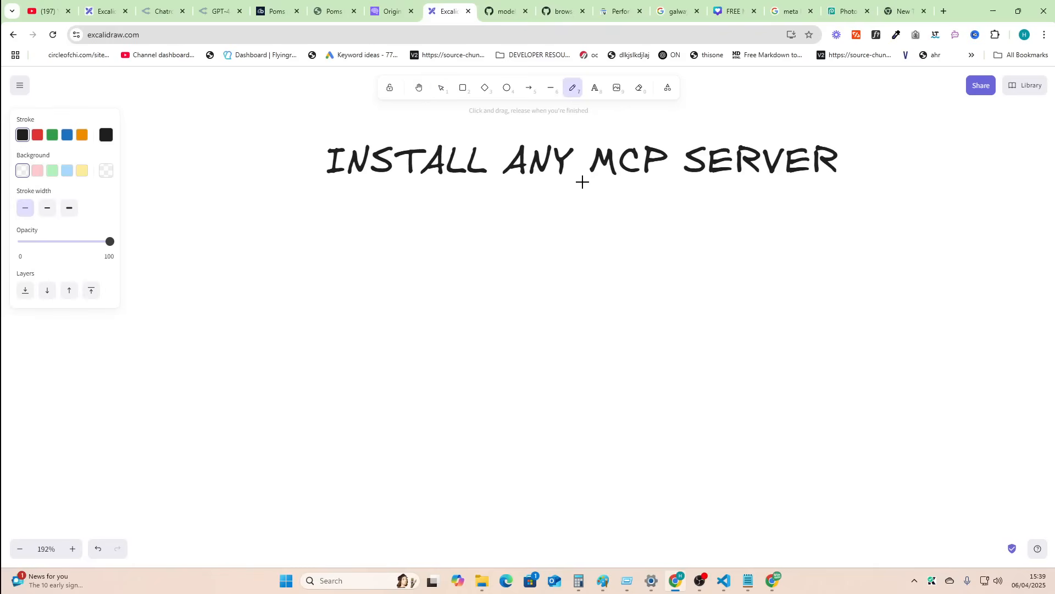
pyautogui.moveTo(582, 181); pyautogui.dragTo(840, 180)
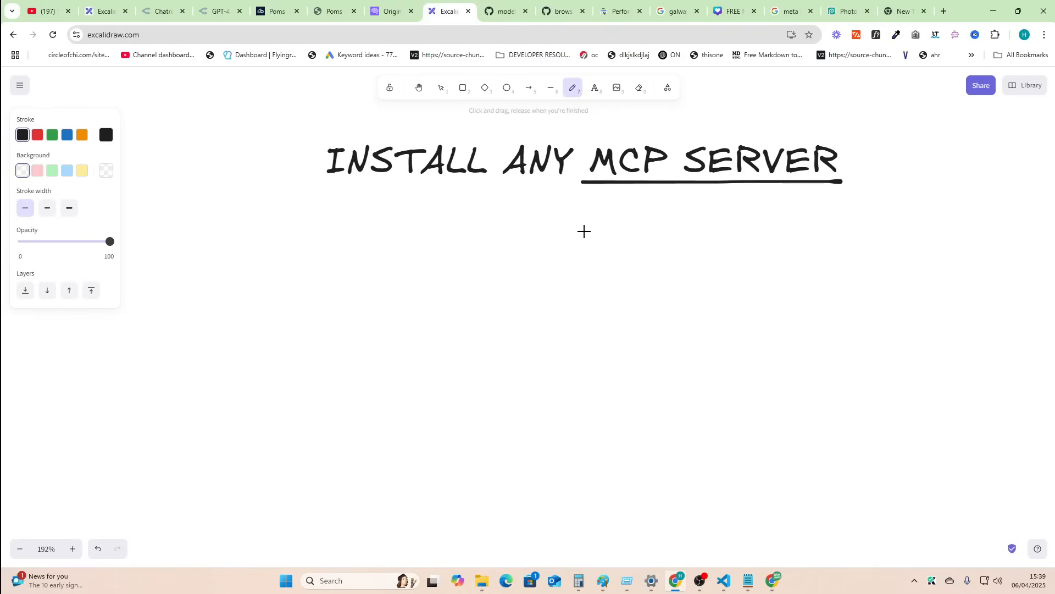
pyautogui.moveTo(590, 194)
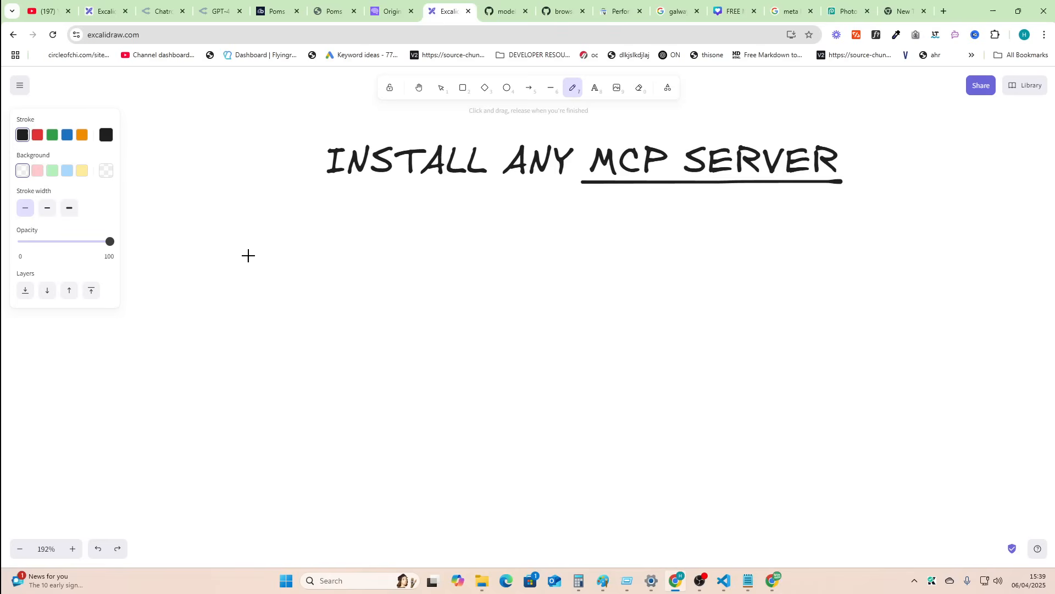
pyautogui.moveTo(517, 121)
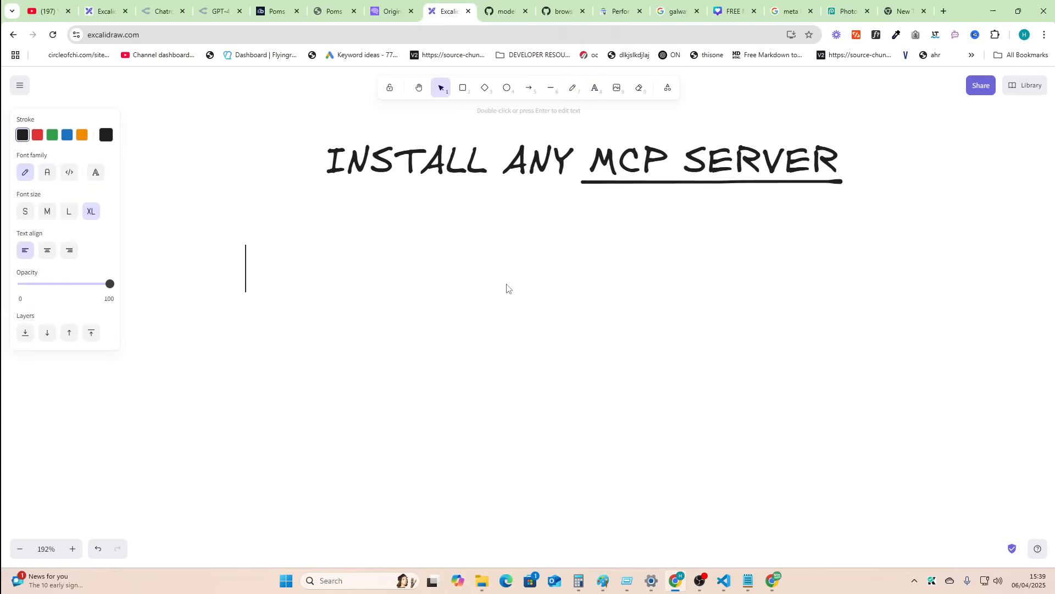
# Type 'USER', 'AGENT - CLINE/CURSOR/WHATEVER' in the text block.
pyautogui.write('u')
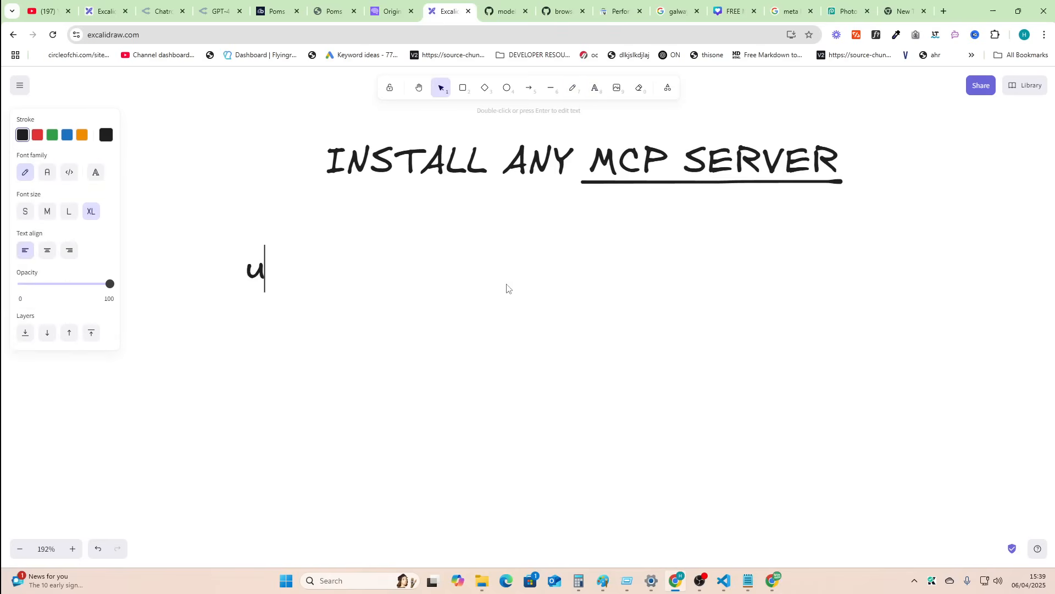
pyautogui.write('SER')
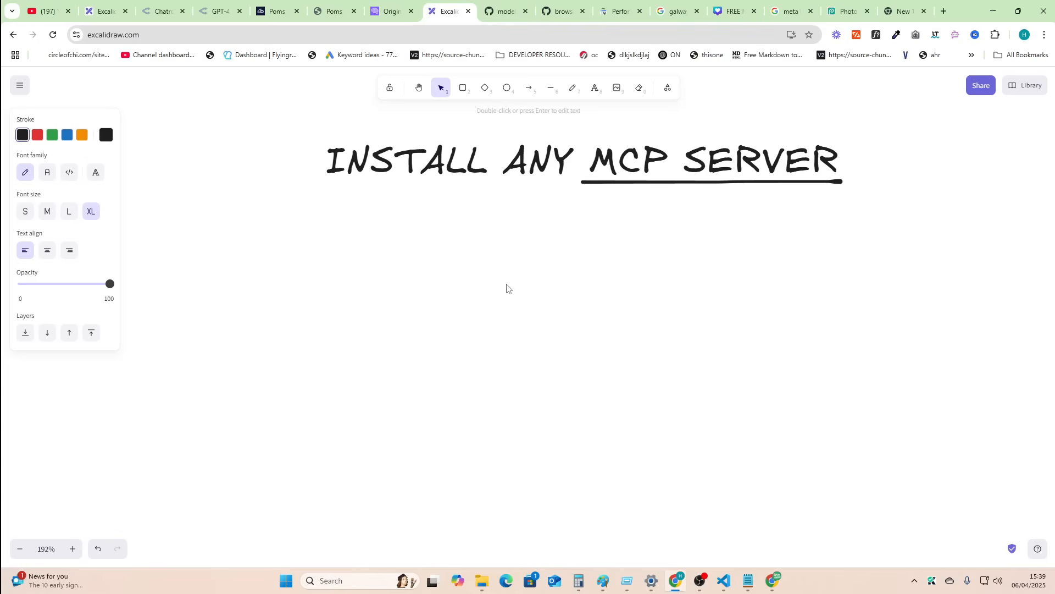
pyautogui.write('AGENT')
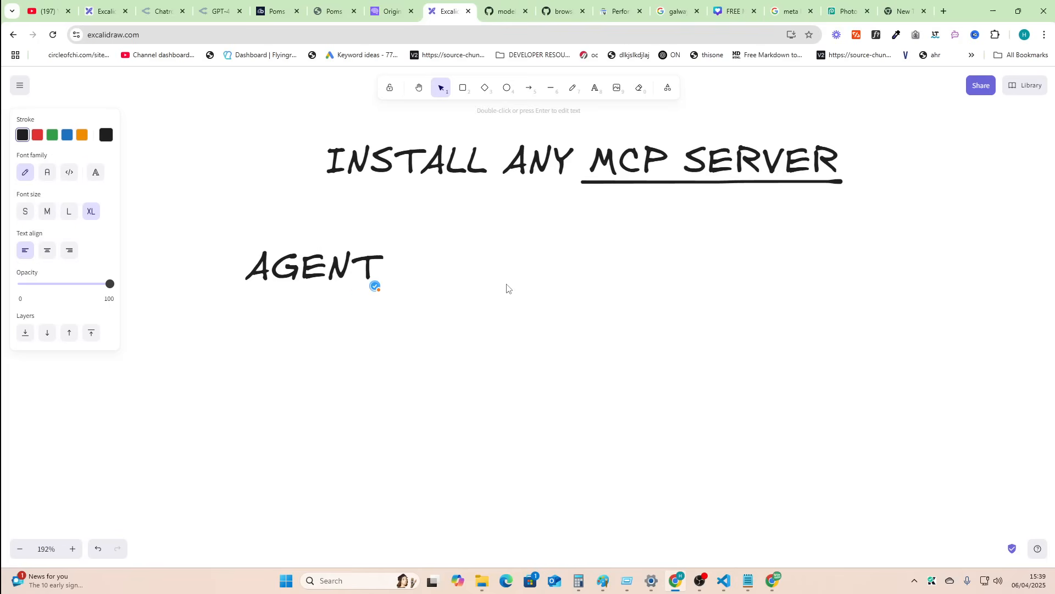
pyautogui.write('- C')
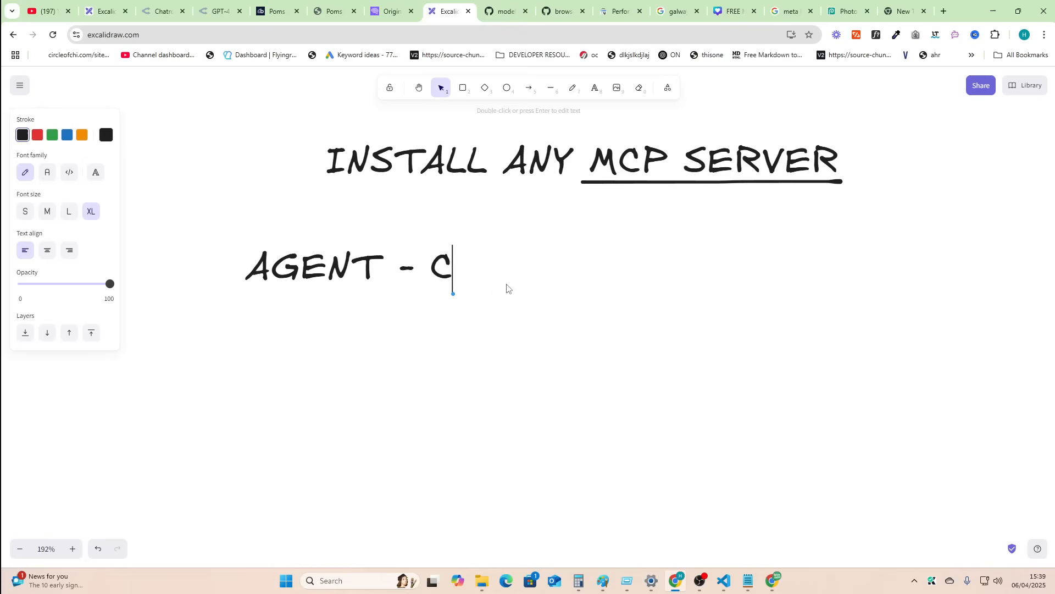
pyautogui.write('LINE/CURSOR/')
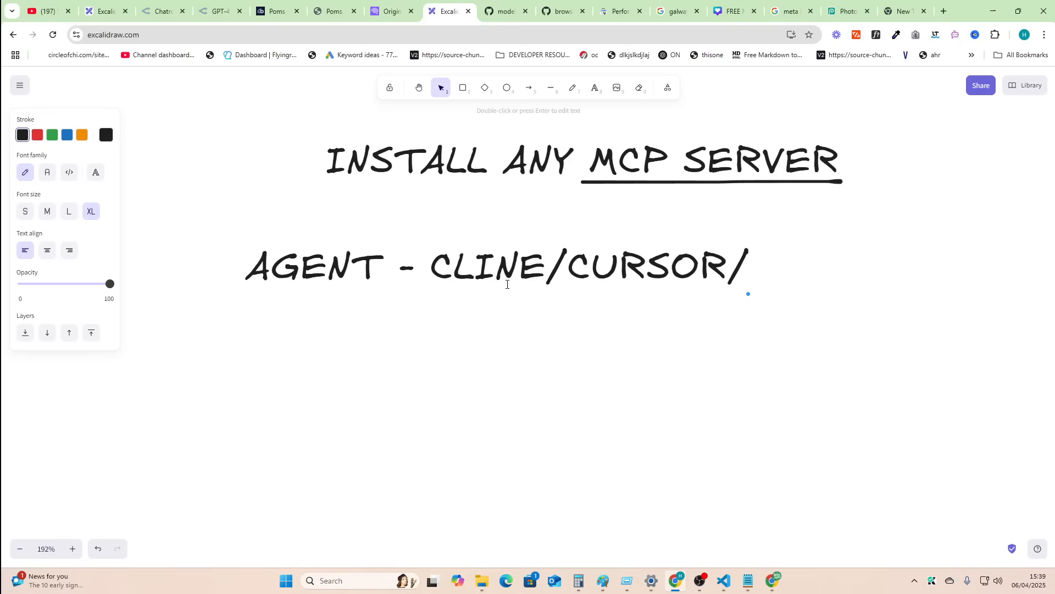
pyautogui.write('WHATEVER')
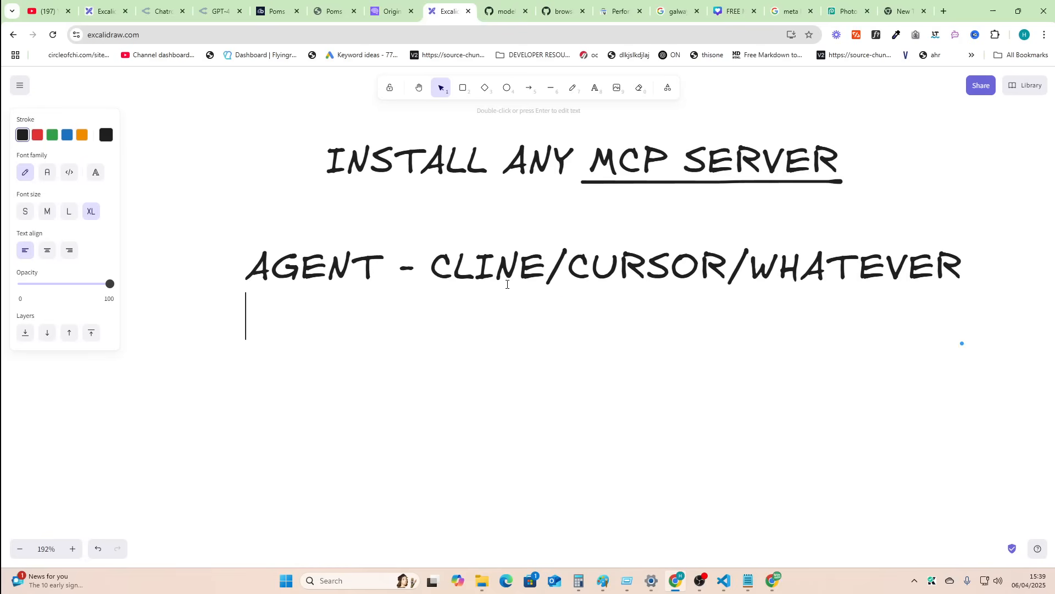
# Add the lines 'CODE - A PYTHON SCRIPT' and 'JSON SETTINGS - WHICH THE AGENT NEEDS'.
pyautogui.write('CO')
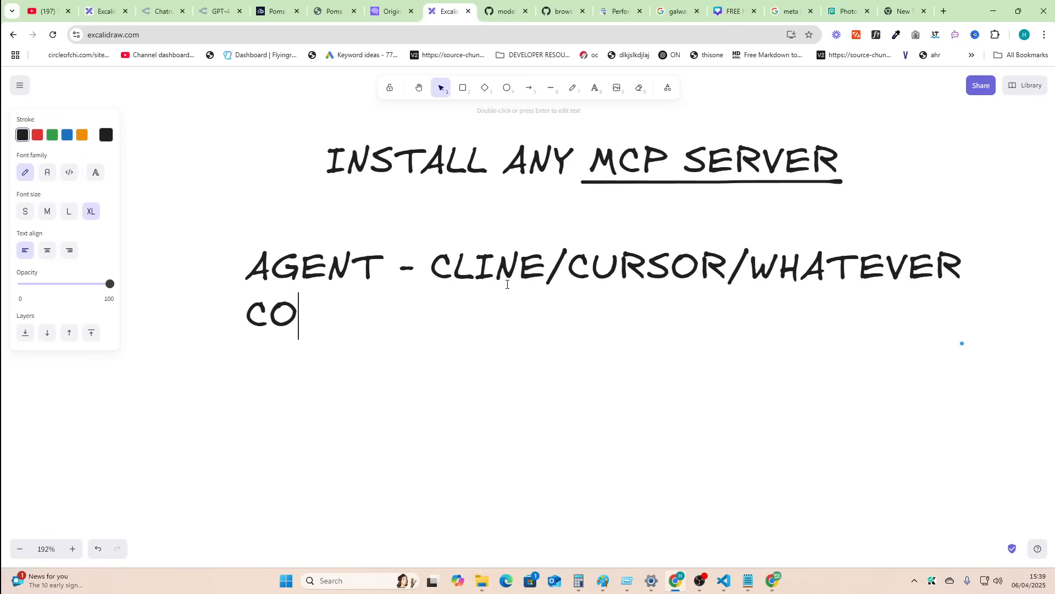
pyautogui.write('DE -')
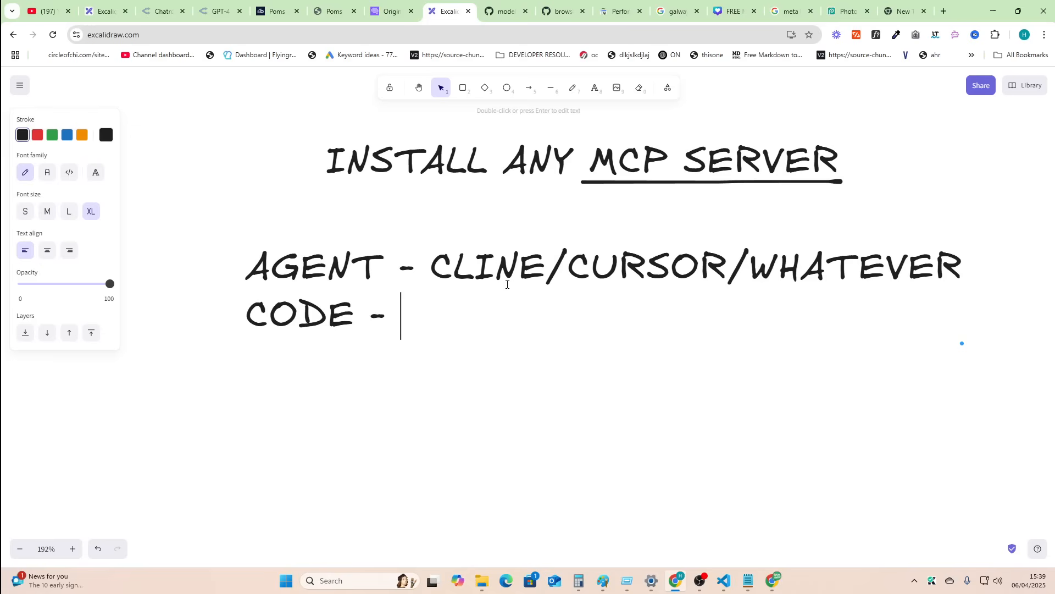
pyautogui.write('A PYTHON')
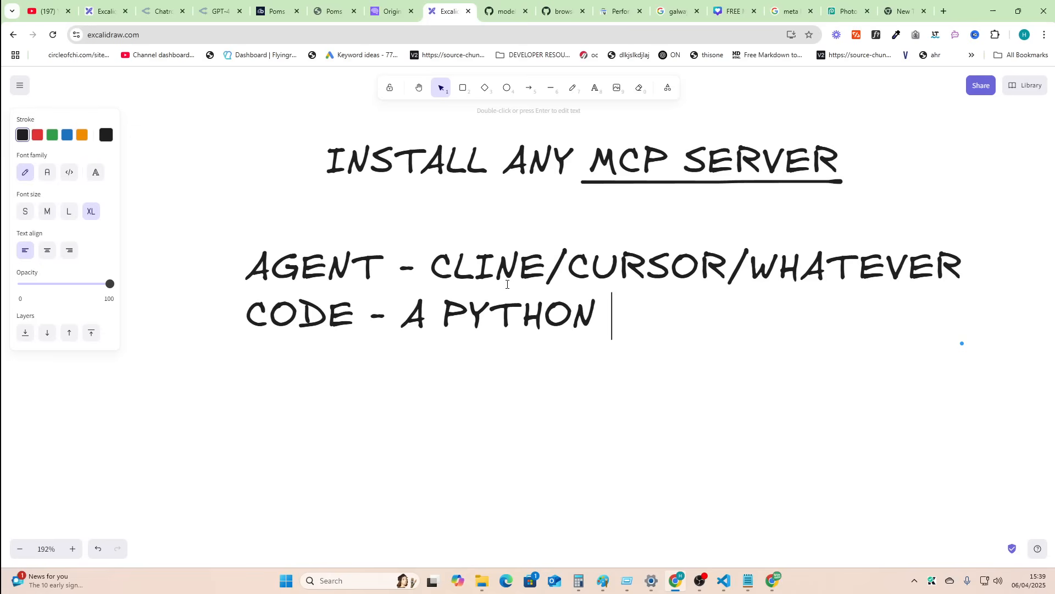
pyautogui.write('SCRIPT')
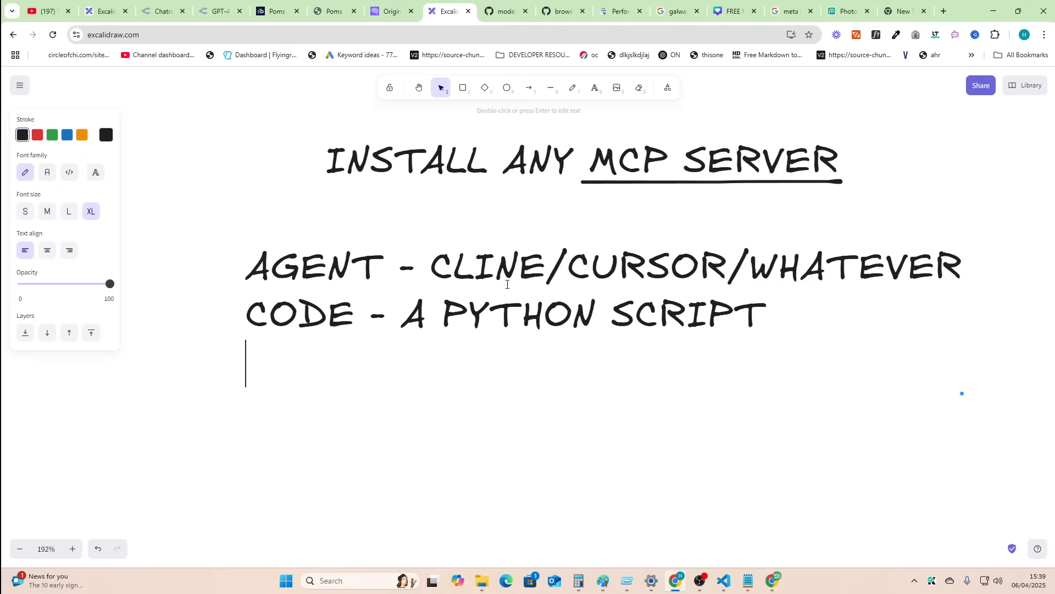
pyautogui.write('JSON SETTINGS -')
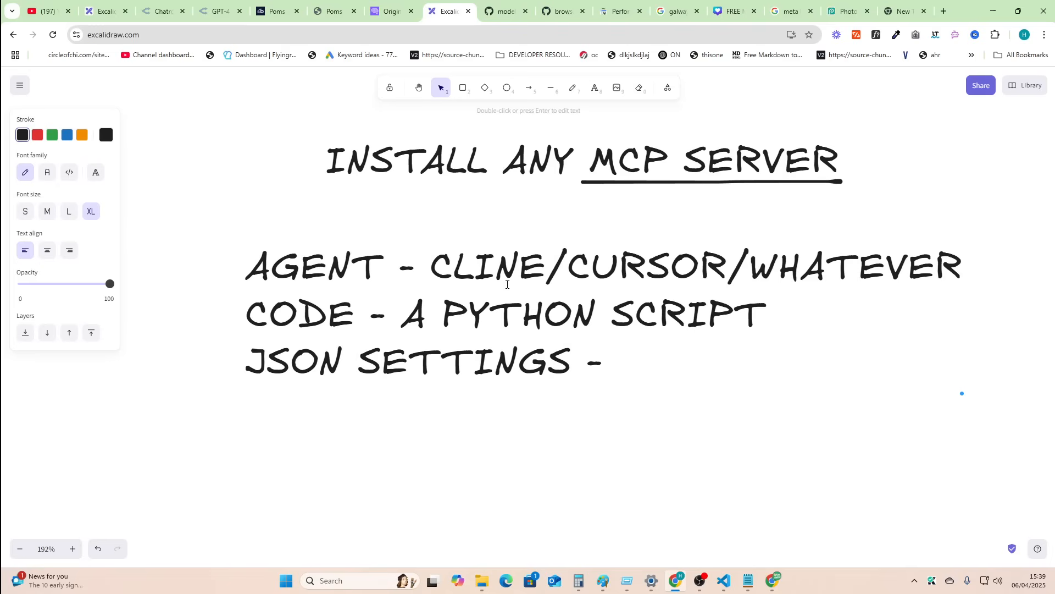
pyautogui.write('WHICH THE AGENT')
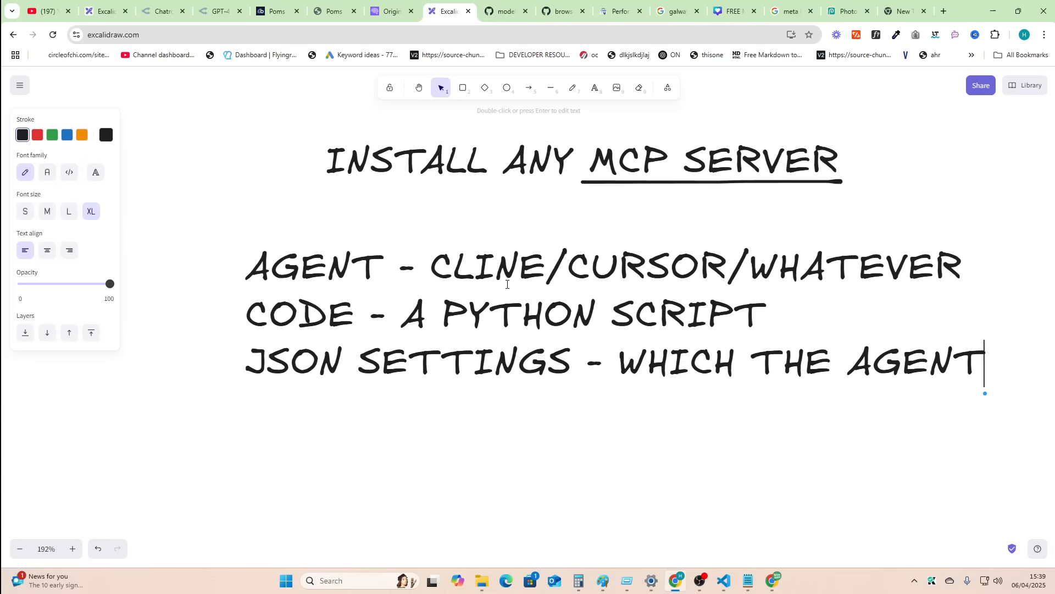
pyautogui.write('NEEDS')
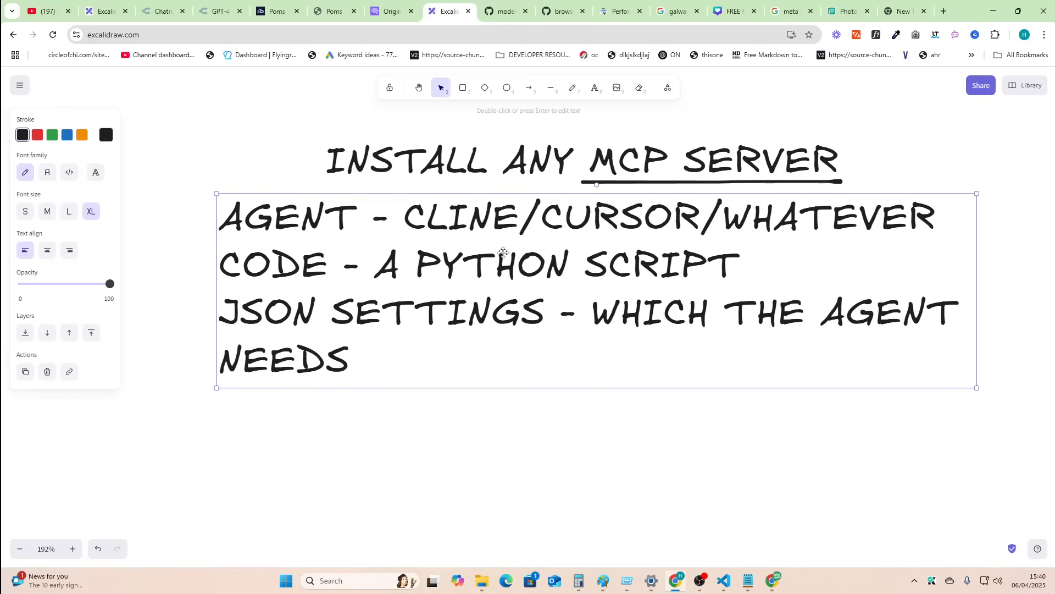
# Freehand-draw a curly brace grouping the three listed items.
pyautogui.click(573, 87)
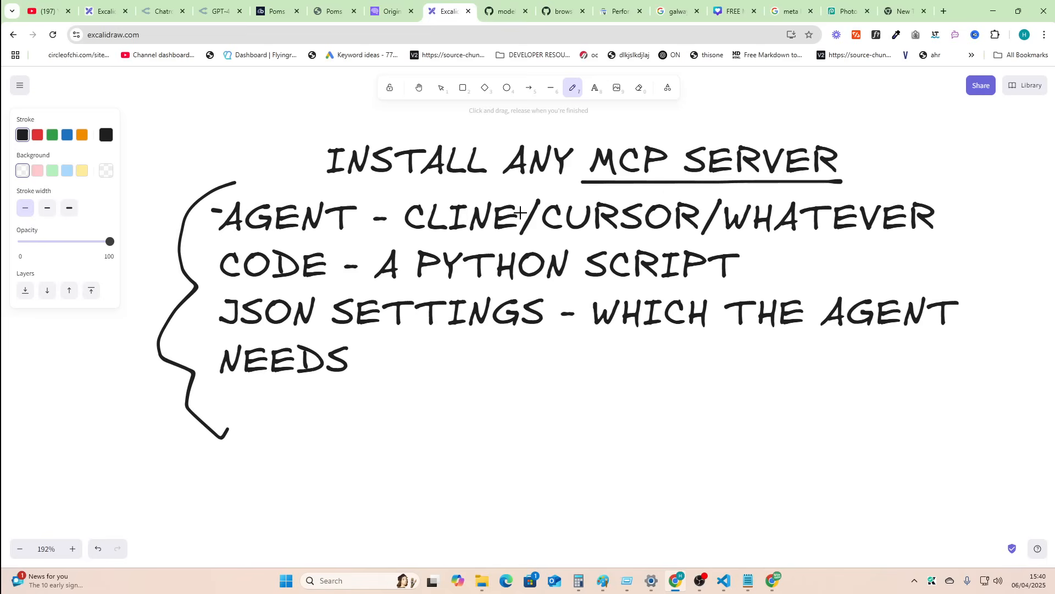
pyautogui.moveTo(229, 222); pyautogui.dragTo(935, 212)
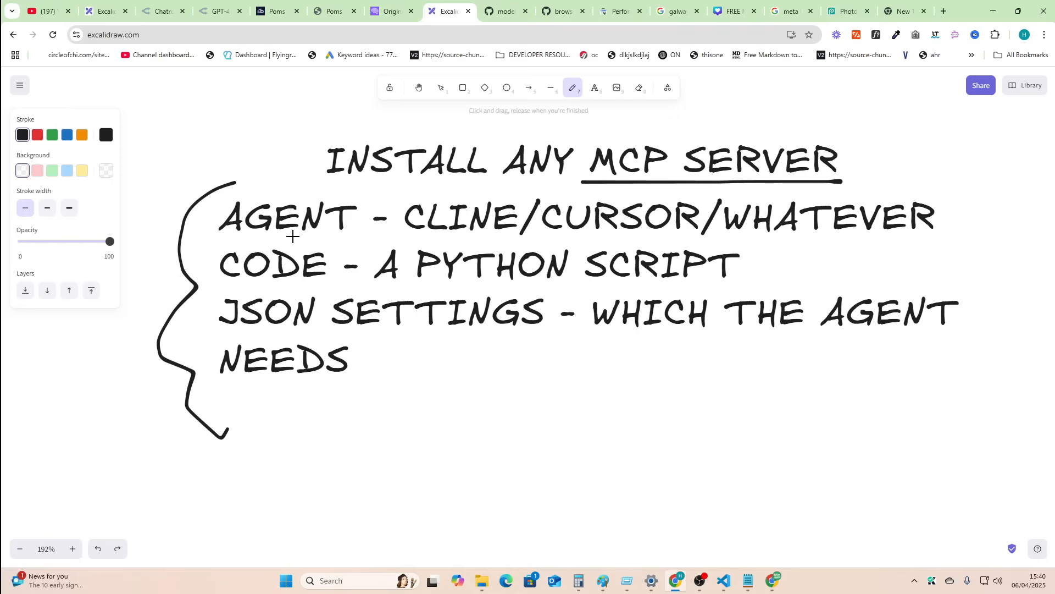
pyautogui.scroll(-3)
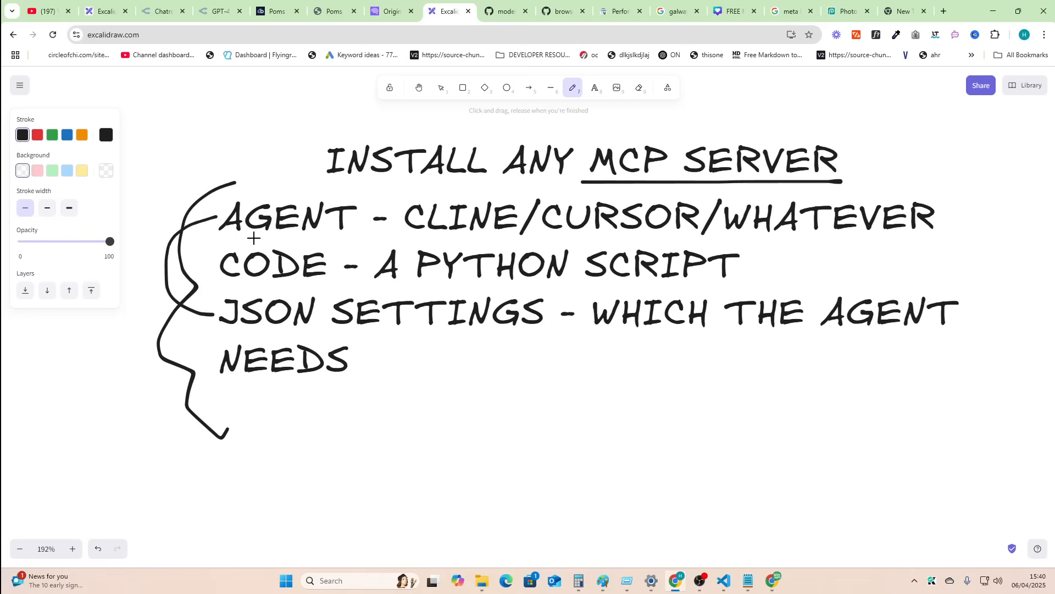
pyautogui.moveTo(418, 289)
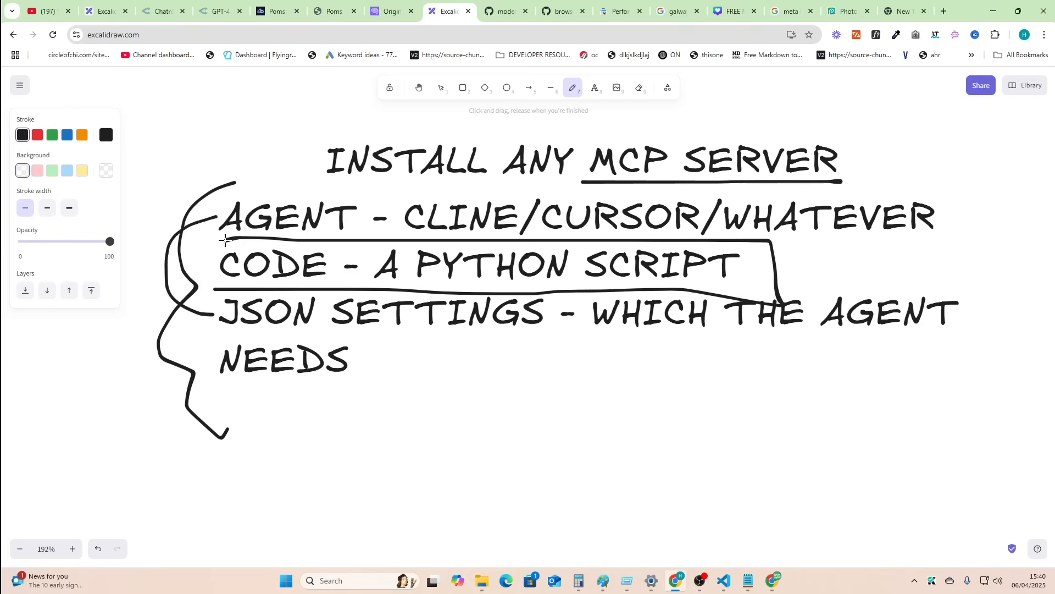
pyautogui.moveTo(498, 11)
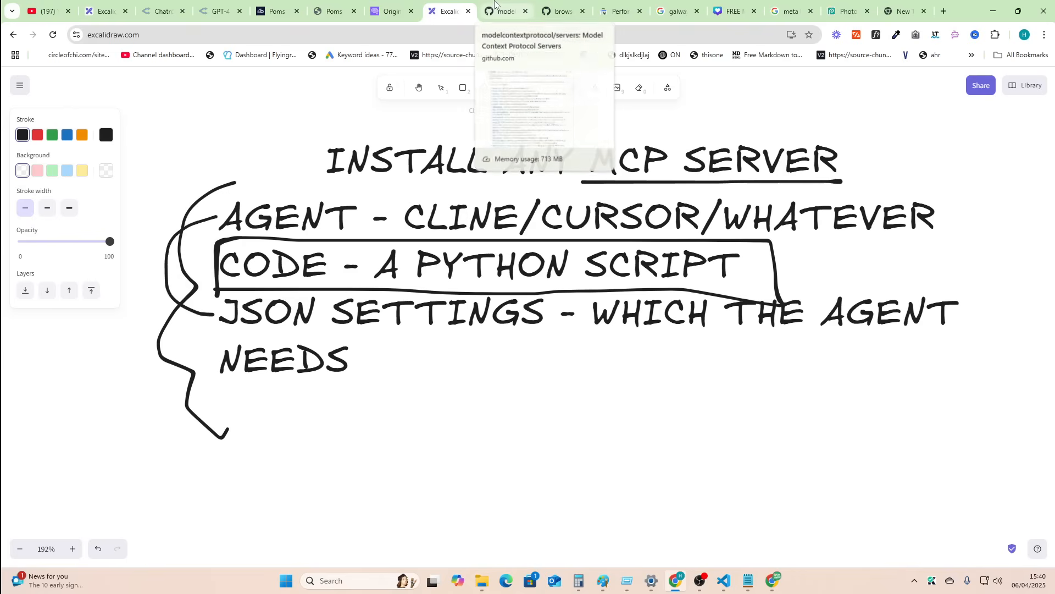
# Browse the modelcontextprotocol/servers list toward the Browserbase Stagehand README.
pyautogui.click(504, 11)
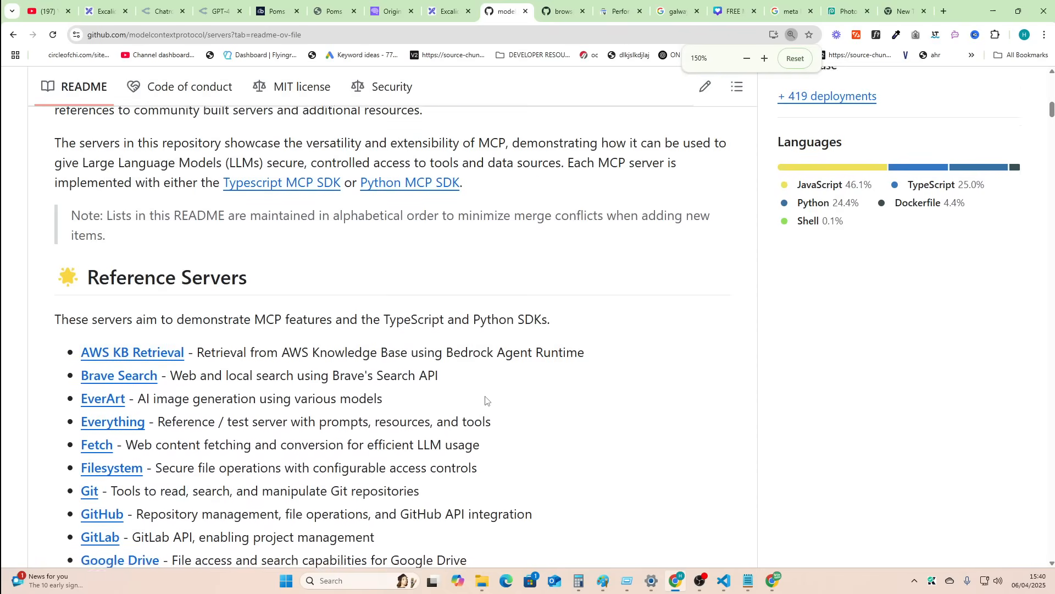
pyautogui.scroll(-3)
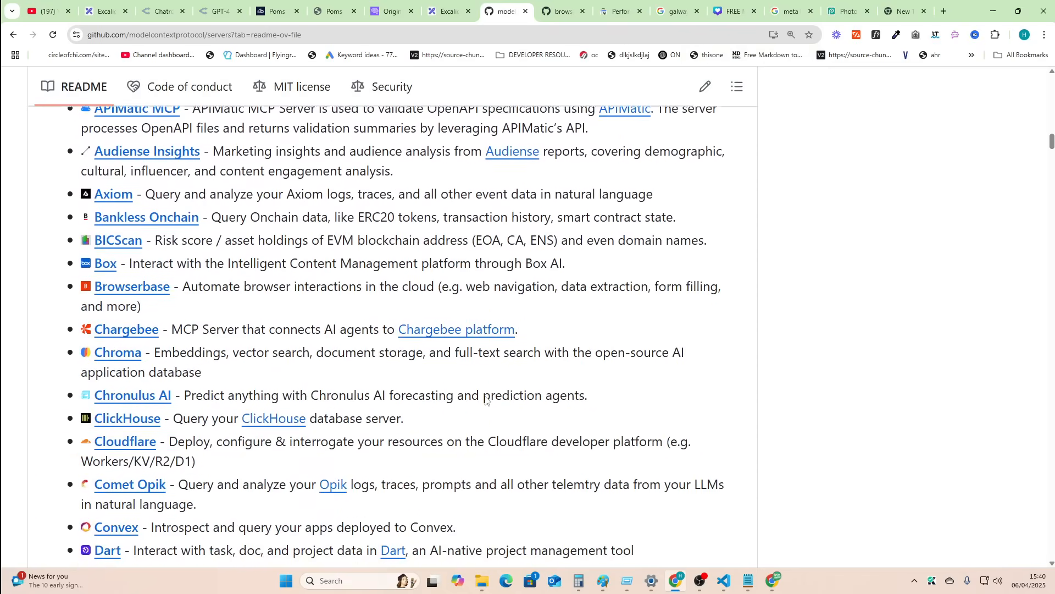
pyautogui.scroll(-3)
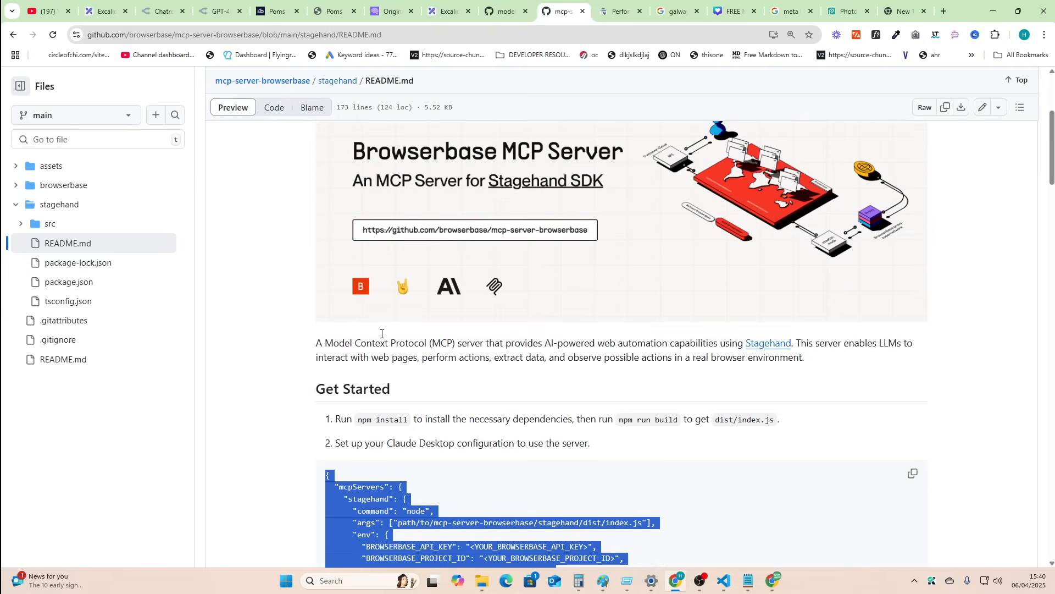
# View stagehand/src/index.ts in mcp-server-browserbase, then return to Excalidraw.
pyautogui.scroll(-3)
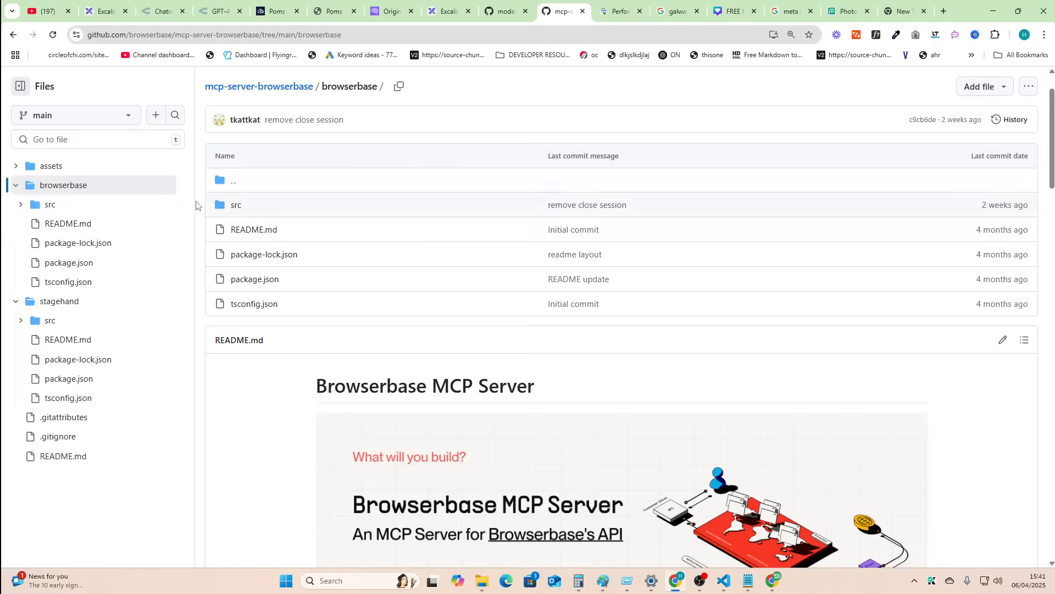
pyautogui.click(50, 166)
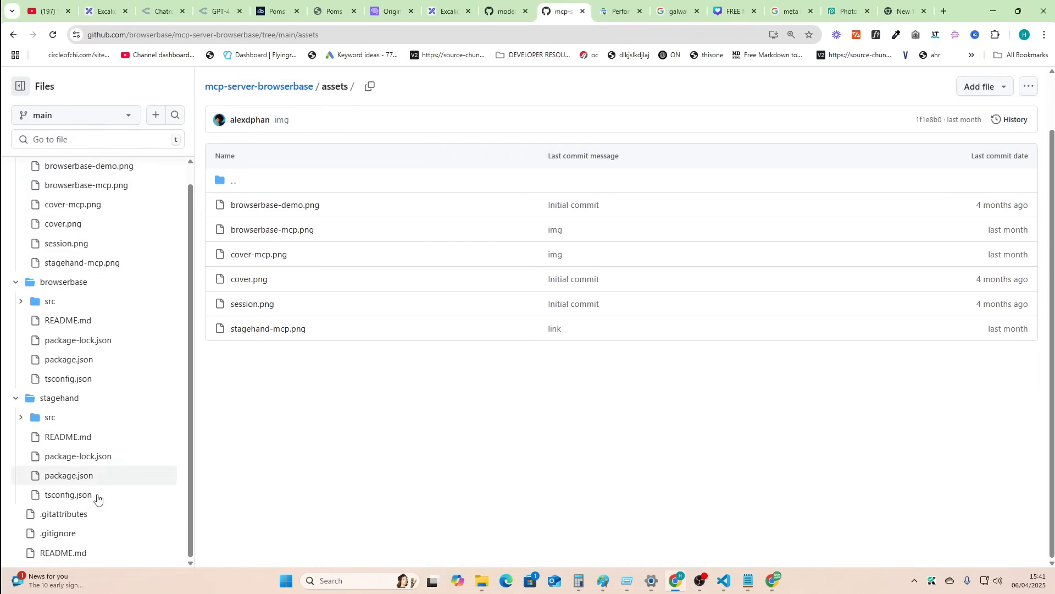
pyautogui.click(49, 417)
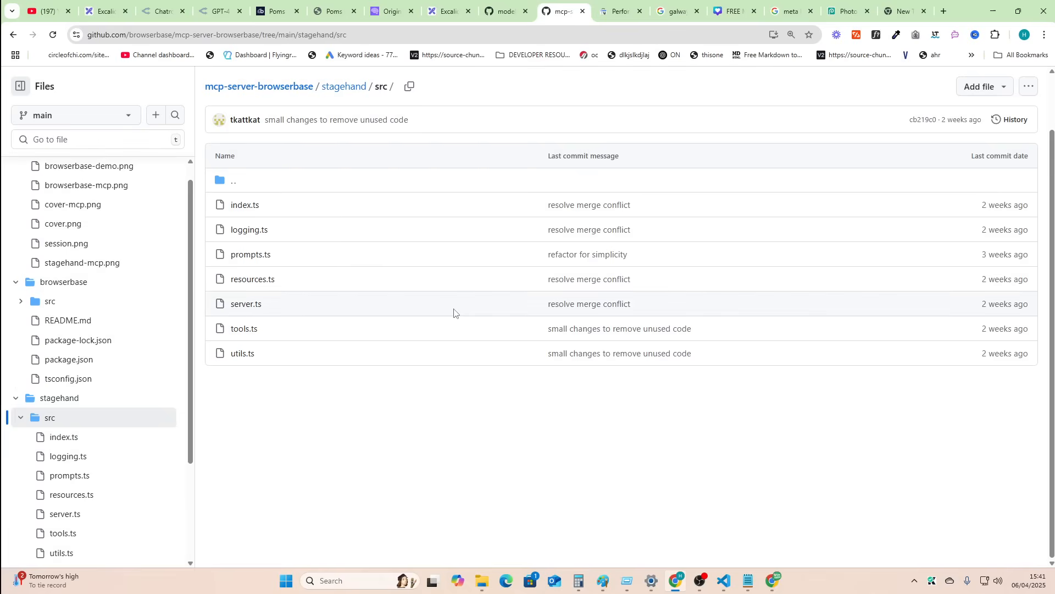
pyautogui.moveTo(245, 205)
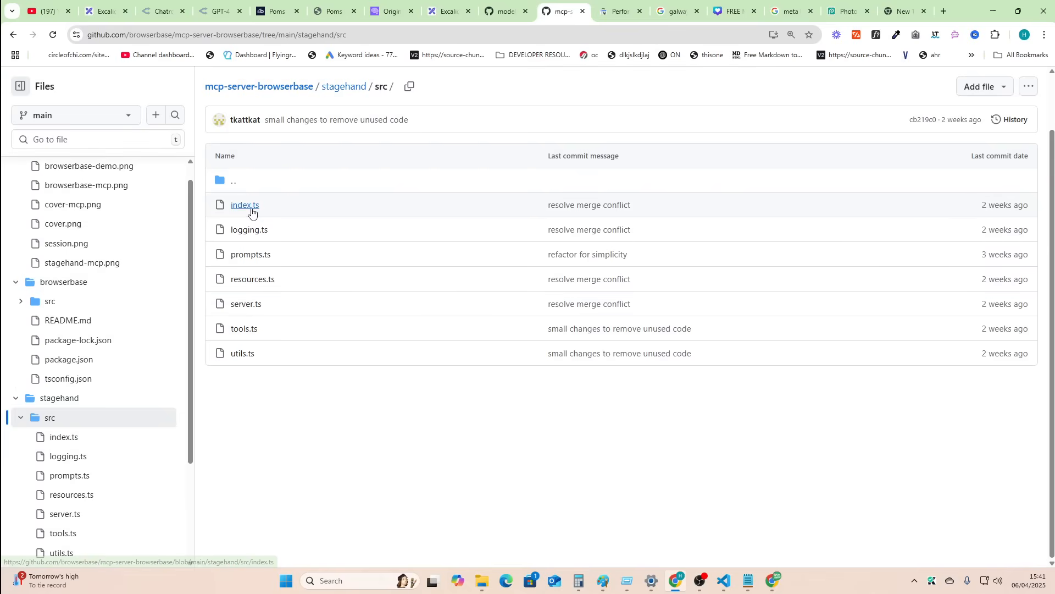
pyautogui.click(244, 205)
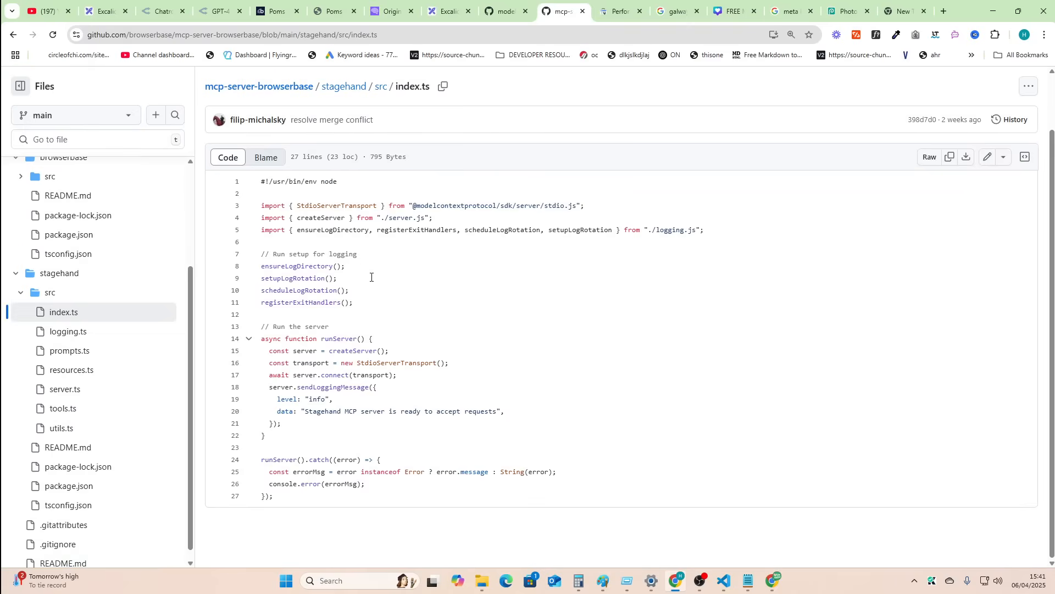
pyautogui.click(445, 11)
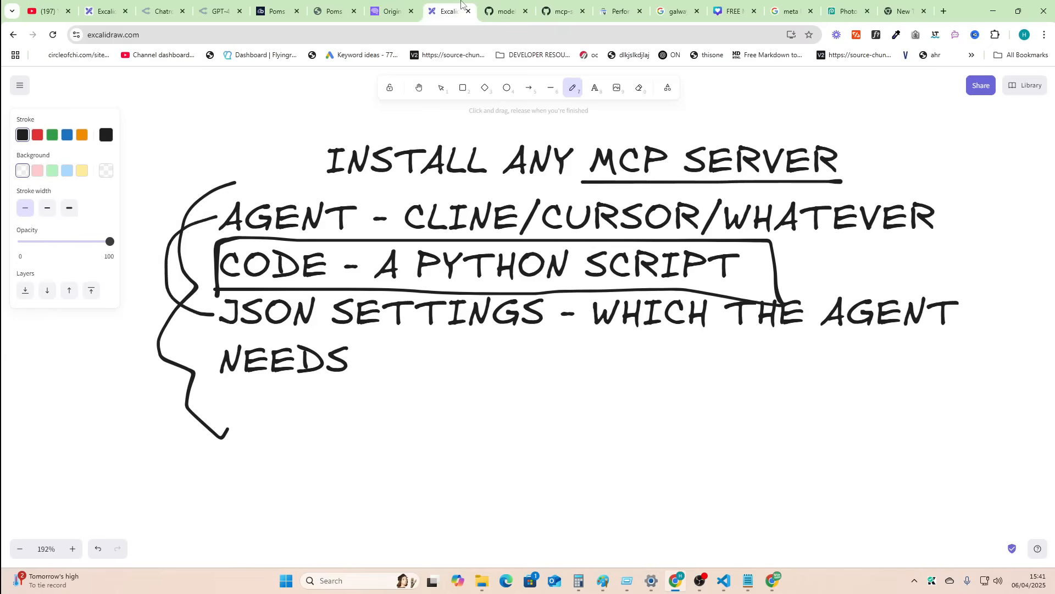
# Sketch a box with an inbound arrow below the NEEDS notes.
pyautogui.scroll(-3)
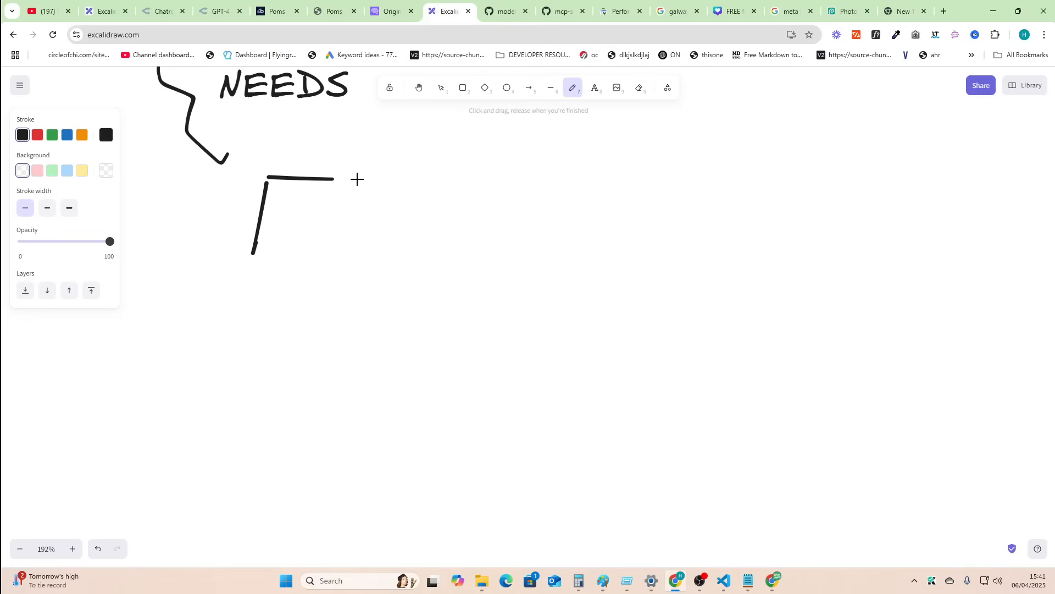
pyautogui.moveTo(325, 180); pyautogui.dragTo(258, 254)
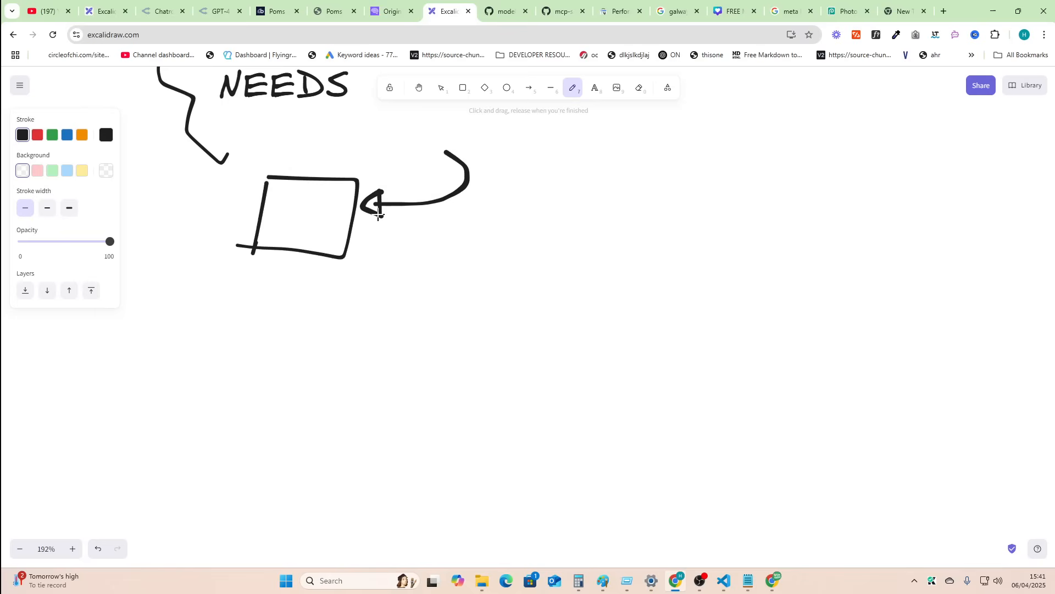
pyautogui.click(564, 11)
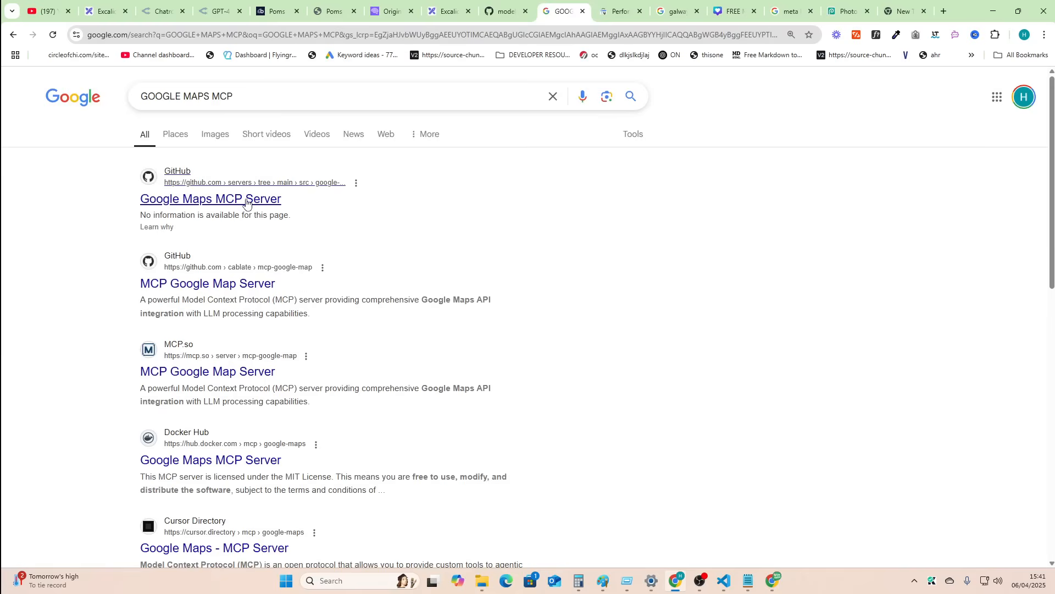
# Open the Google Maps MCP server's google-maps/index.ts and scroll through its tools.
pyautogui.click(210, 199)
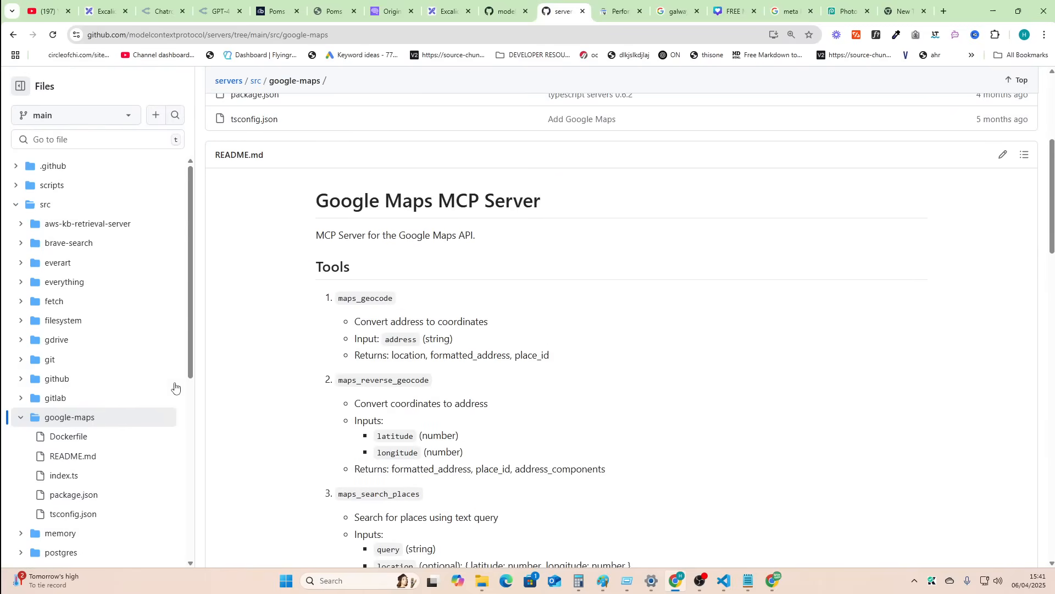
pyautogui.scroll(-3)
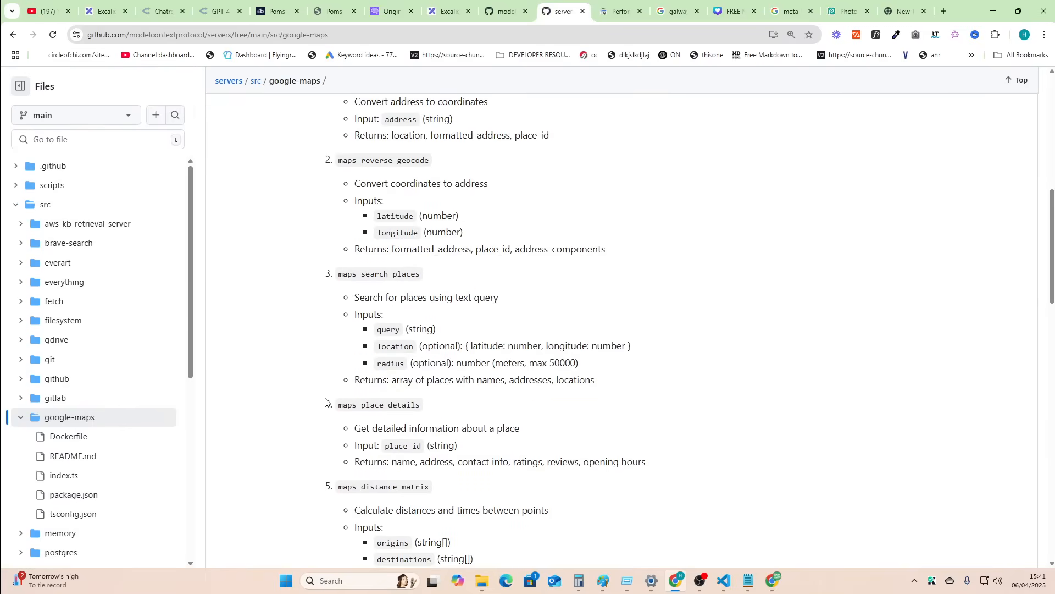
pyautogui.click(64, 475)
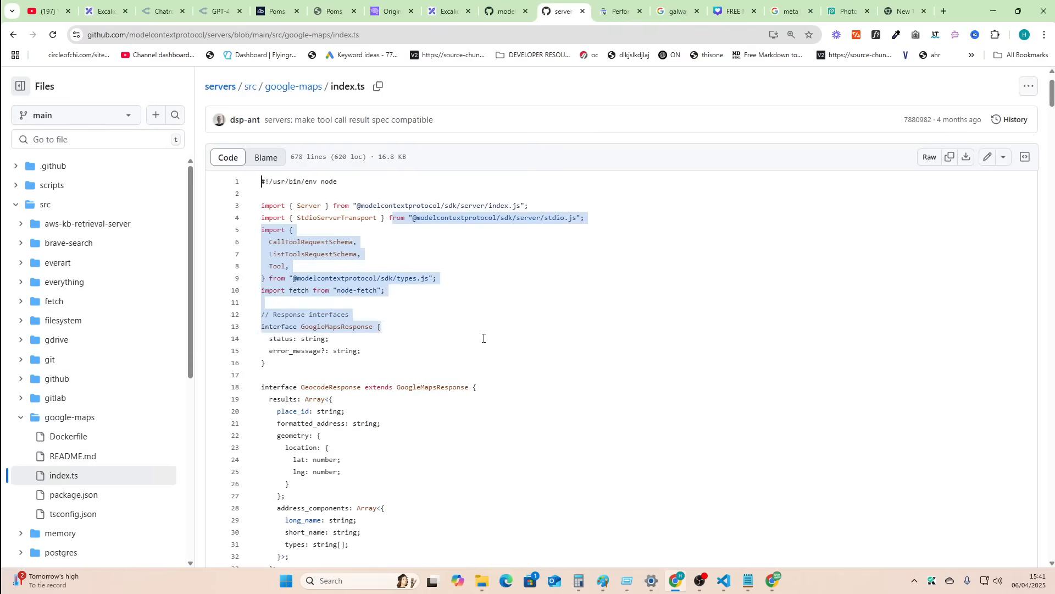
pyautogui.scroll(-3)
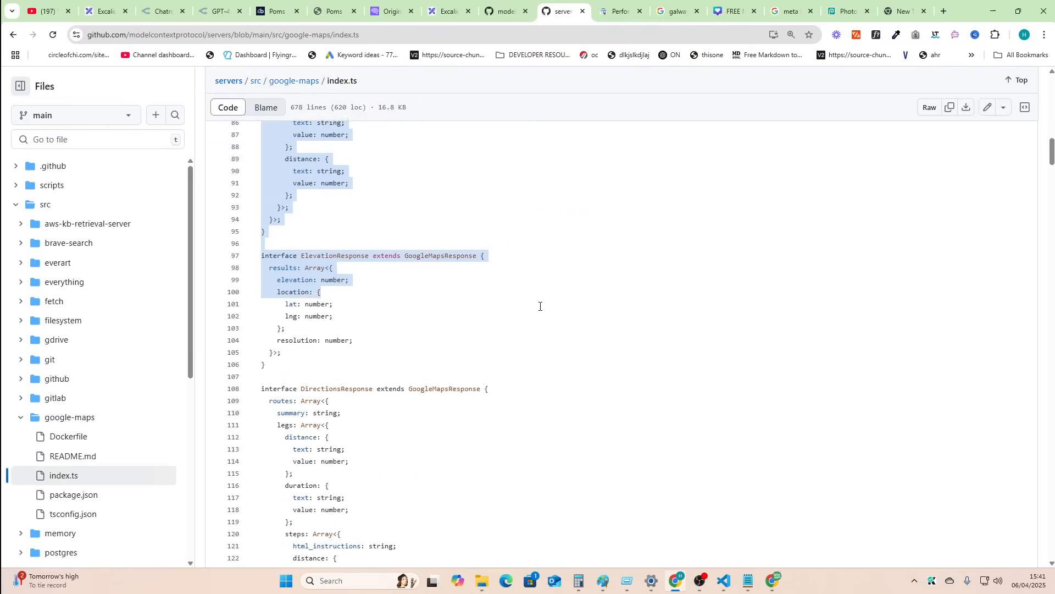
pyautogui.scroll(-3)
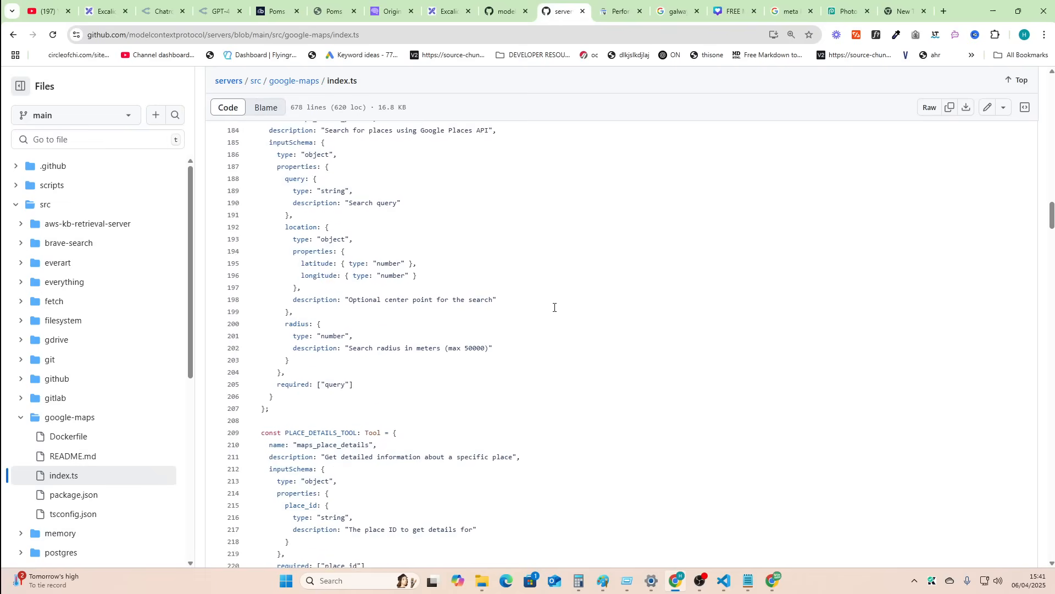
pyautogui.scroll(-3)
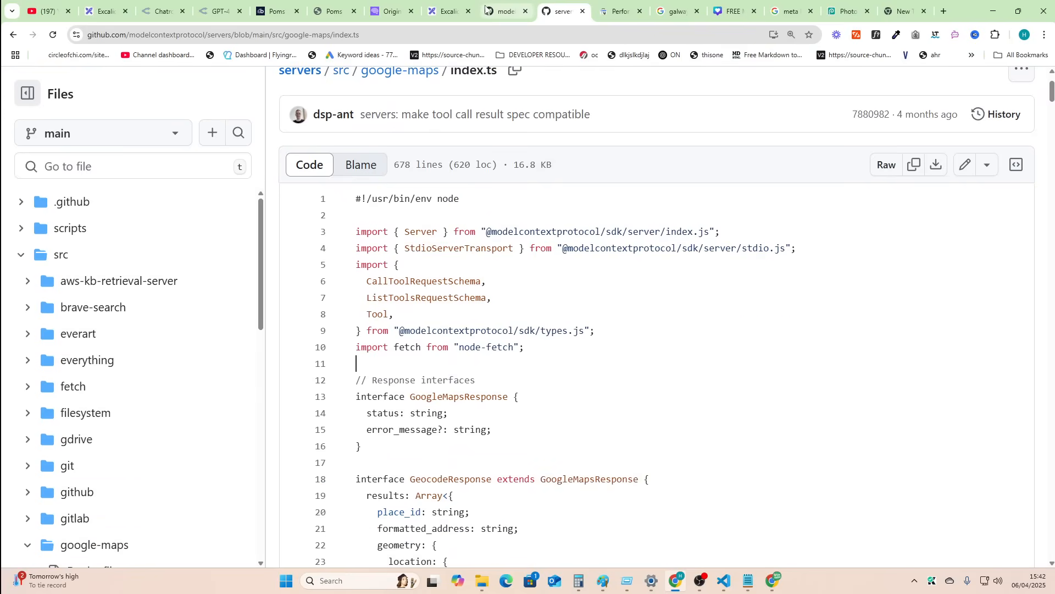
pyautogui.moveTo(447, 11)
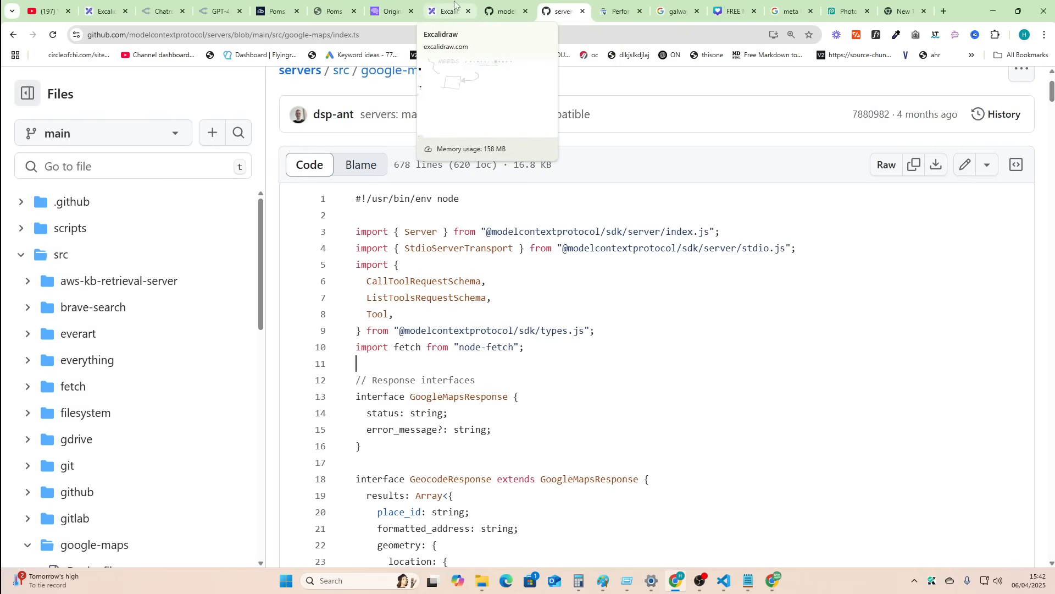
pyautogui.click(442, 11)
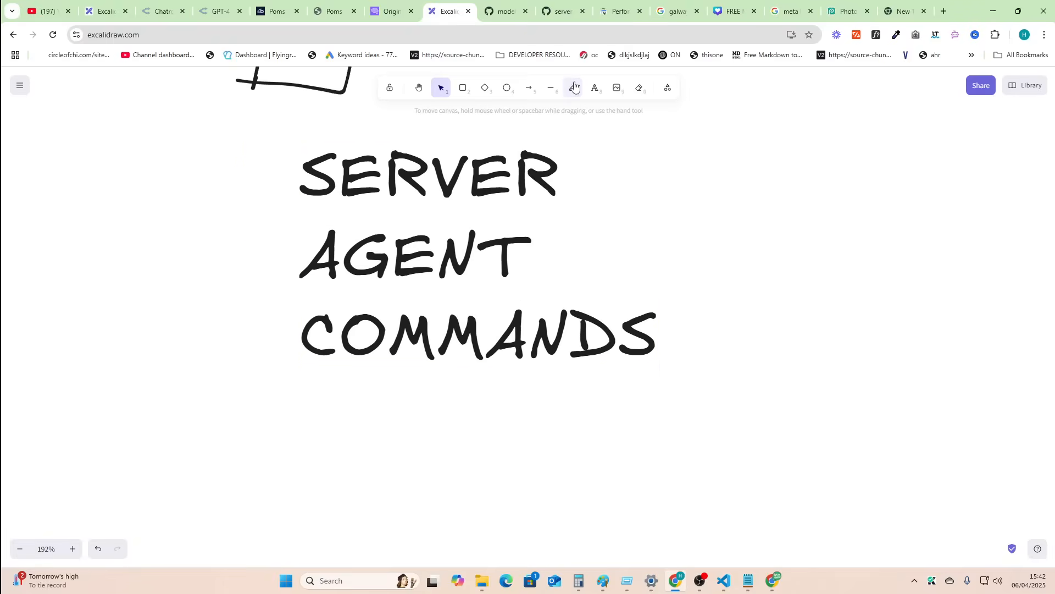
# Handwrite 1., 2., 3. before SERVER, AGENT and COMMANDS.
pyautogui.click(572, 88)
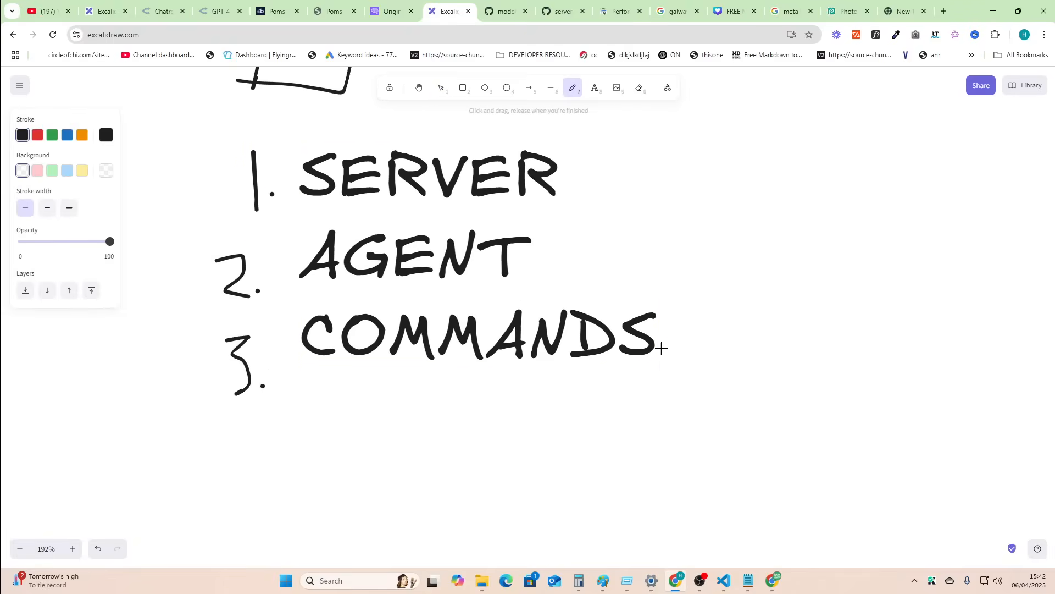
pyautogui.scroll(-3)
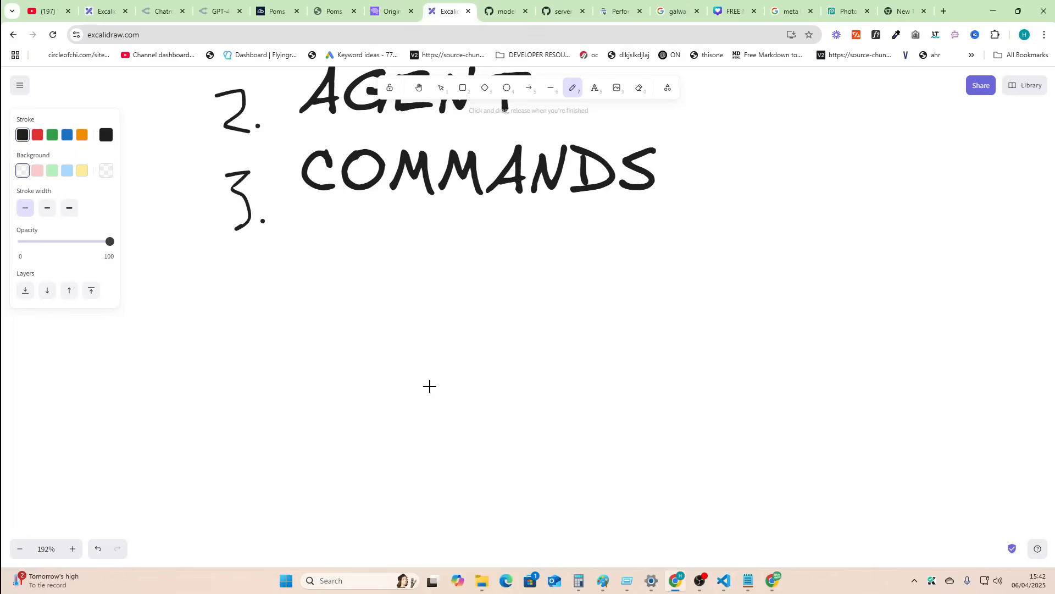
pyautogui.moveTo(959, 16)
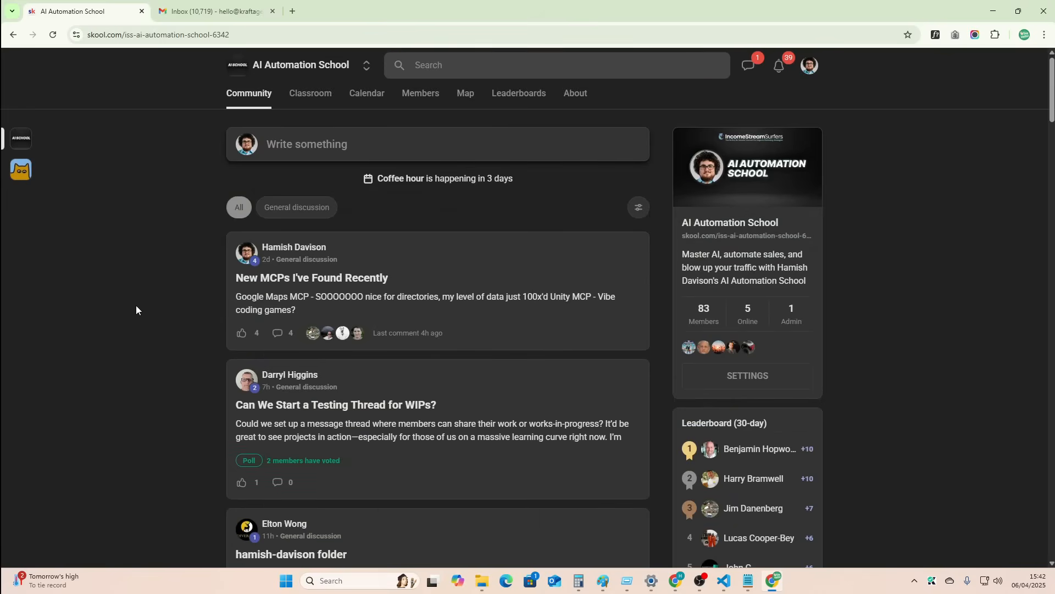
pyautogui.moveTo(204, 209)
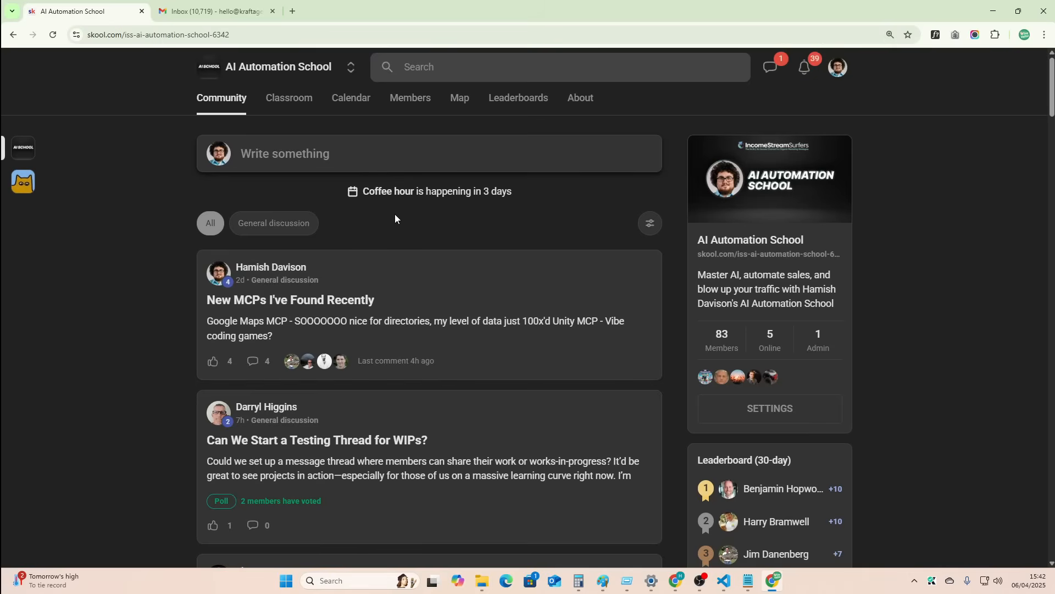
# Scroll the AI Automation School feed and open its Classroom.
pyautogui.scroll(-3)
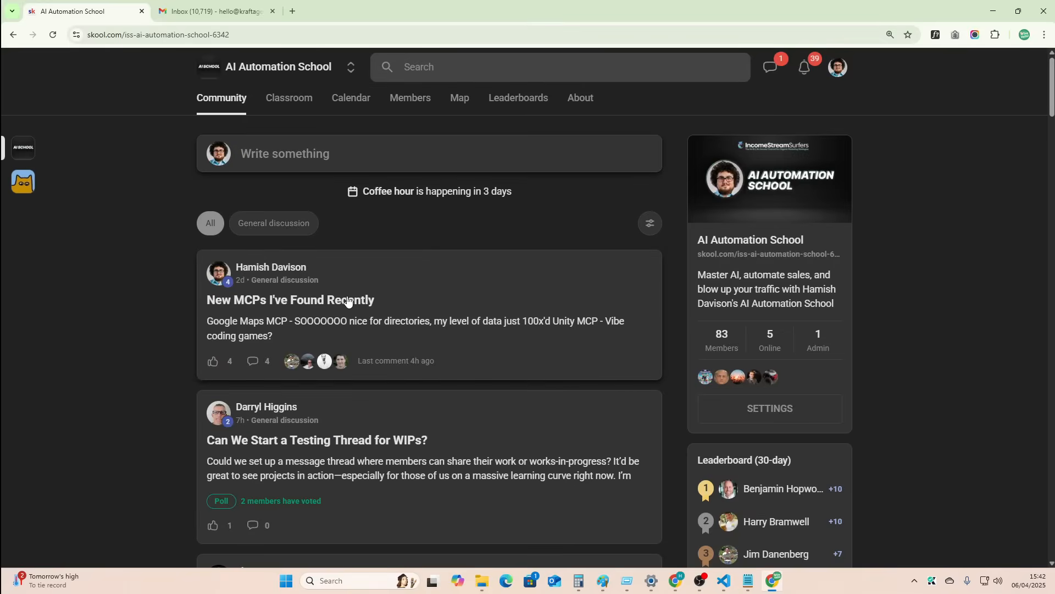
pyautogui.scroll(-3)
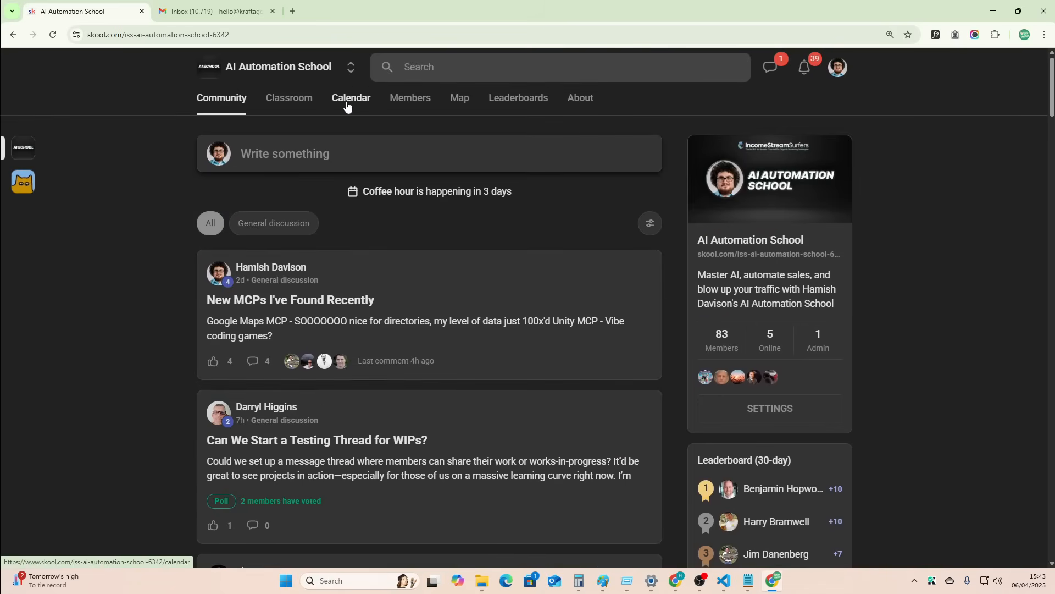
pyautogui.moveTo(284, 128)
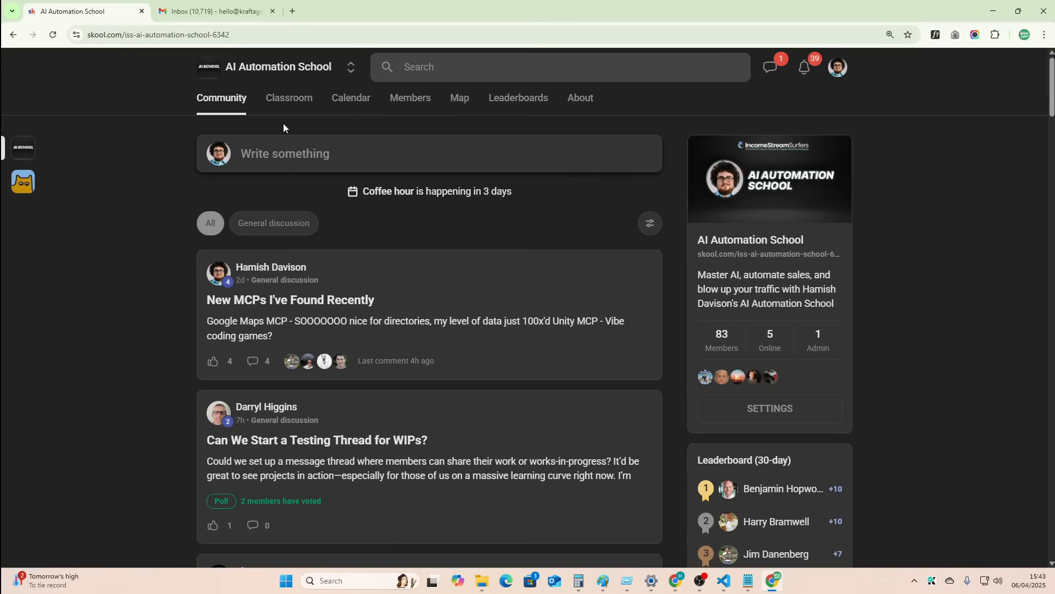
pyautogui.moveTo(336, 151)
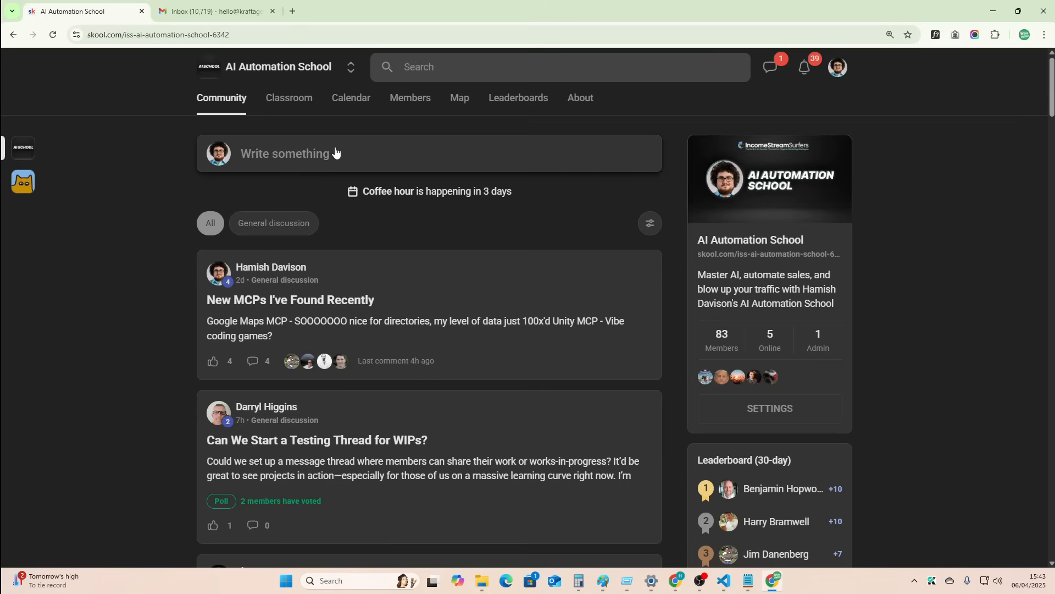
pyautogui.moveTo(291, 102)
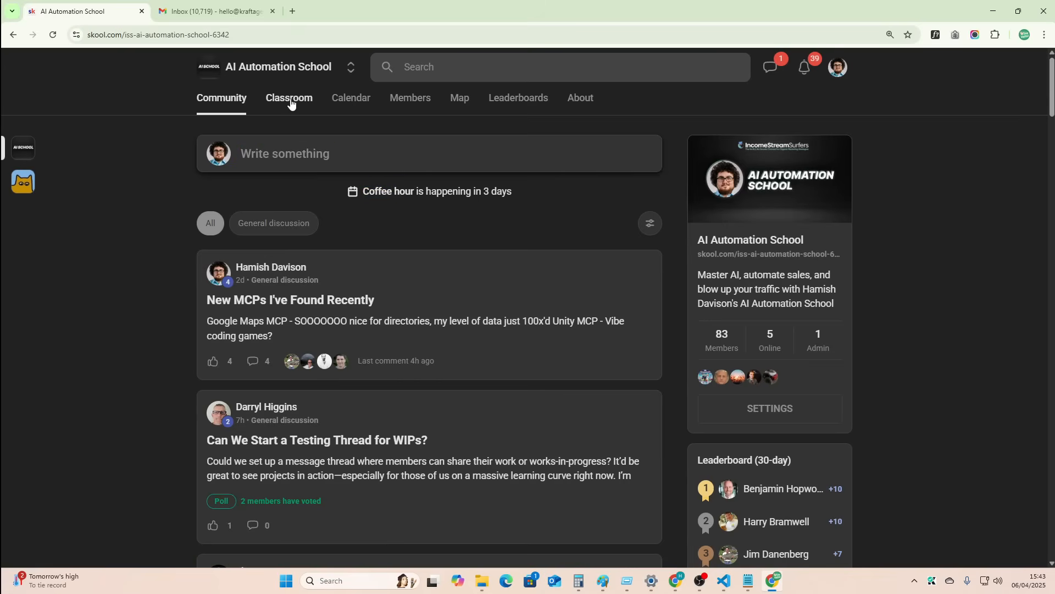
pyautogui.click(290, 98)
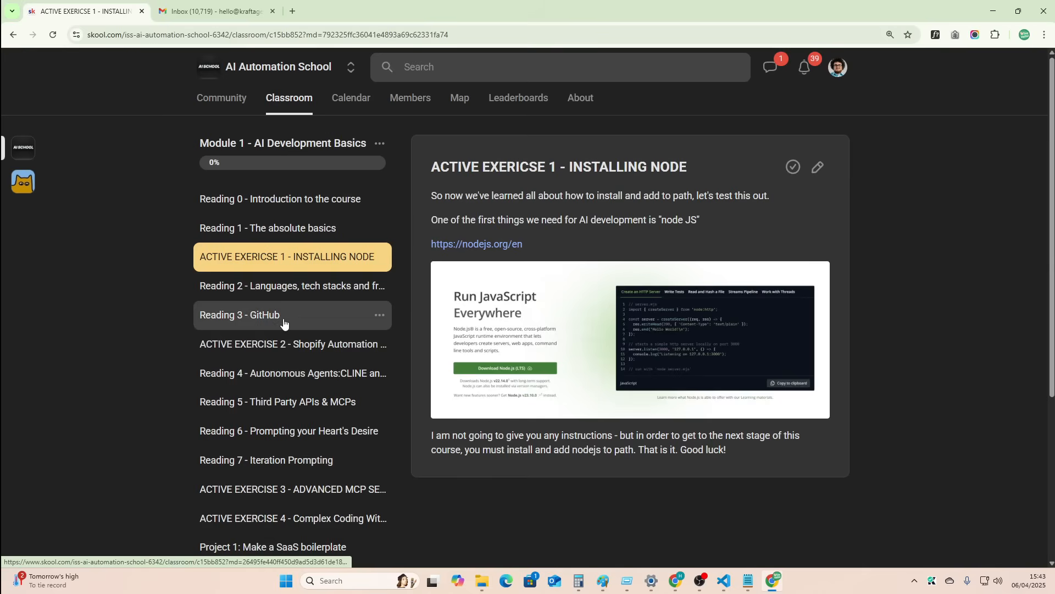
pyautogui.click(292, 373)
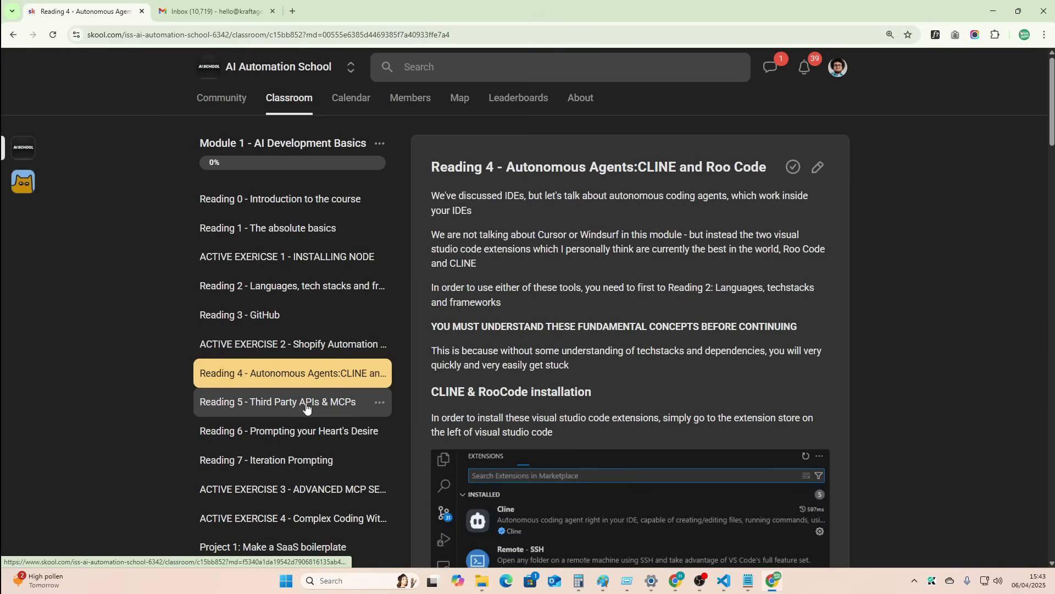
pyautogui.click(277, 402)
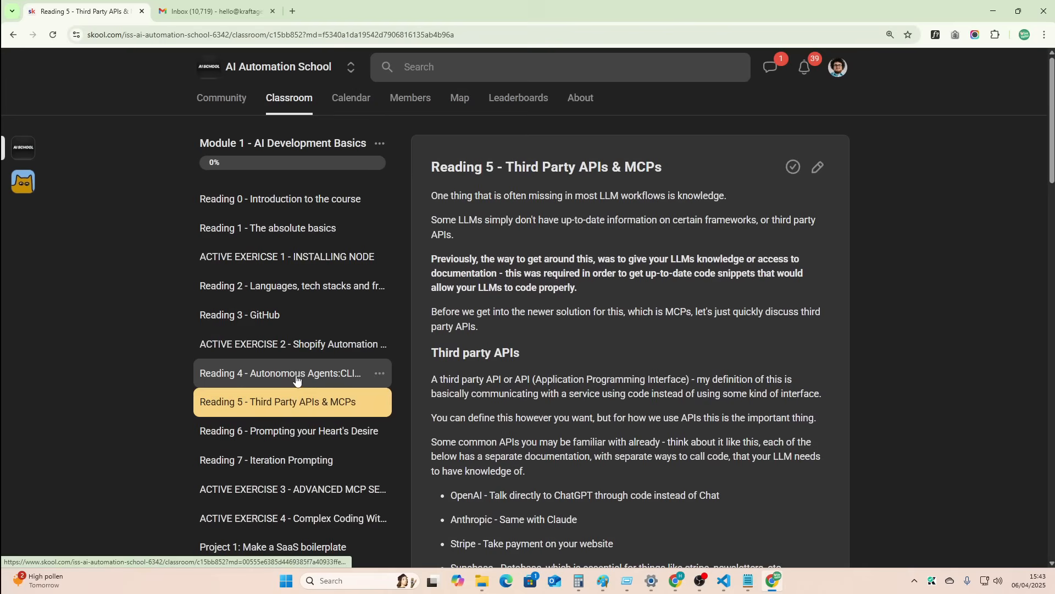
pyautogui.click(280, 373)
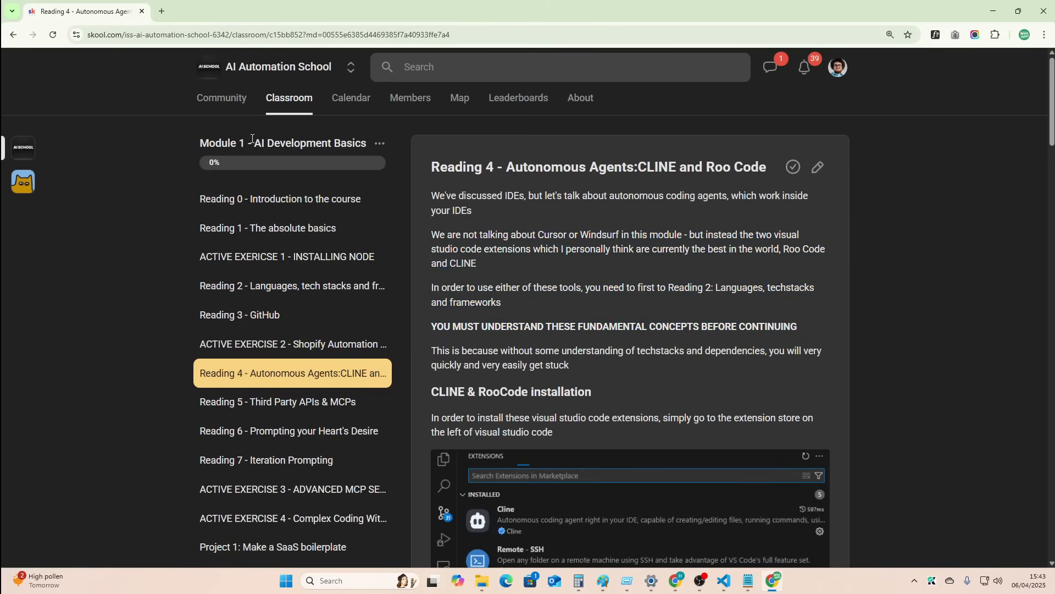
pyautogui.click(222, 98)
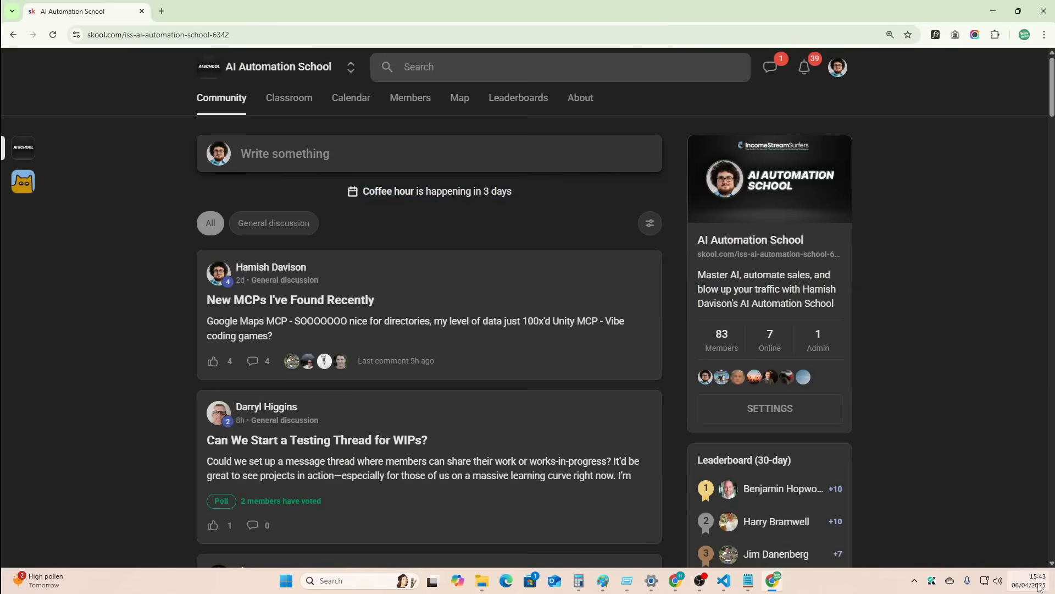
pyautogui.moveTo(972, 461)
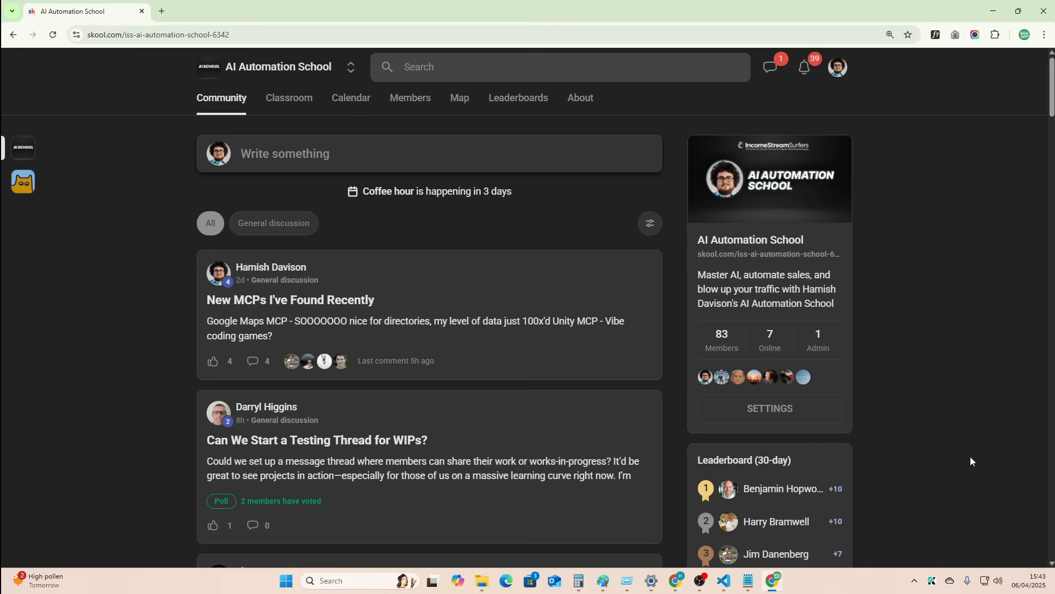
pyautogui.moveTo(905, 428)
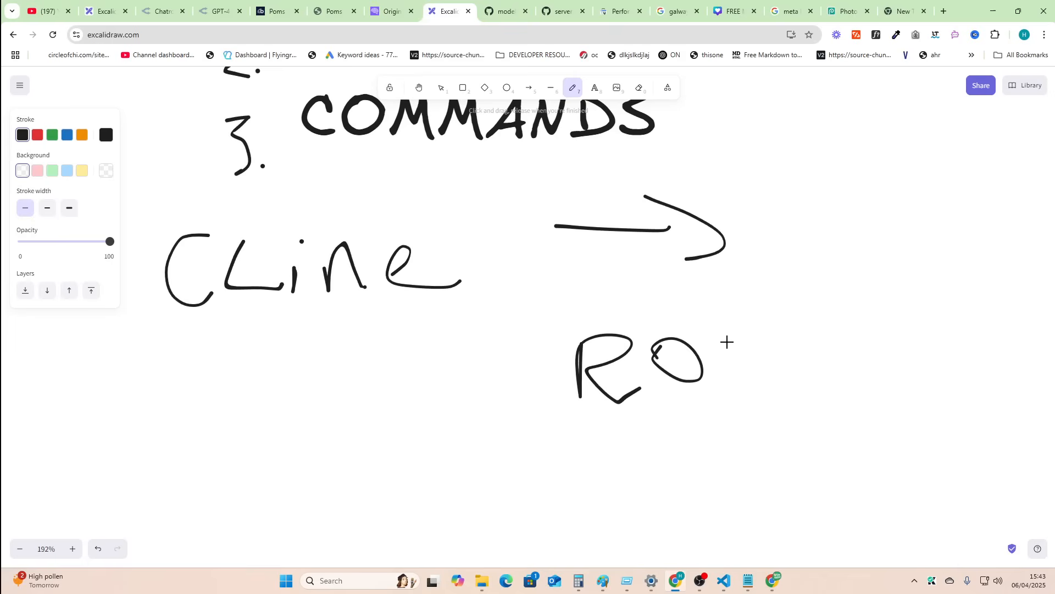
# Handwrite the next letter of 'Roo' under the arrow beside Cline.
pyautogui.click(723, 580)
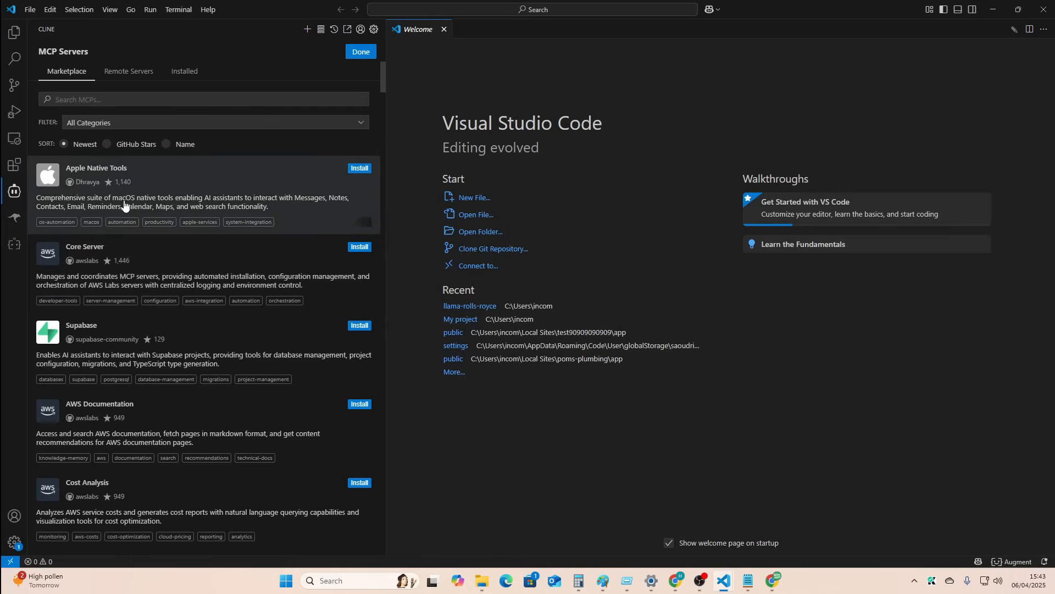
# Search Cline's MCP marketplace for 'expo', then switch back to the expo search results in the browser.
pyautogui.scroll(-3)
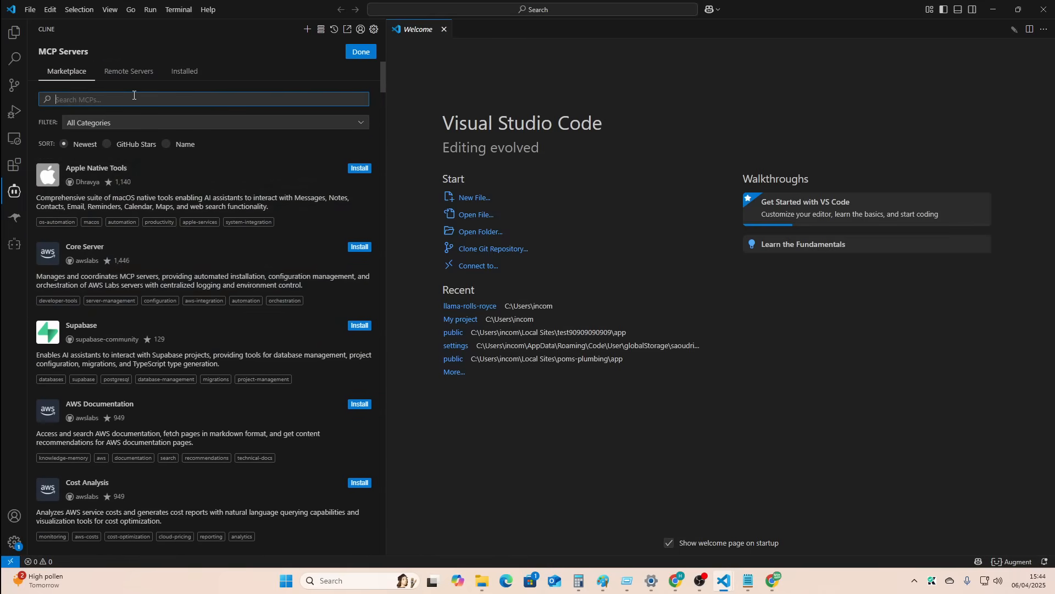
pyautogui.write('expo')
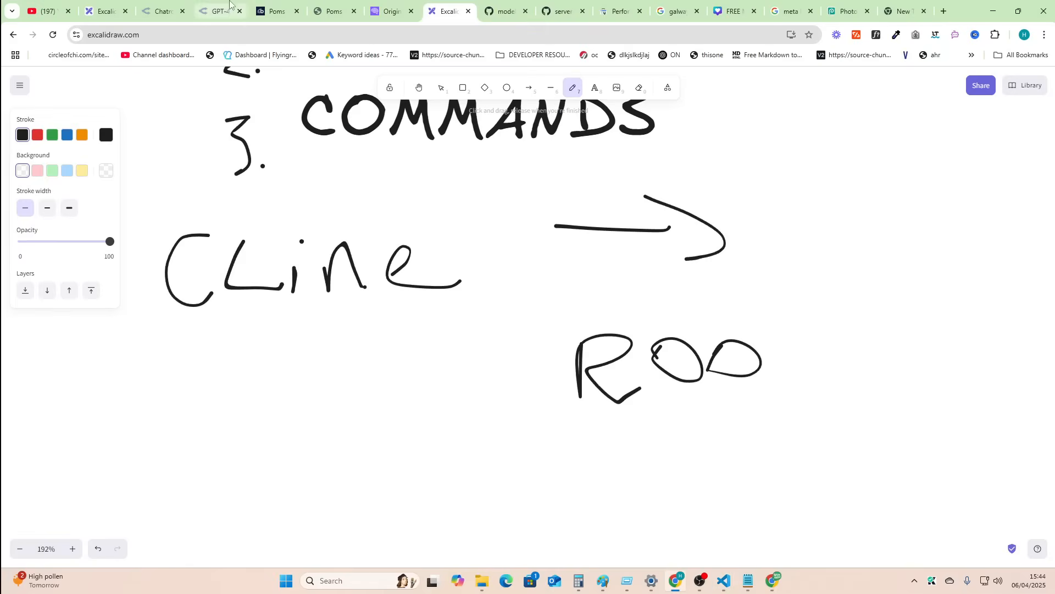
pyautogui.click(501, 11)
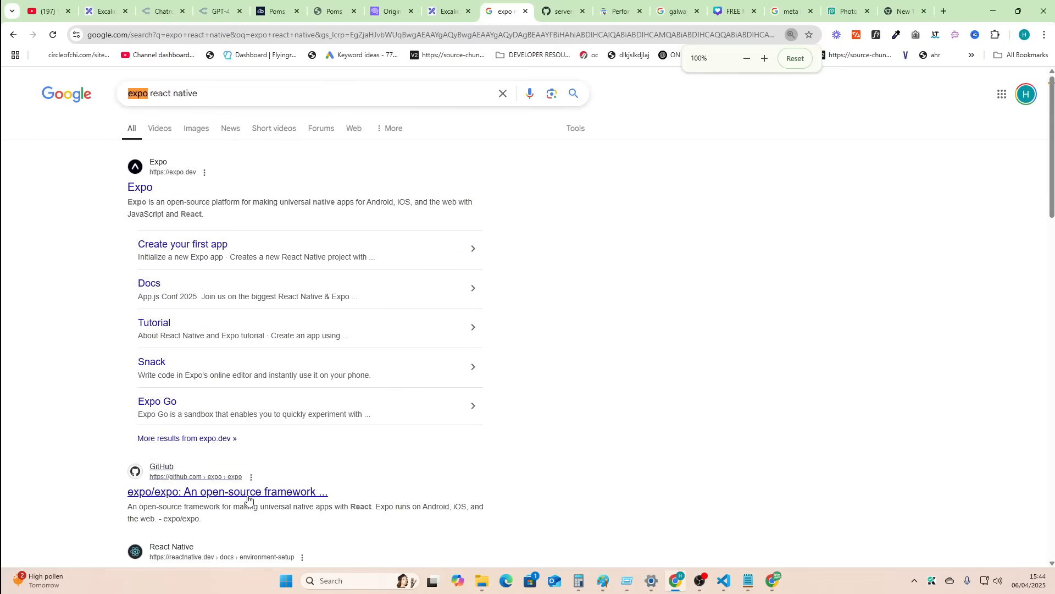
# Replace the Google query 'expo react native' with 'expo mcp'.
pyautogui.click(227, 492)
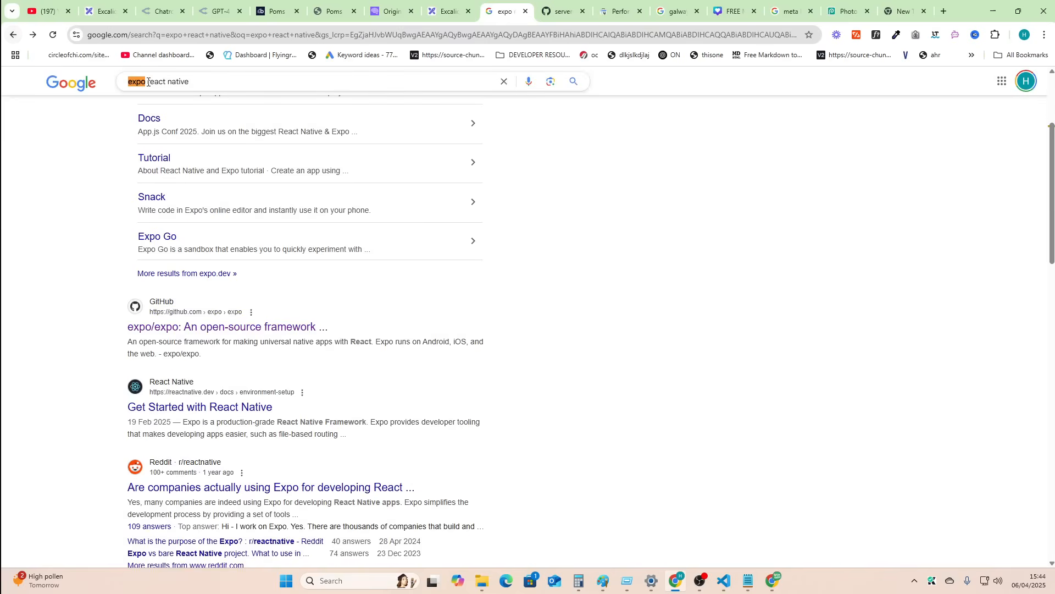
pyautogui.write('expo mcp')
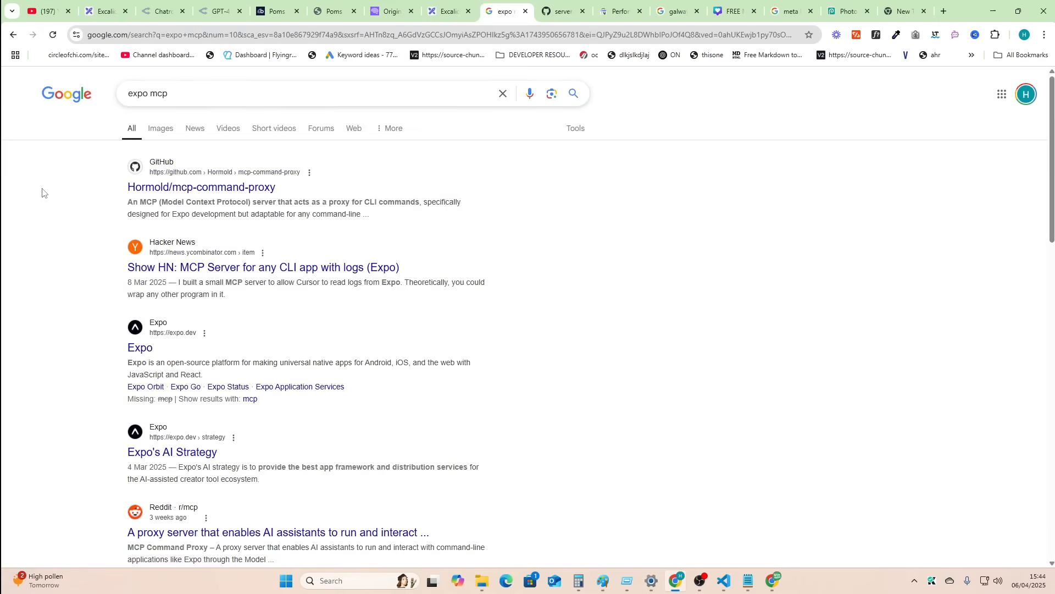
pyautogui.moveTo(21, 43)
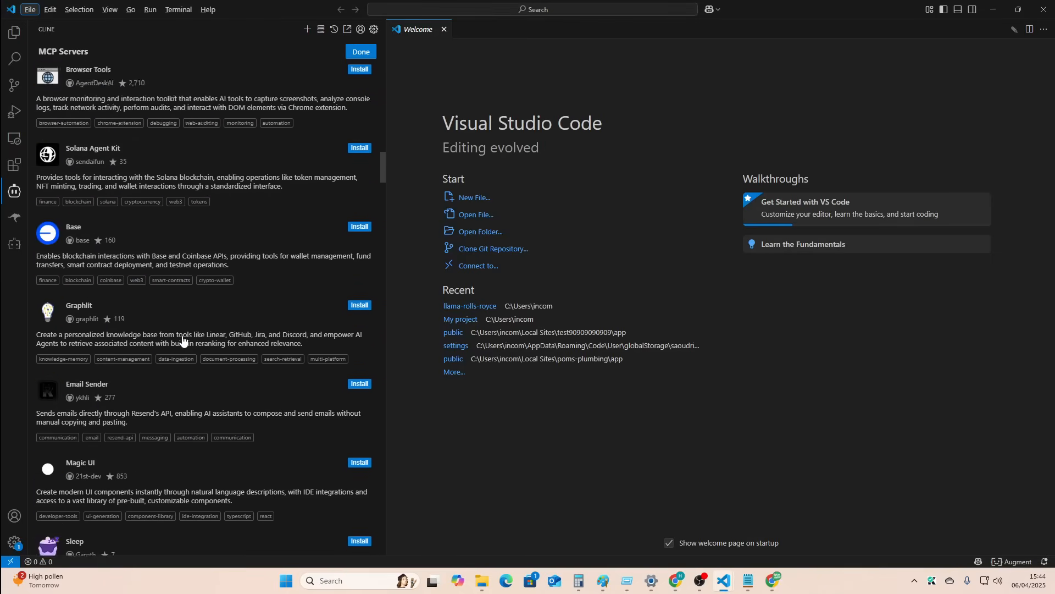
# Browse Cline's MCP marketplace, search 'blender', and open the blender-mcp repository page.
pyautogui.scroll(-3)
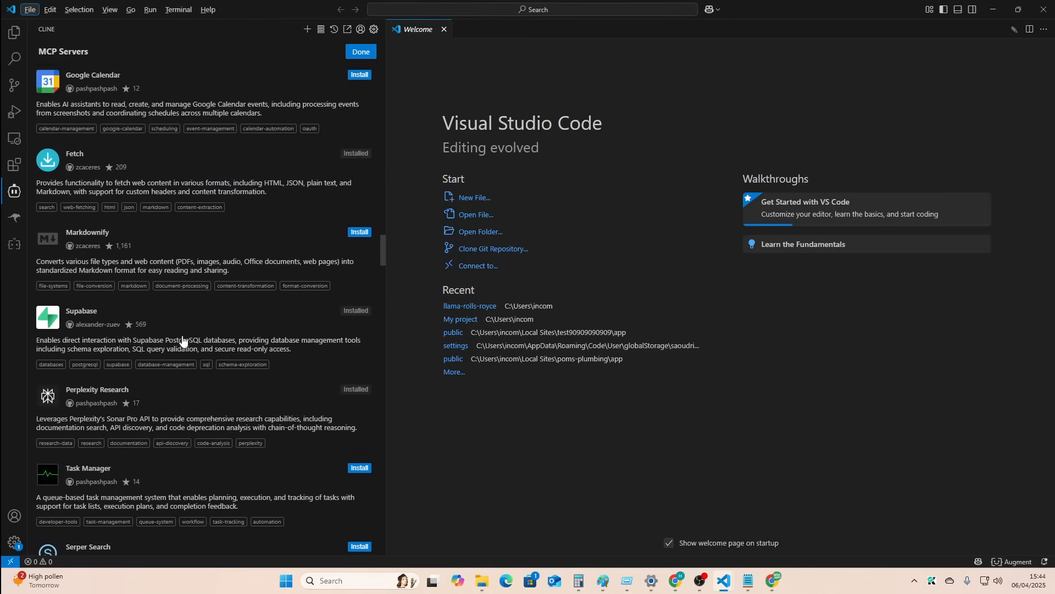
pyautogui.scroll(-3)
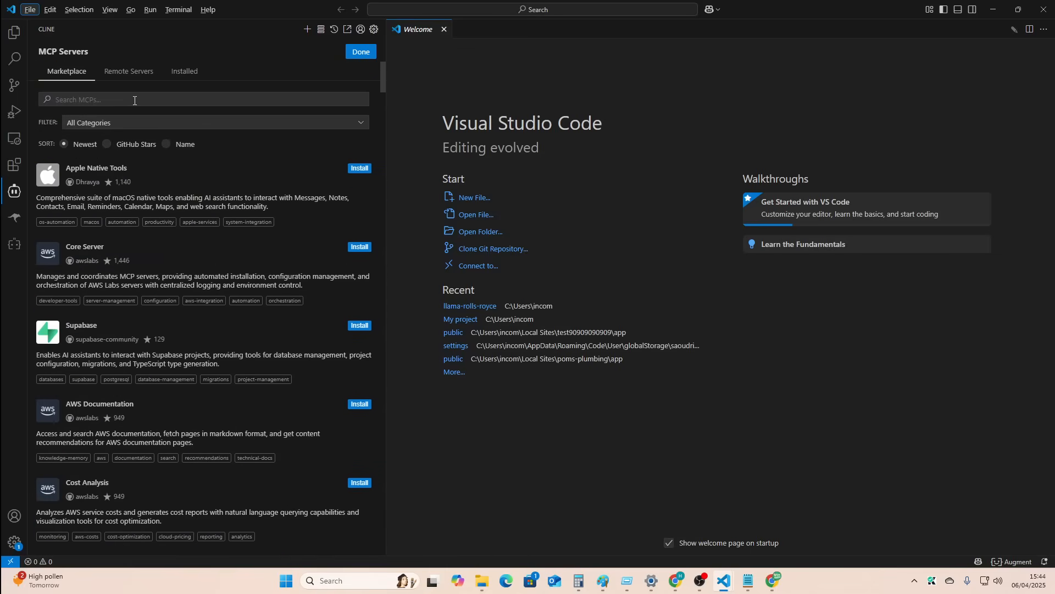
pyautogui.write('blender')
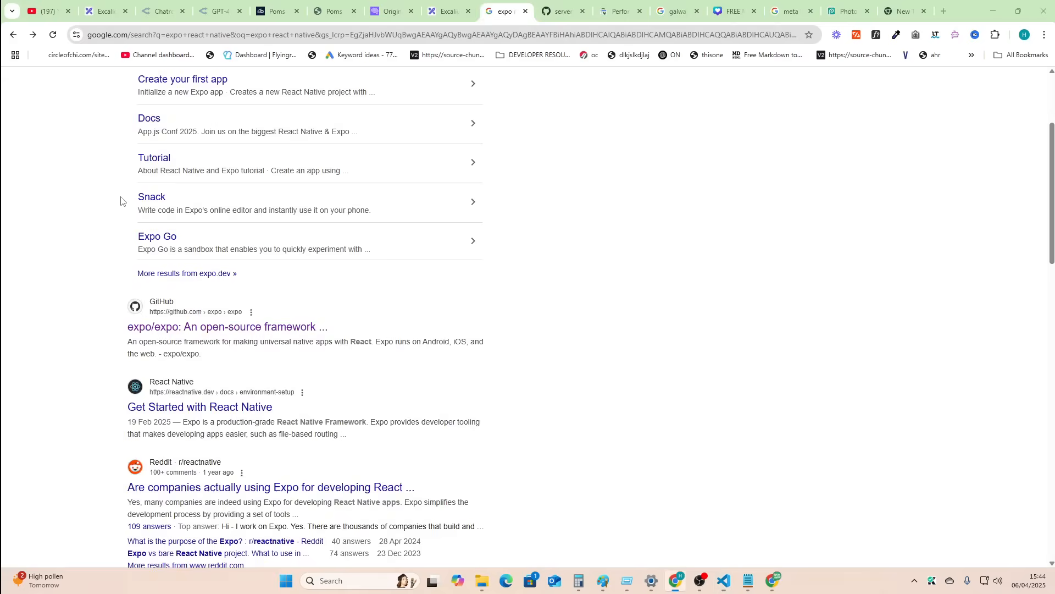
pyautogui.click(724, 581)
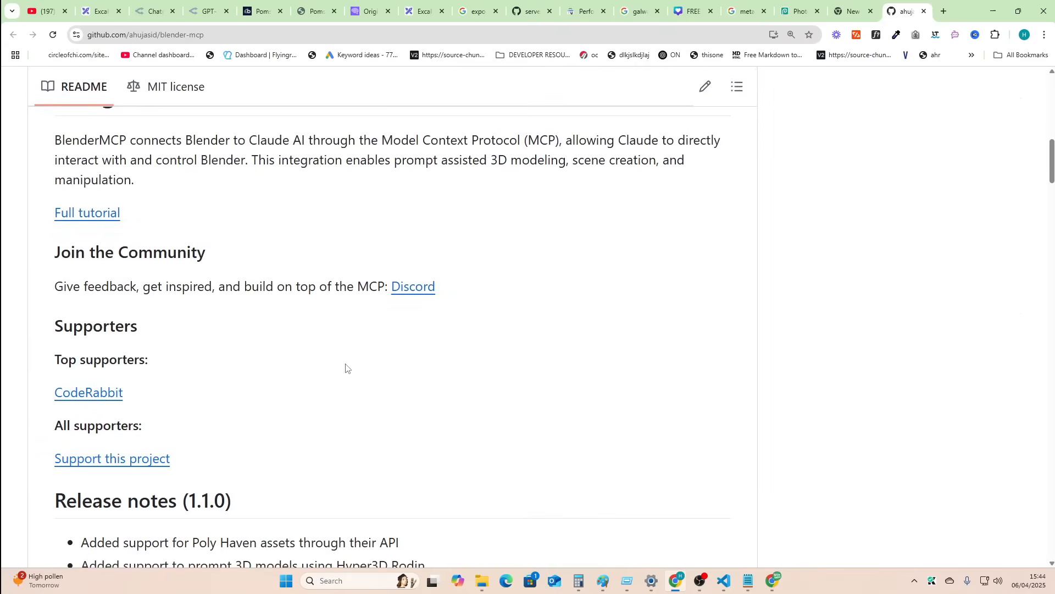
# Read the blender-mcp README's Blender addon installation section, then reload Cline's MCP marketplace.
pyautogui.scroll(-3)
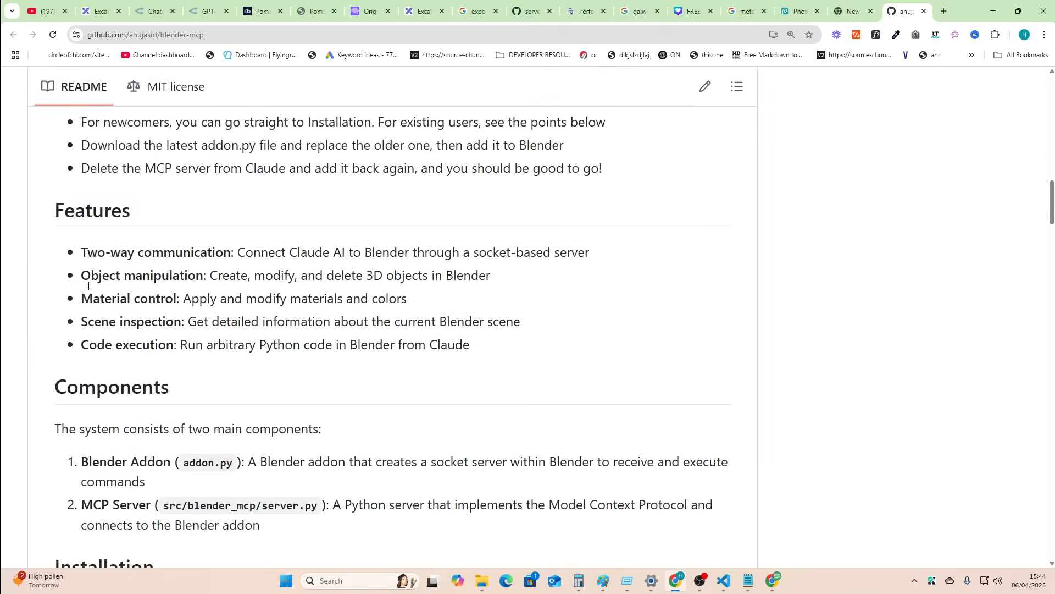
pyautogui.scroll(-3)
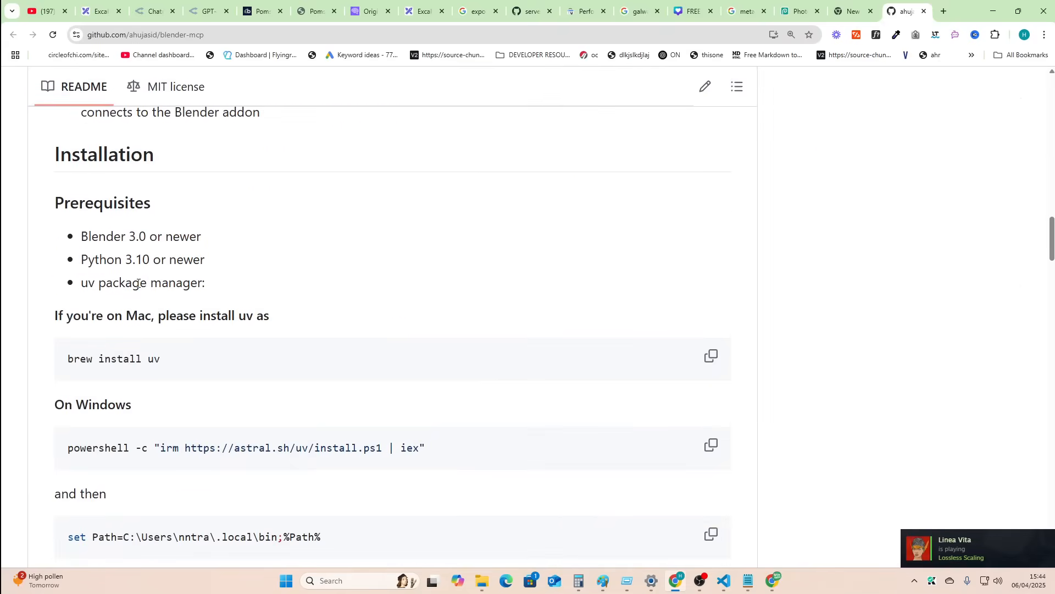
pyautogui.scroll(-3)
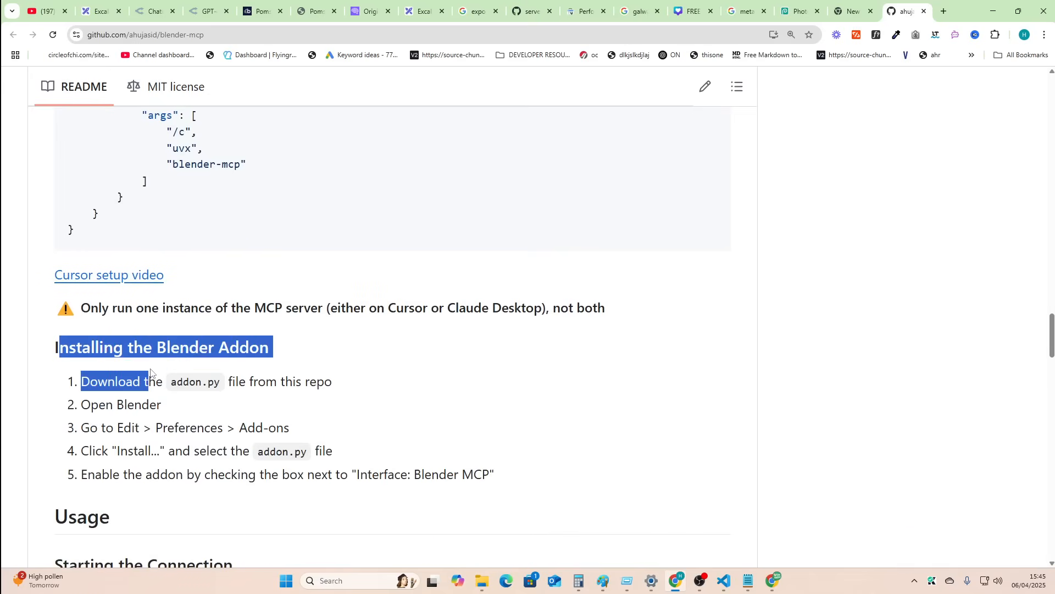
pyautogui.click(547, 476)
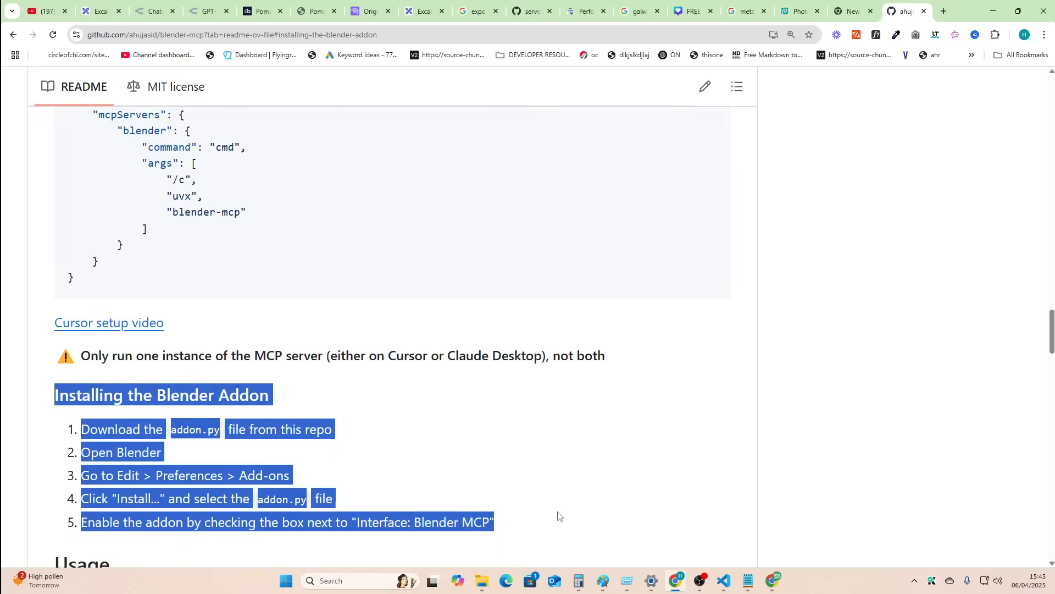
pyautogui.moveTo(52, 397)
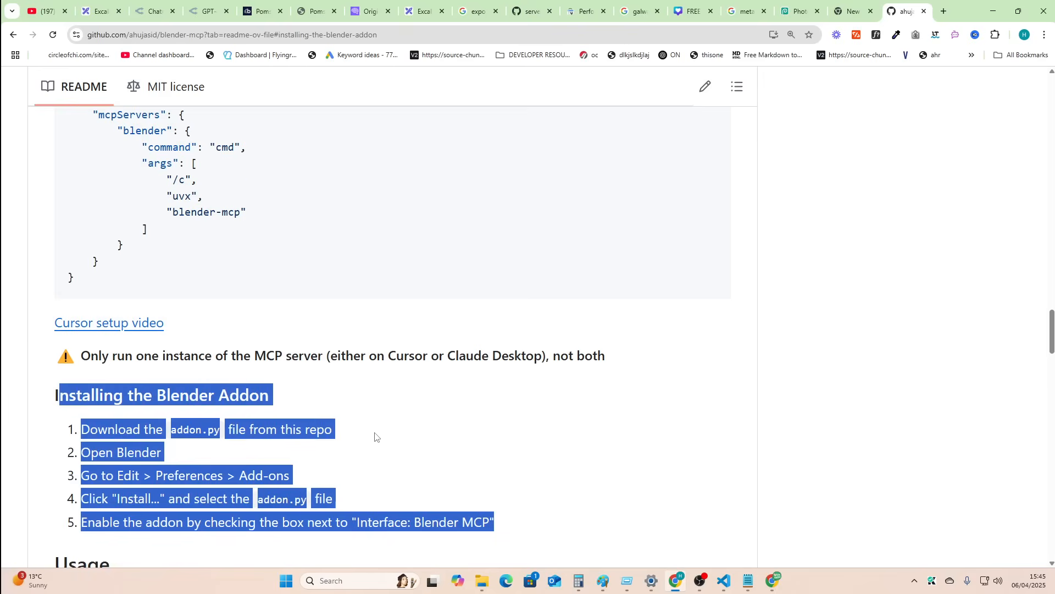
pyautogui.scroll(-3)
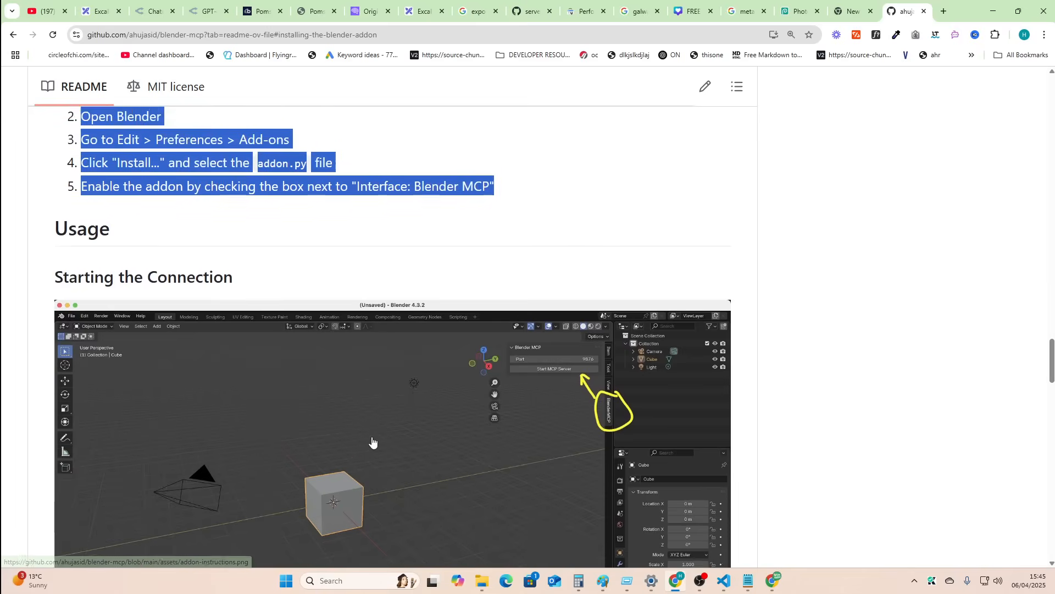
pyautogui.scroll(-3)
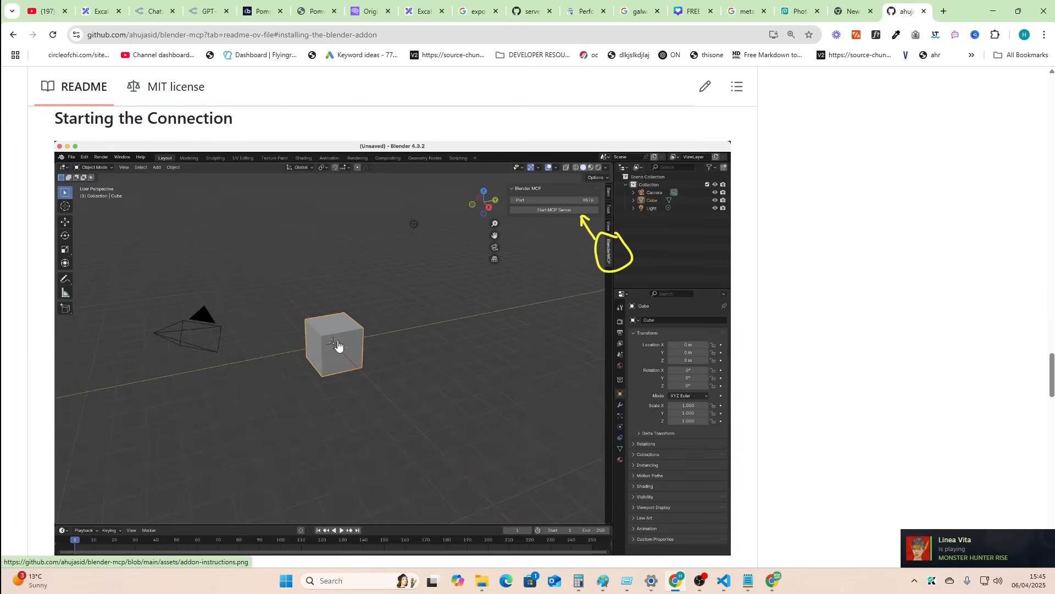
pyautogui.moveTo(224, 319)
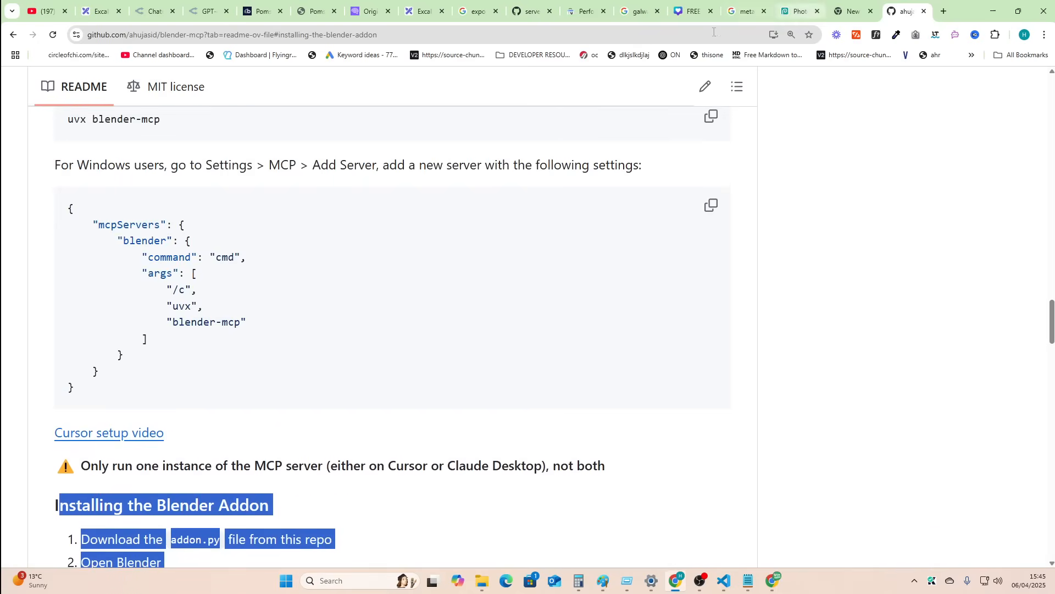
pyautogui.click(724, 580)
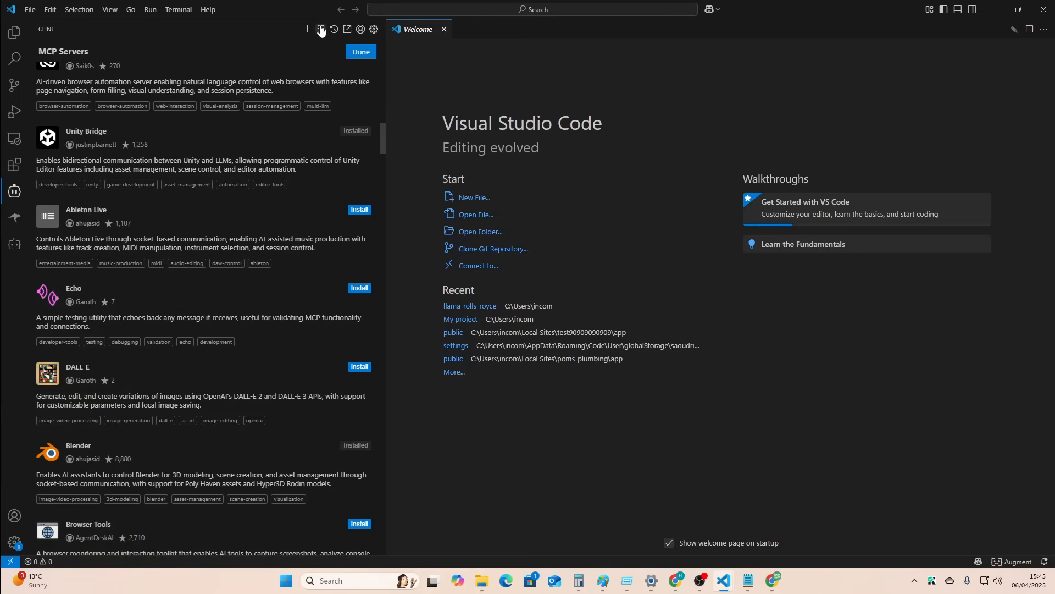
pyautogui.click(321, 30)
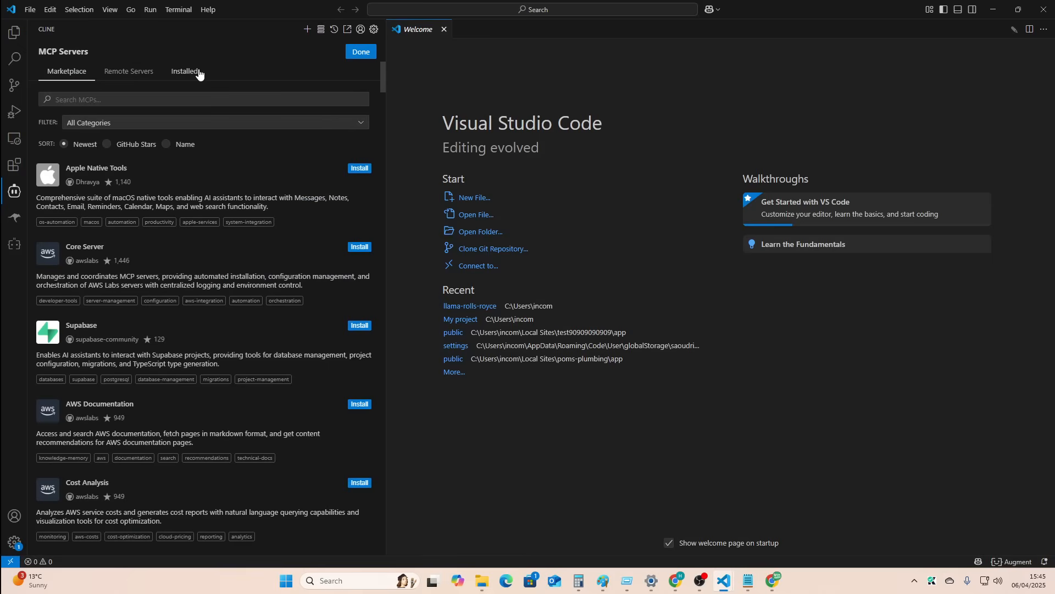
# Open Cline's Installed MCP servers and scroll through the Unity Bridge and Blender error logs.
pyautogui.click(184, 71)
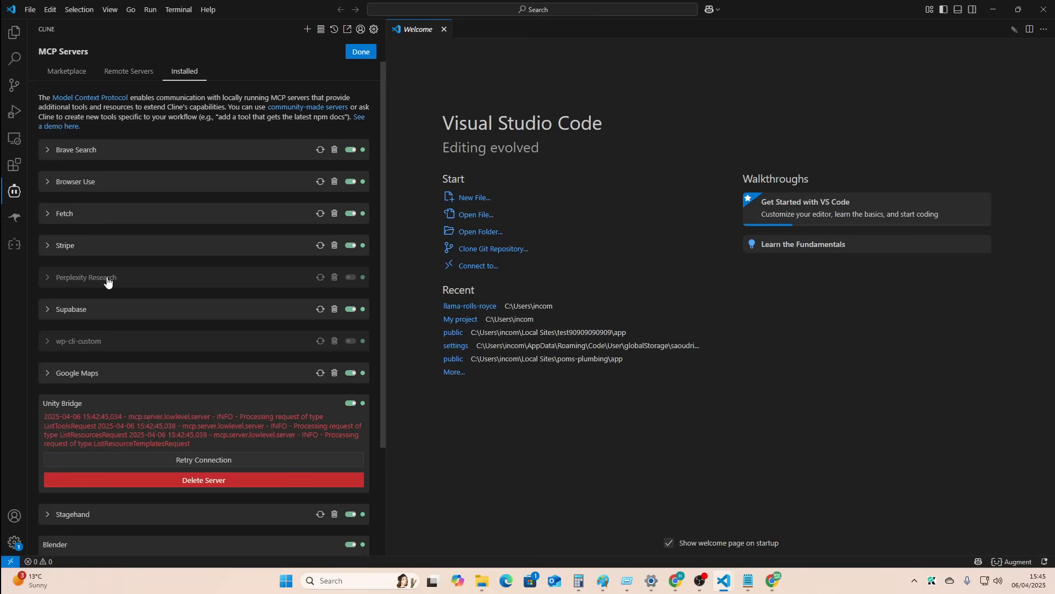
pyautogui.scroll(-3)
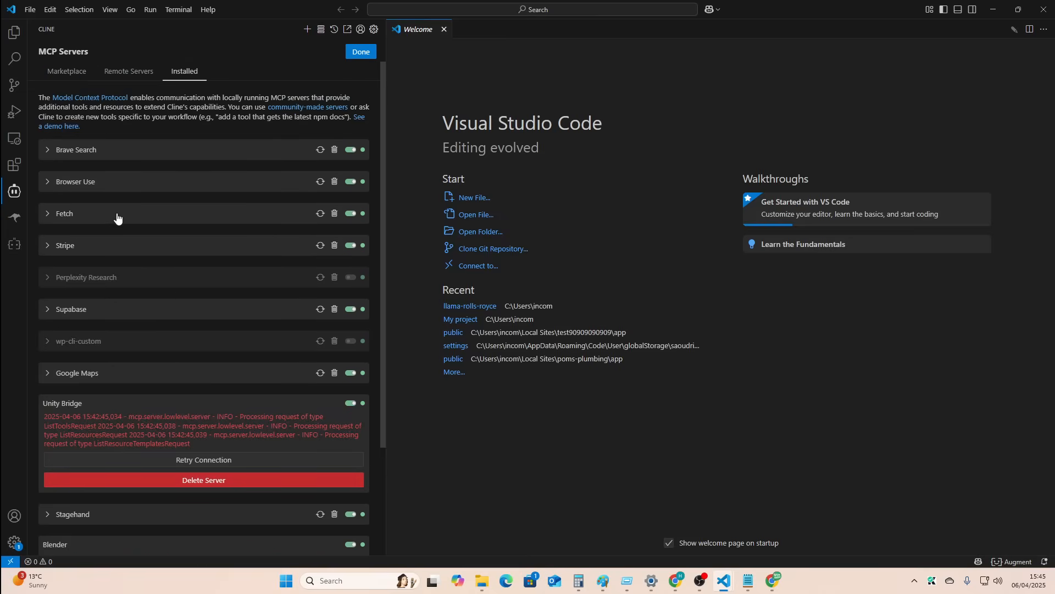
pyautogui.moveTo(166, 168)
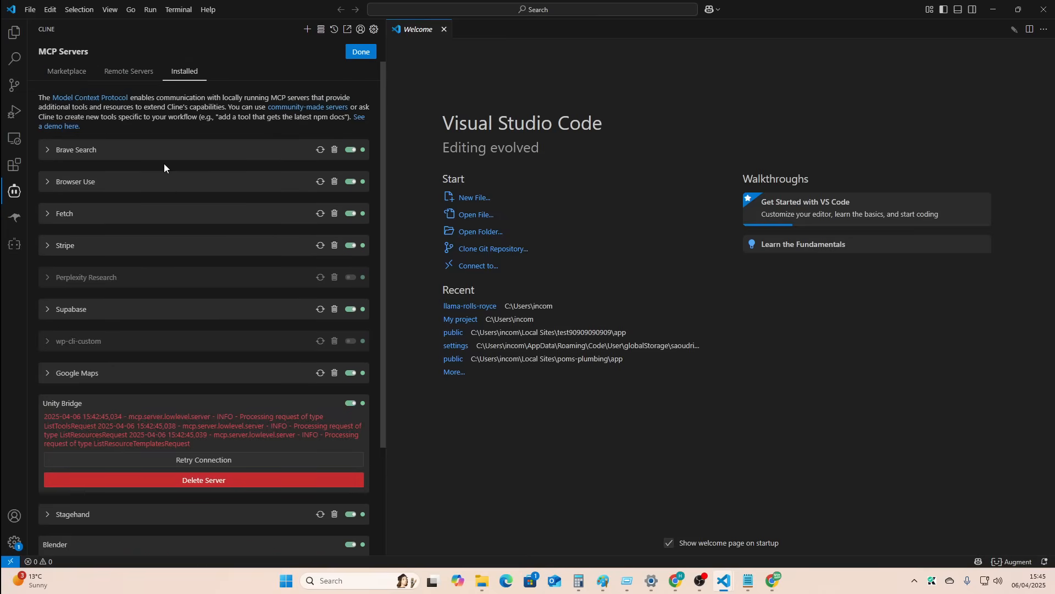
pyautogui.moveTo(305, 223)
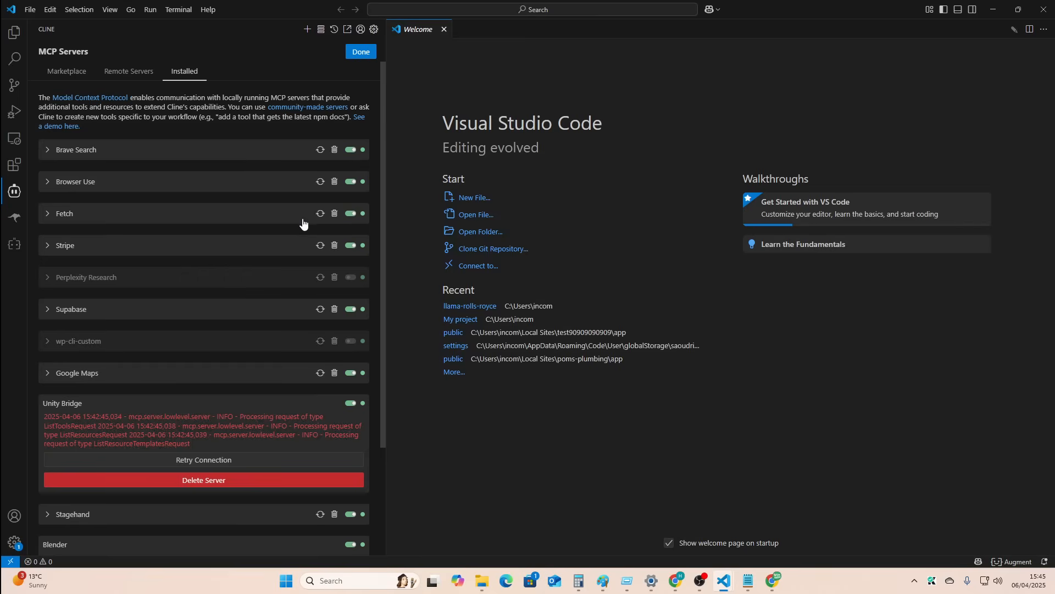
pyautogui.moveTo(326, 289)
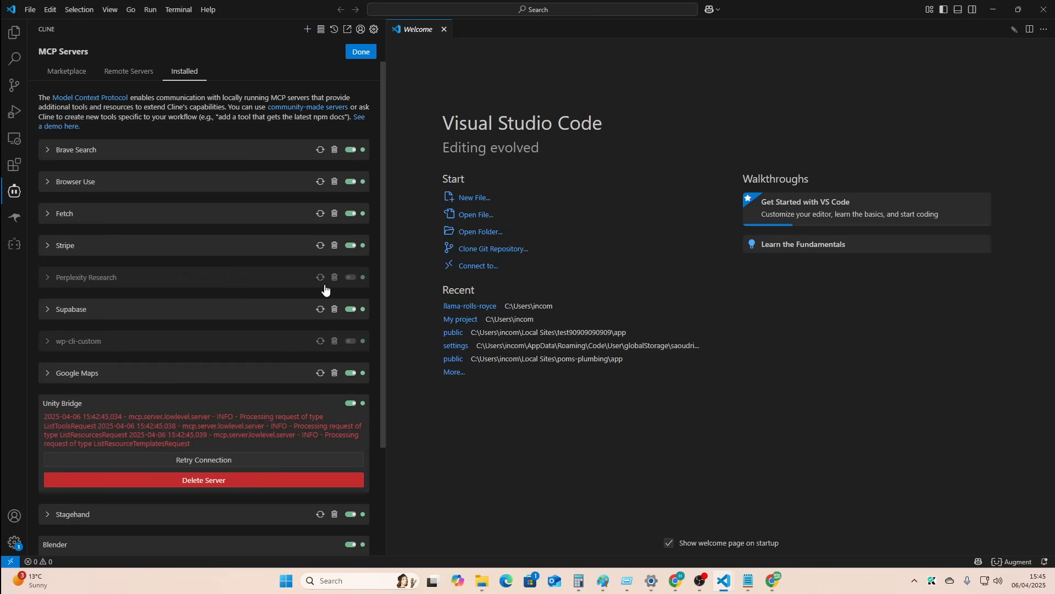
pyautogui.scroll(-3)
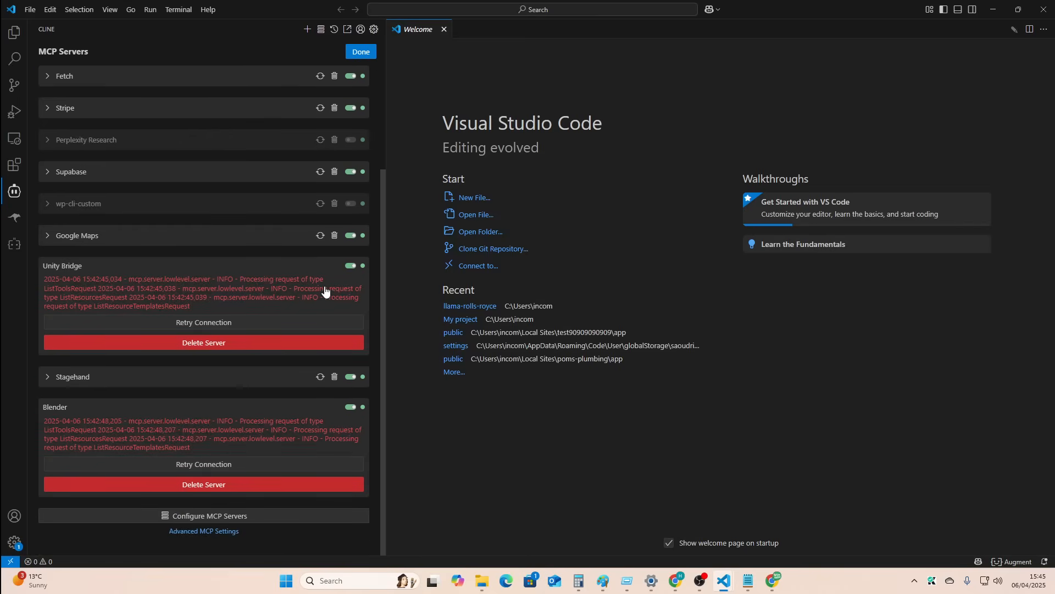
pyautogui.moveTo(275, 341)
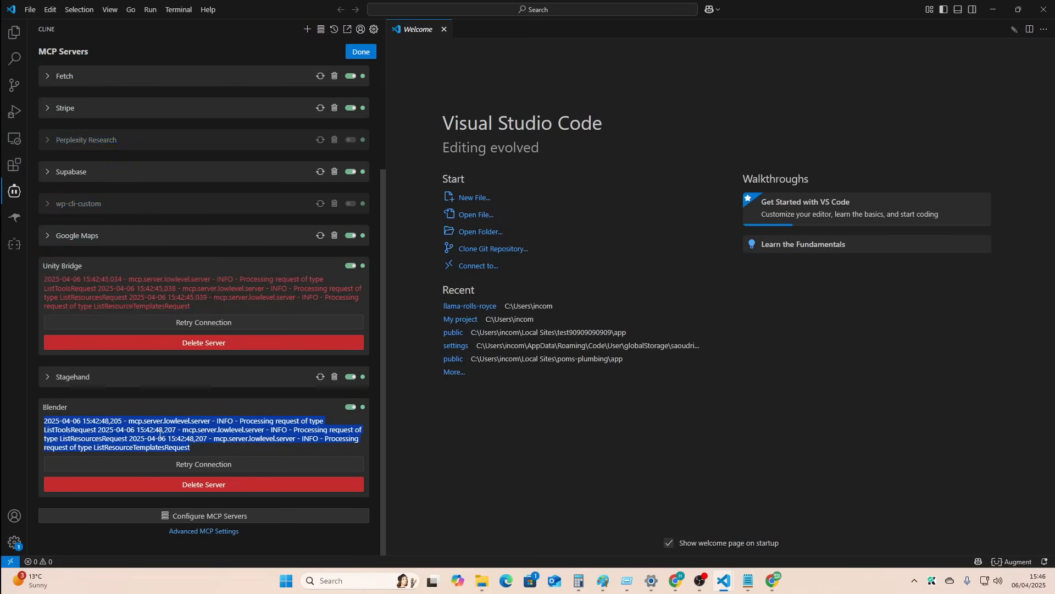
pyautogui.moveTo(201, 285)
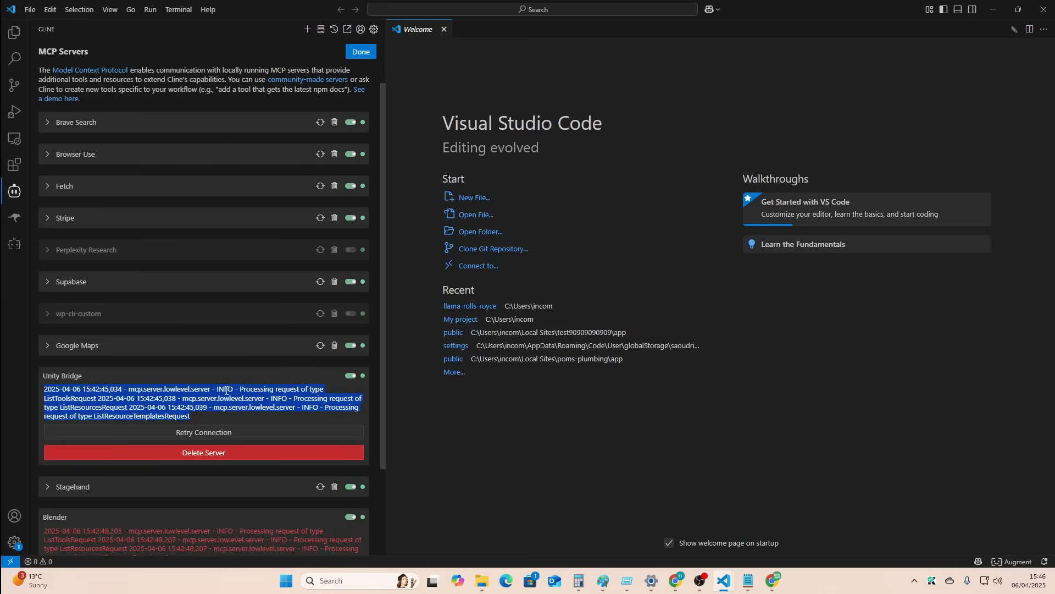
pyautogui.click(361, 51)
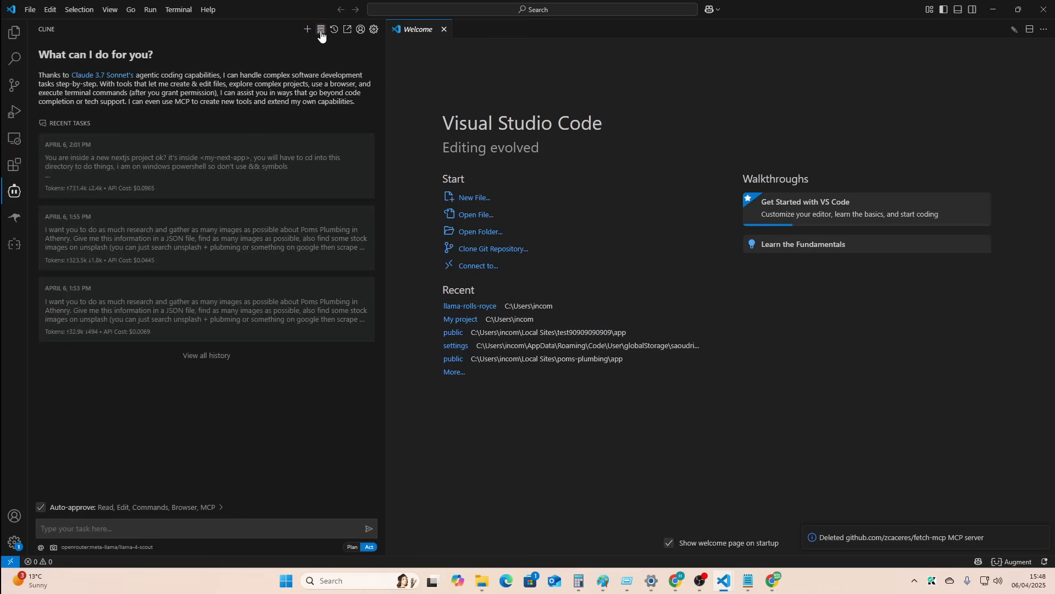
# Set the task's API provider to Anthropic with claude-3-7-sonnet-20250219.
pyautogui.click(319, 29)
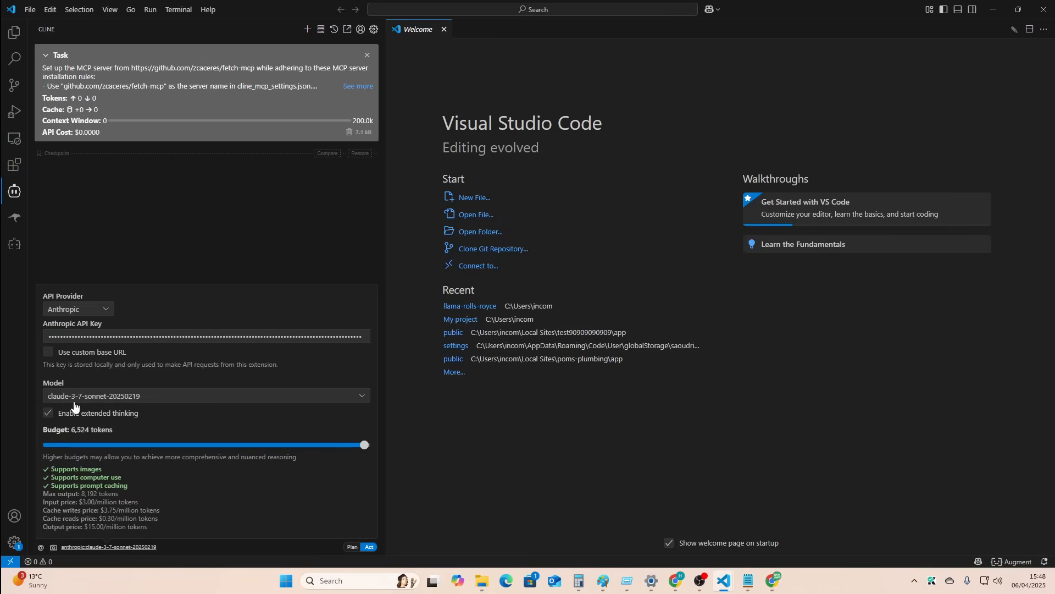
pyautogui.click(78, 308)
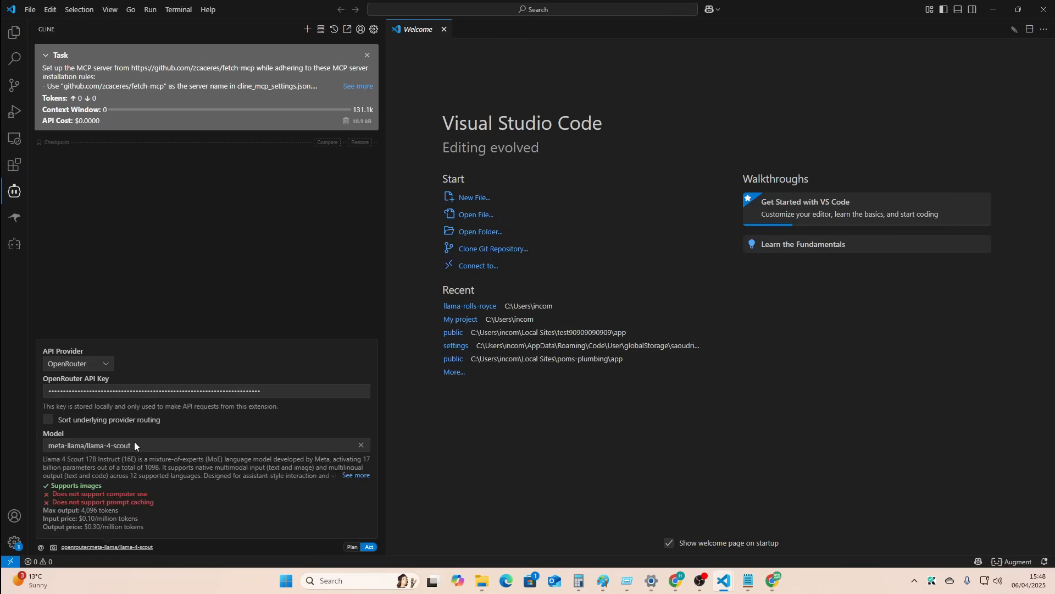
pyautogui.click(78, 363)
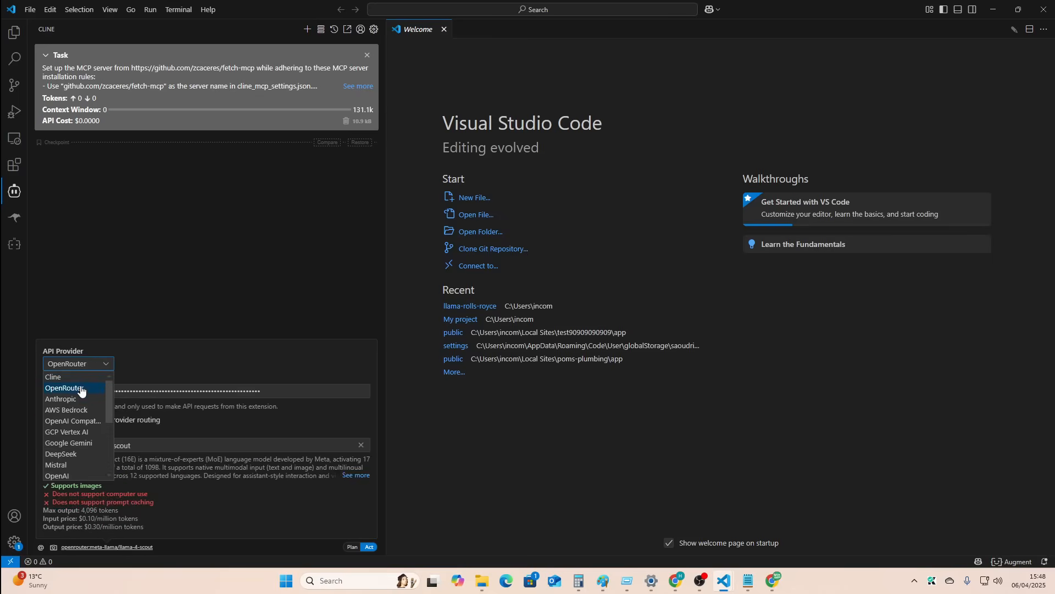
pyautogui.click(61, 399)
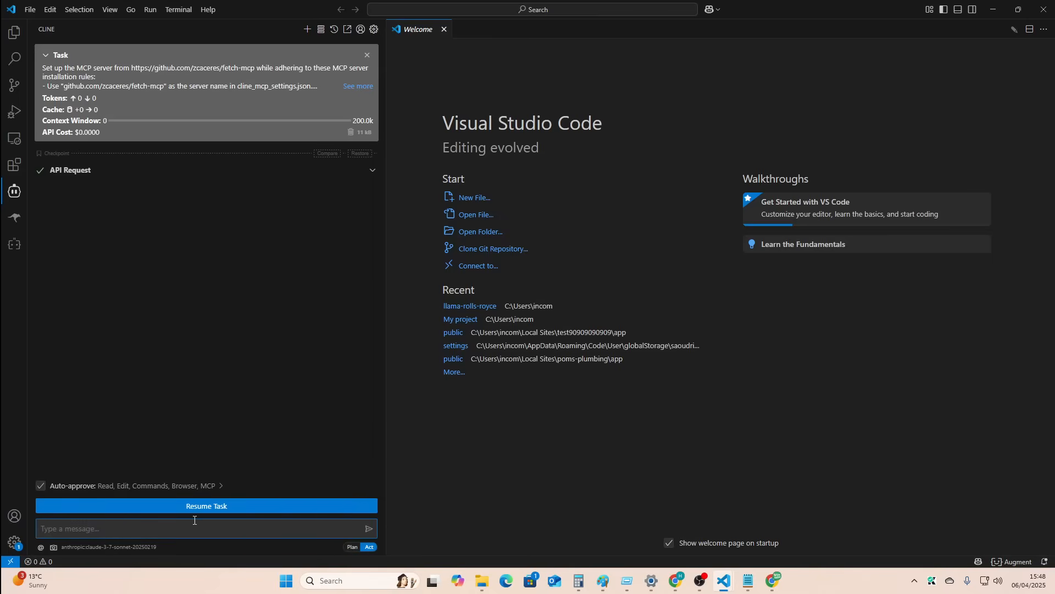
# Tell Cline you're on Windows 11 Git Bash and the MCP must auto-start, opening a Git Bash terminal.
pyautogui.write("I'm on")
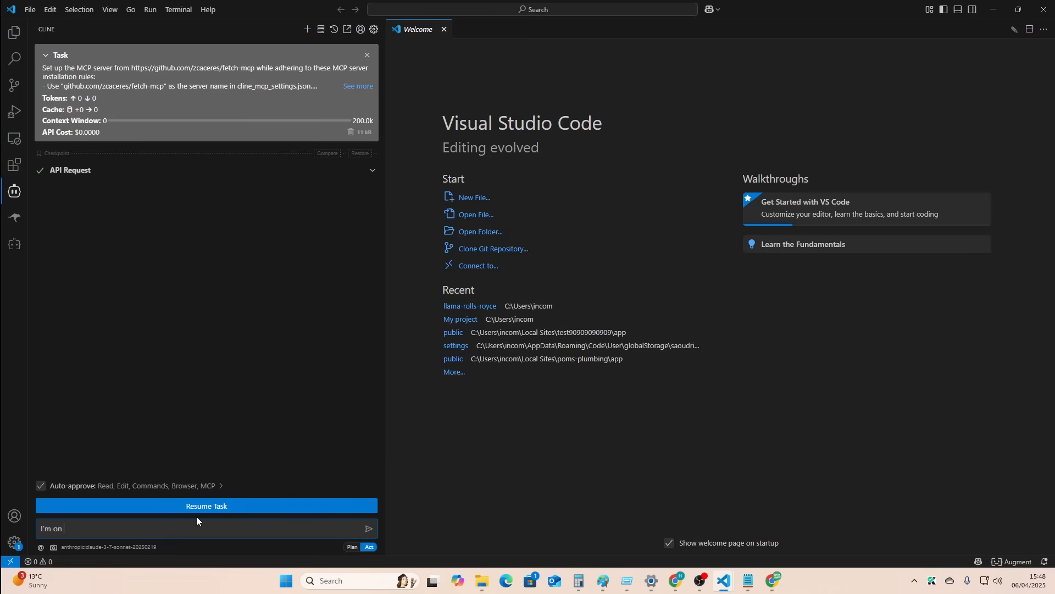
pyautogui.write('window s')
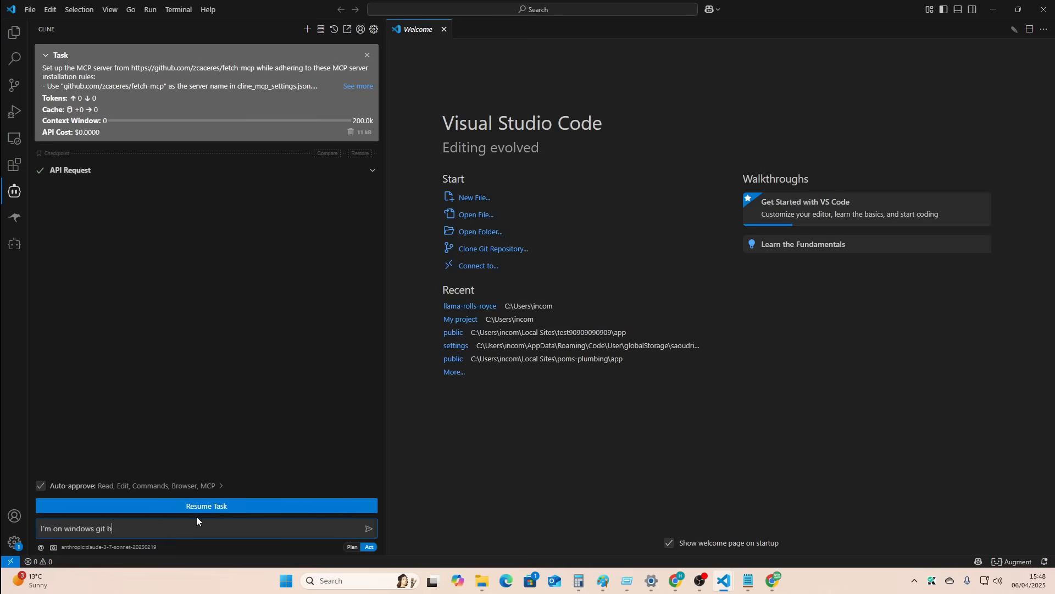
pyautogui.write('ash, please also be aw')
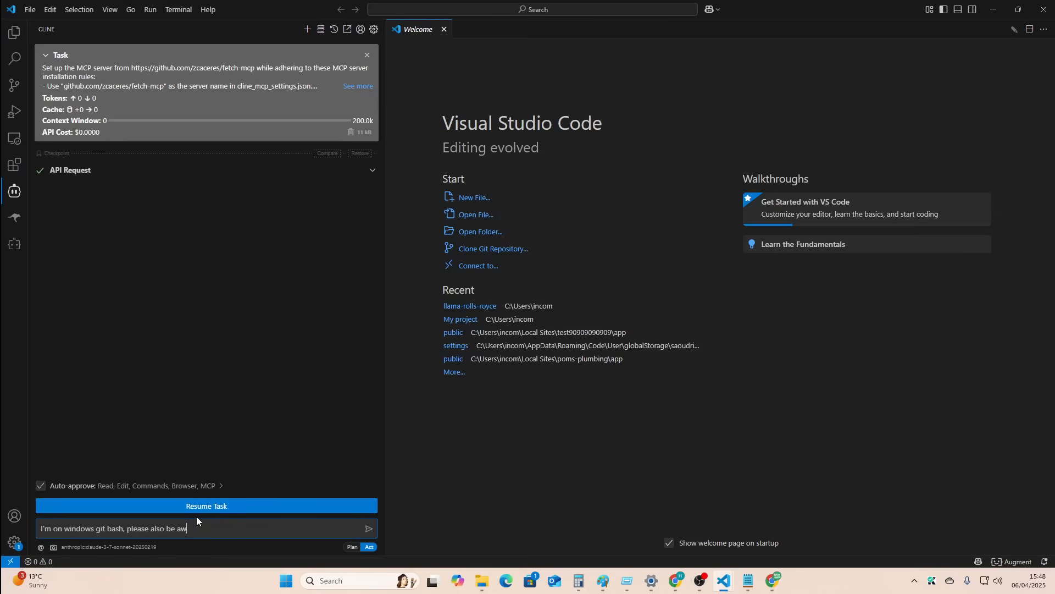
pyautogui.write('are that')
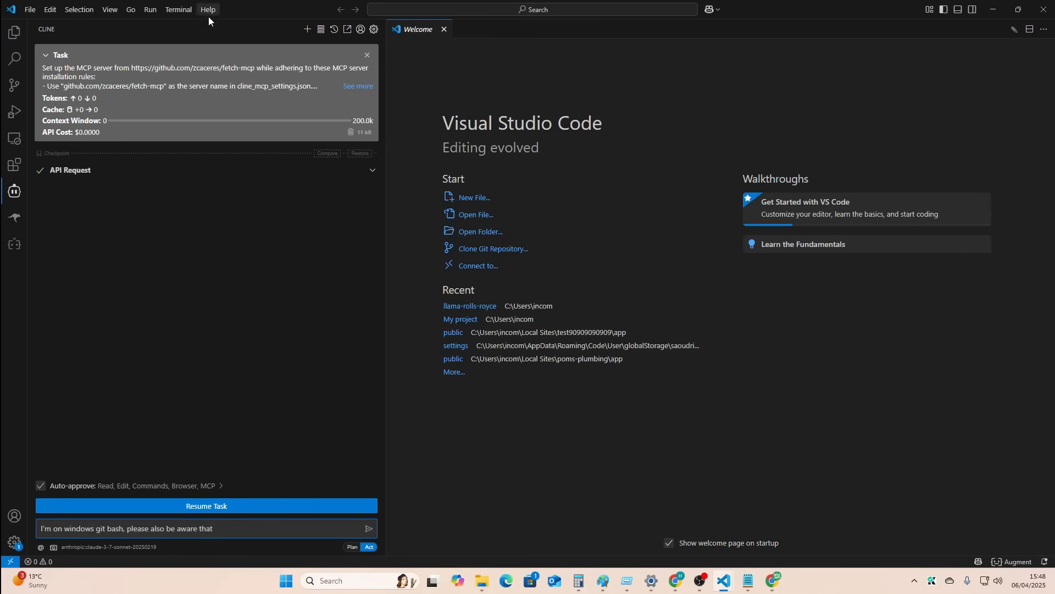
pyautogui.click(177, 10)
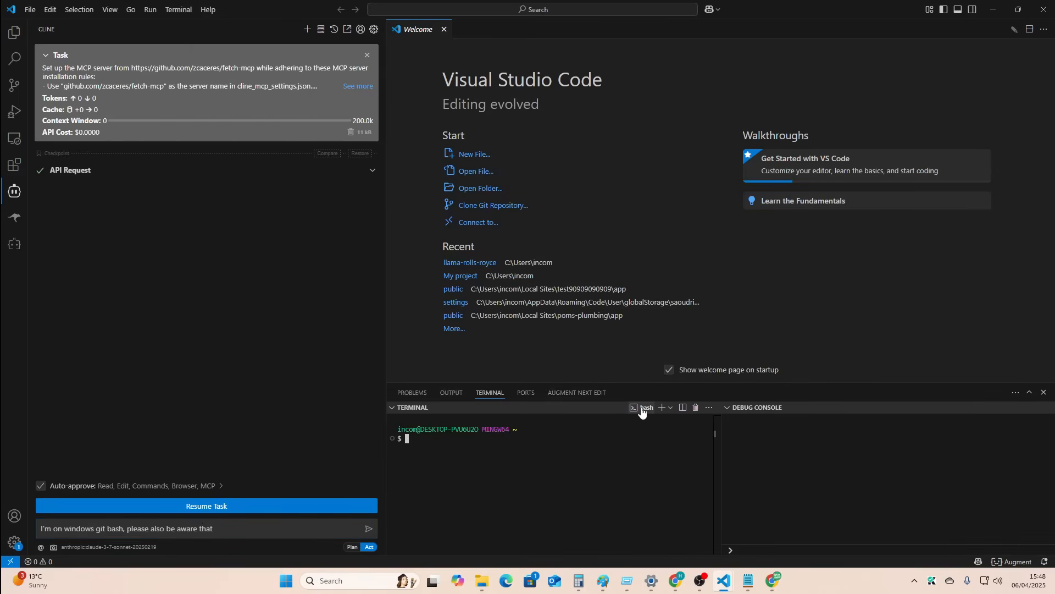
pyautogui.moveTo(644, 409)
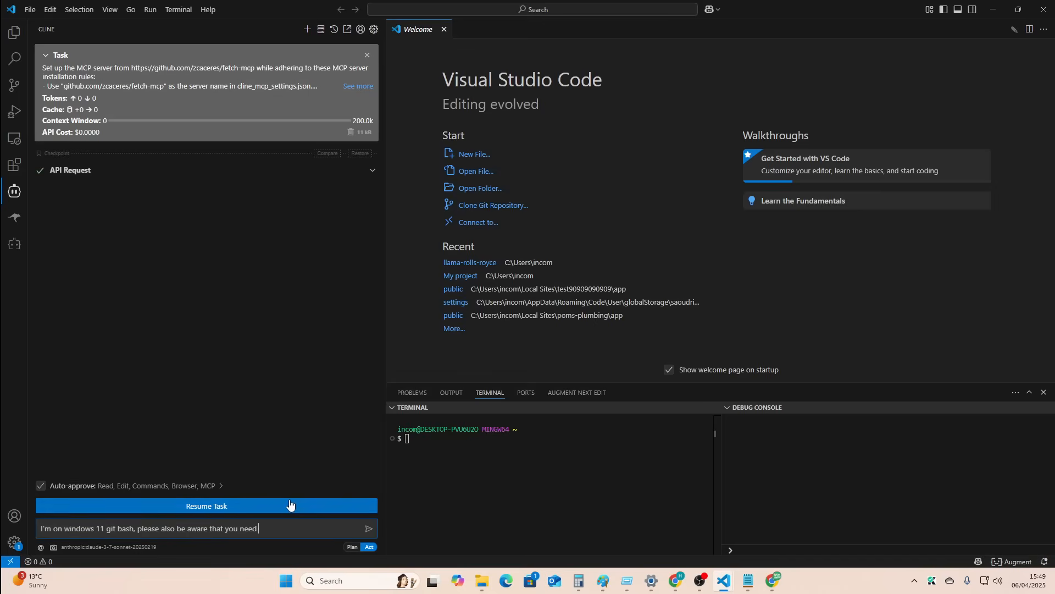
pyautogui.write('to code a way for the')
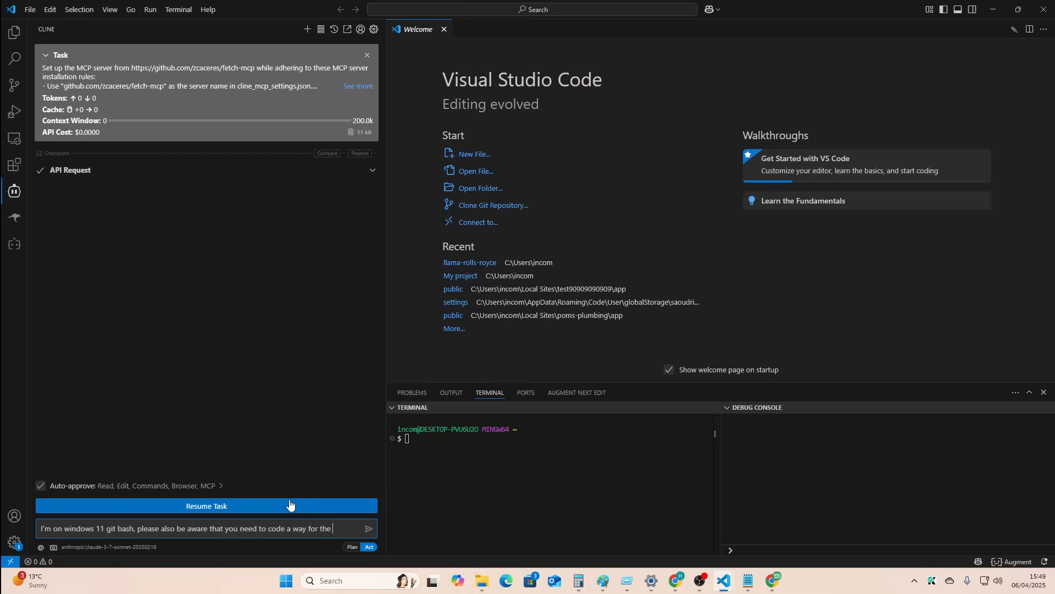
pyautogui.write('MCP to start when i')
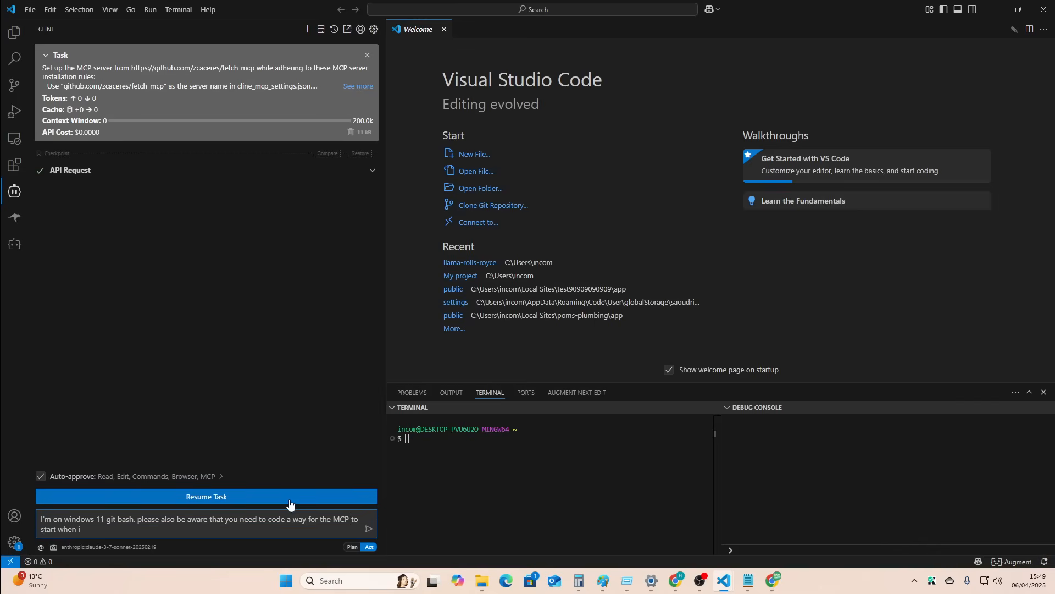
pyautogui.write('and use it so t')
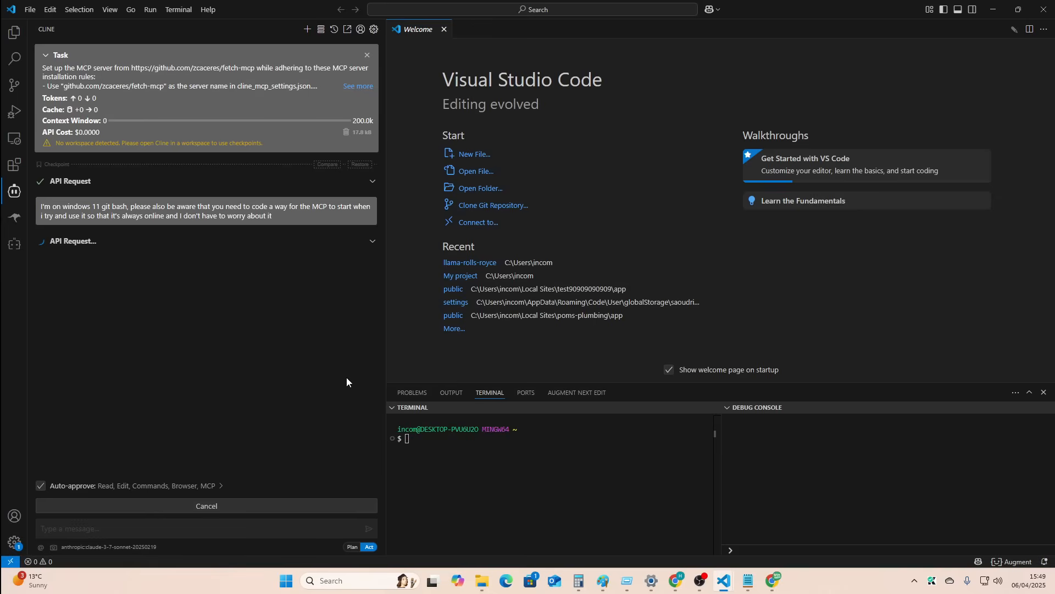
pyautogui.moveTo(354, 370)
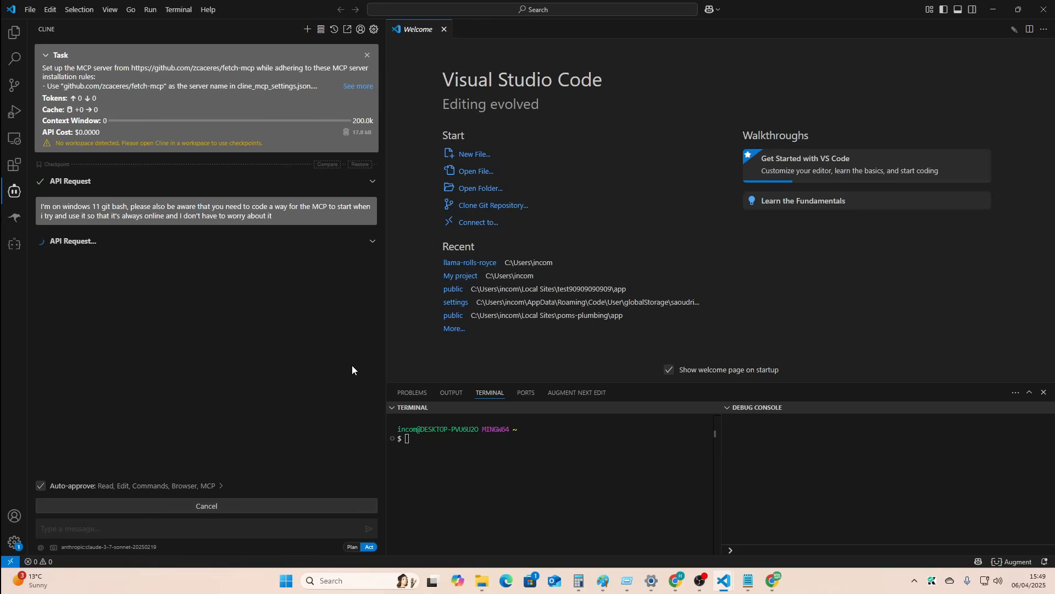
pyautogui.moveTo(213, 362)
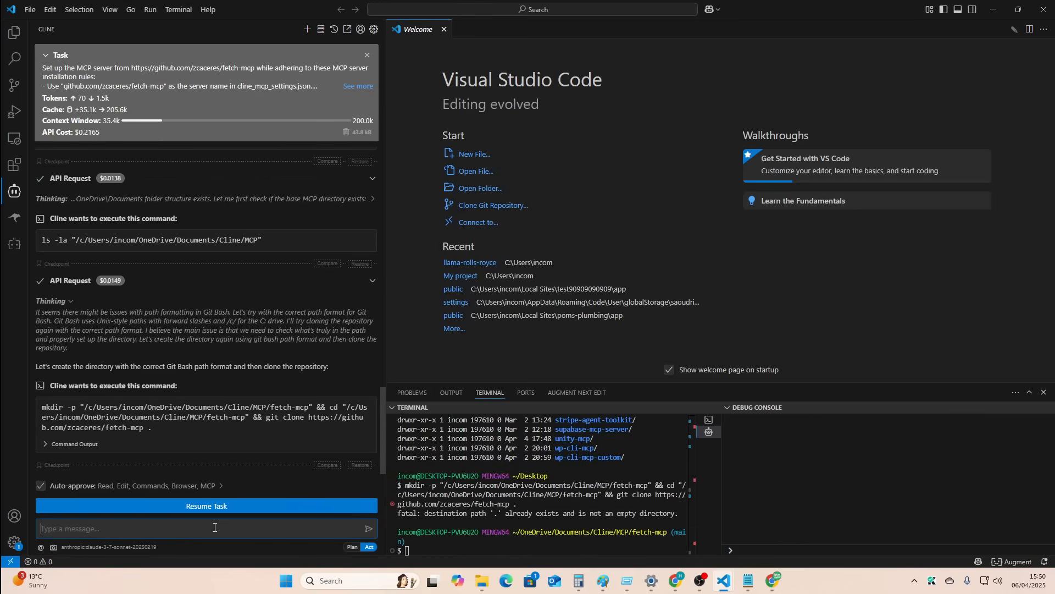
# Start replying to Cline with 'just use a new…' after the clone's destination-exists error.
pyautogui.write('just use a new')
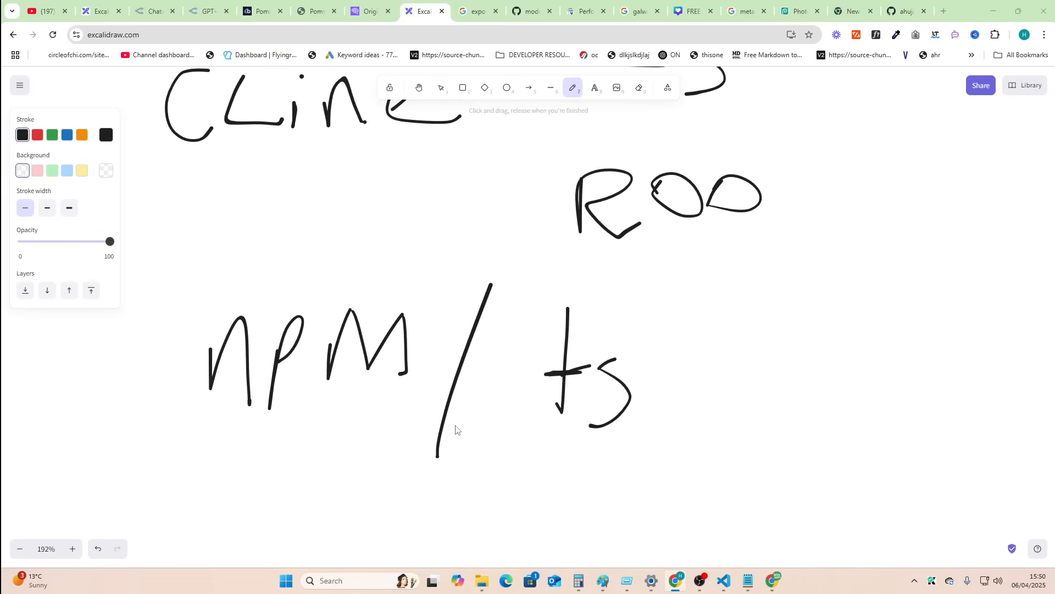
# Switch to the Excalidraw tab showing the Cline, Roo and npm / ts sketch.
pyautogui.click(724, 581)
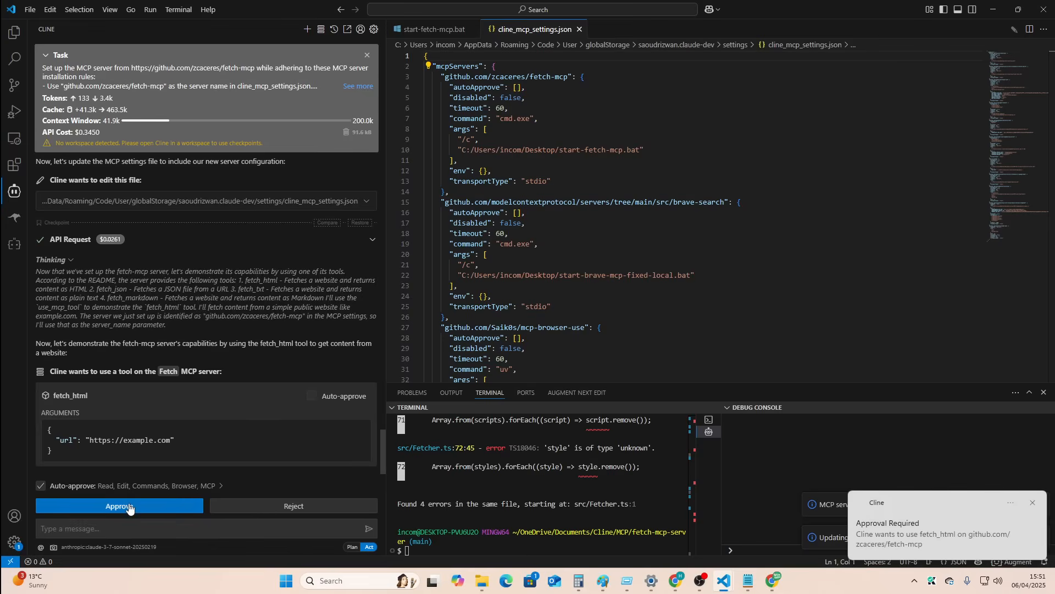
# Approve Cline's fetch_html tool request testing the fetch-mcp server.
pyautogui.click(120, 505)
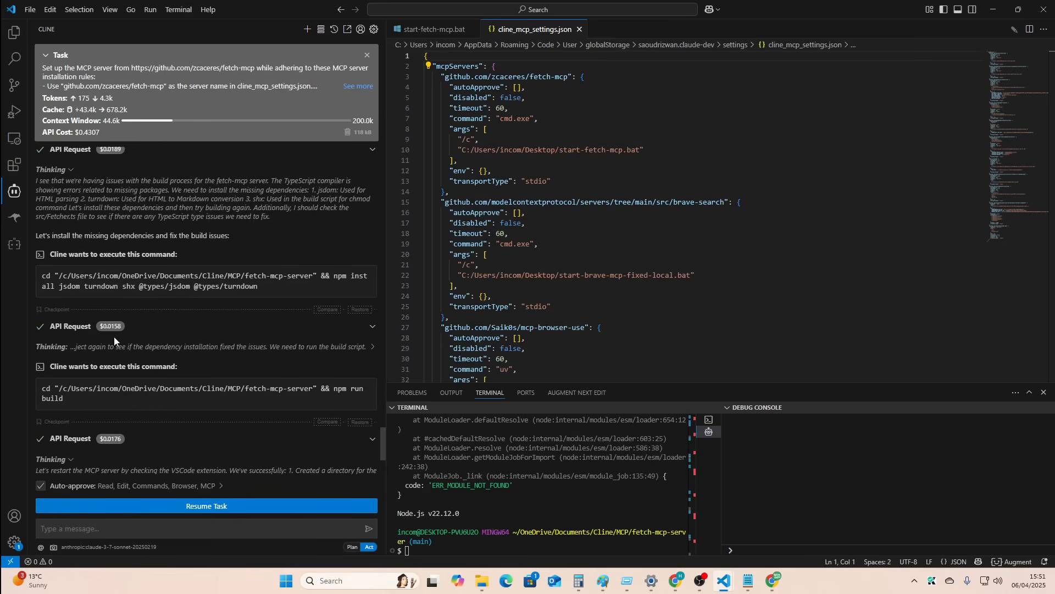
# Review Cline's npm install and rebuild output for fetch-mcp, then focus the message box.
pyautogui.scroll(-3)
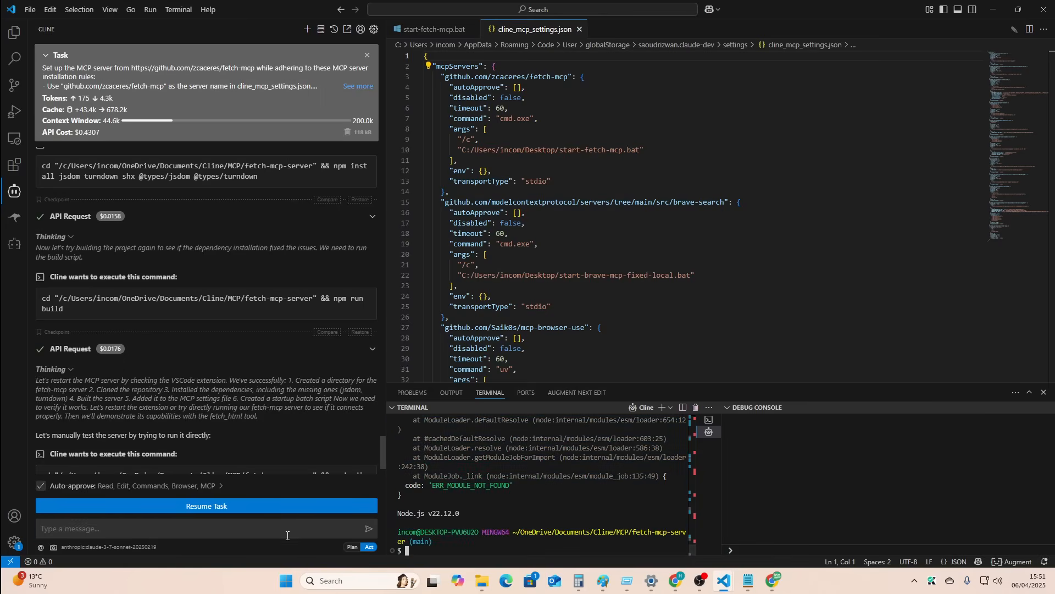
pyautogui.click(206, 506)
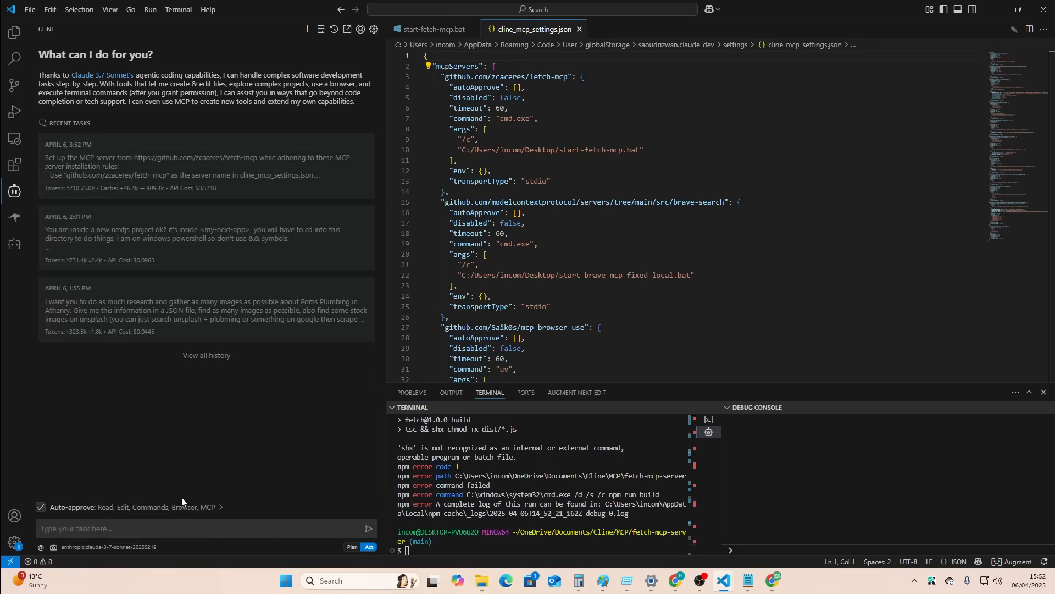
pyautogui.moveTo(257, 60)
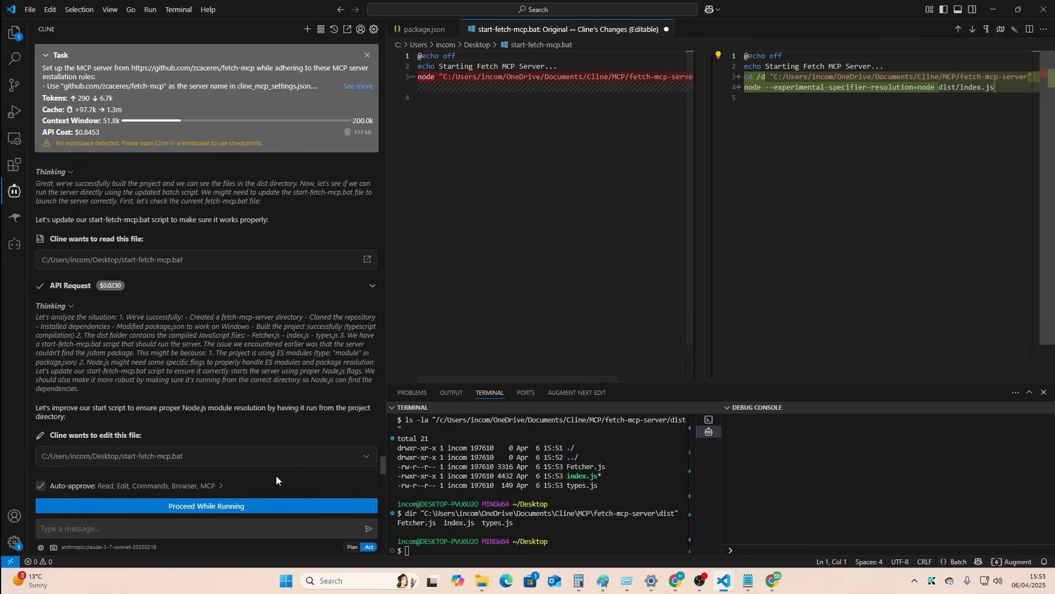
pyautogui.moveTo(290, 451)
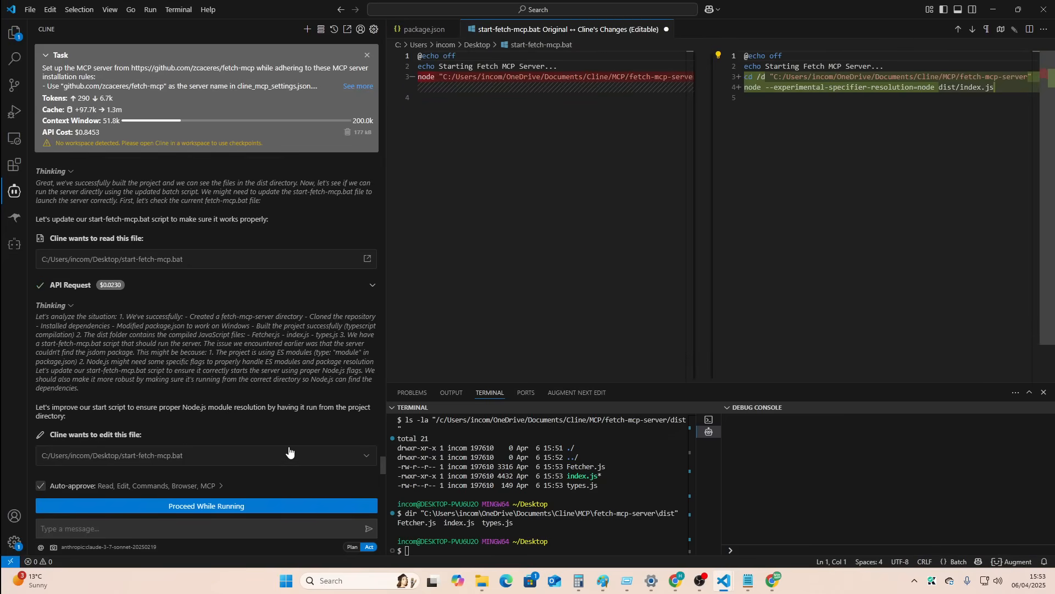
# Accept the start-fetch-mcp.bat edit and approve the fetch_html and fetch_markdown tests, always allowing fetch_html.
pyautogui.click(207, 506)
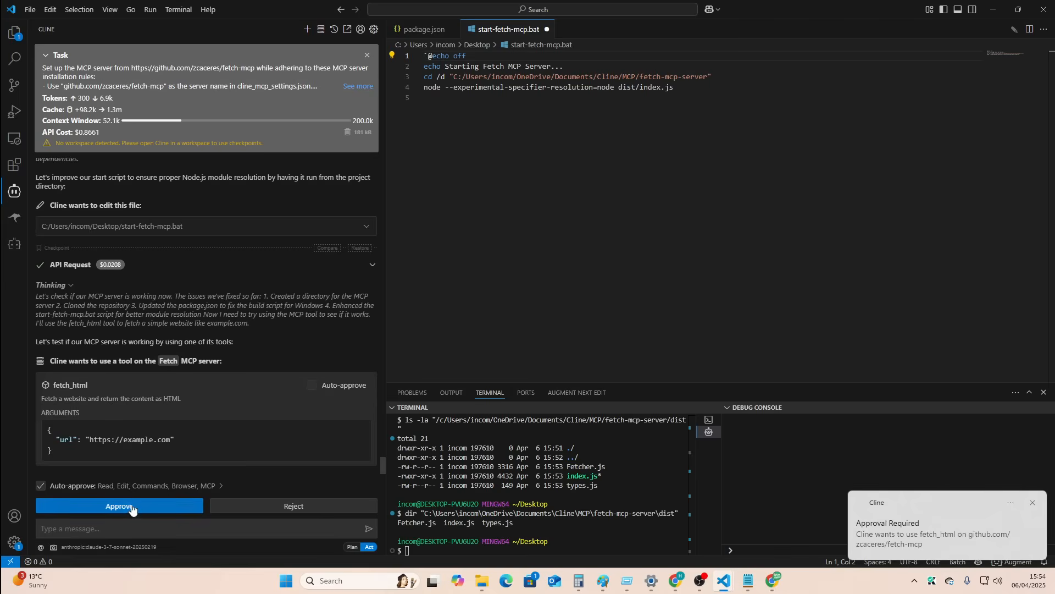
pyautogui.click(119, 505)
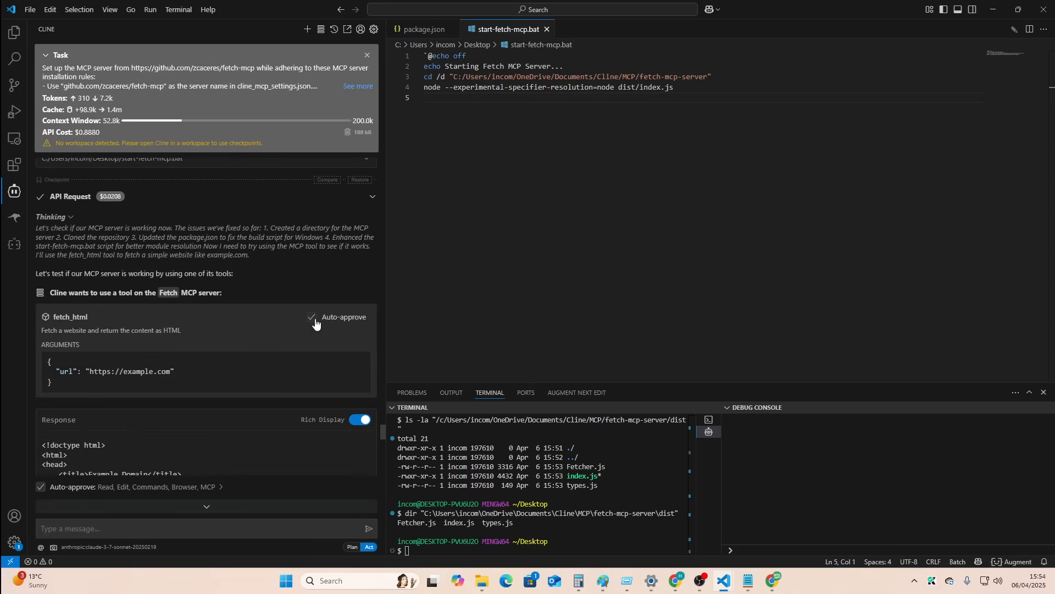
pyautogui.click(312, 317)
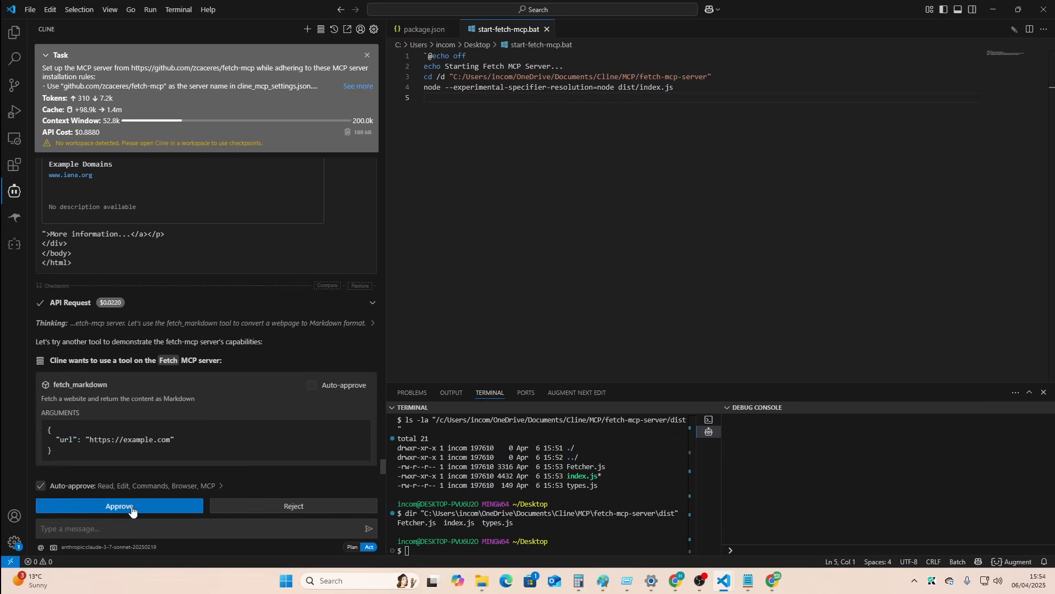
pyautogui.click(119, 505)
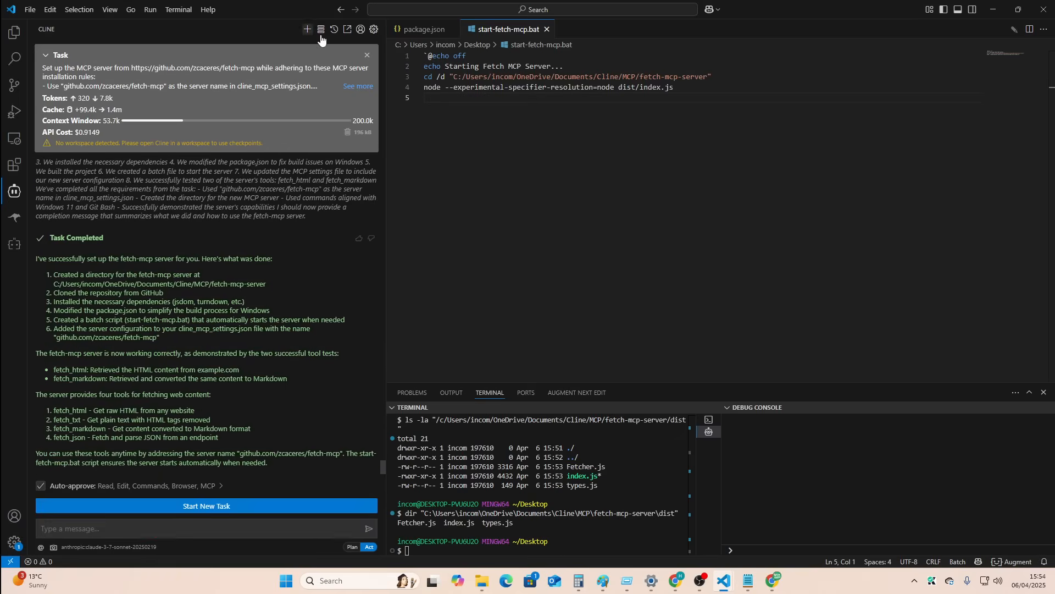
# Open cline_mcp_settings.json through Configure MCP Servers on the Installed MCP servers list.
pyautogui.click(319, 29)
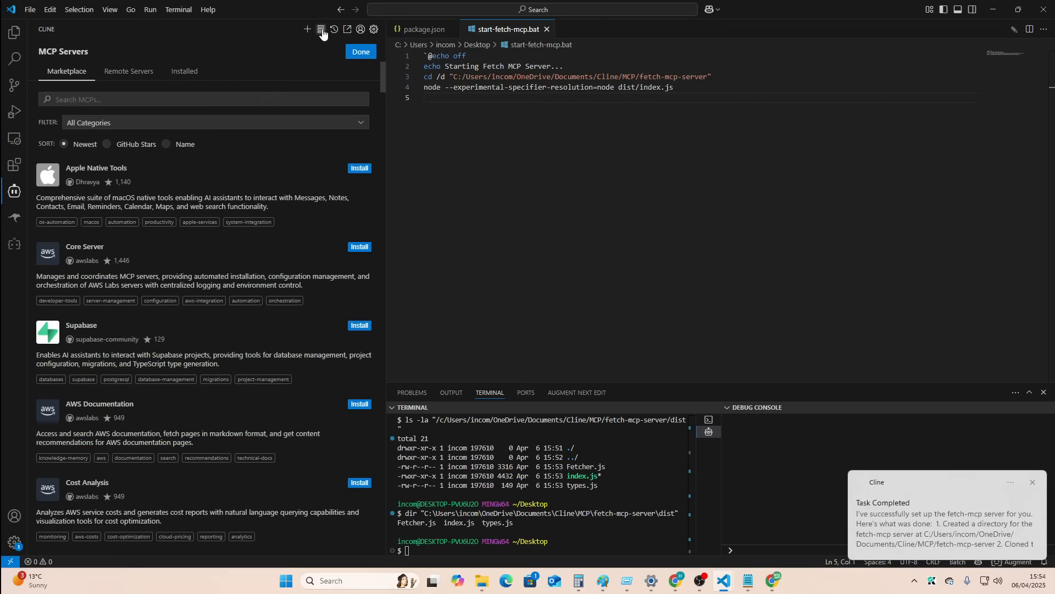
pyautogui.click(185, 72)
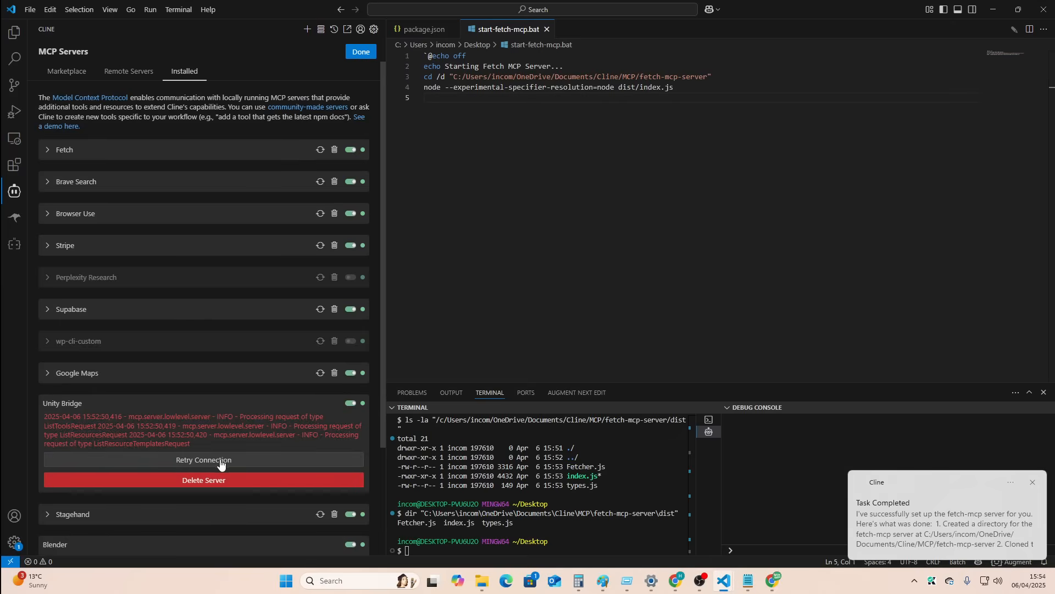
pyautogui.scroll(-3)
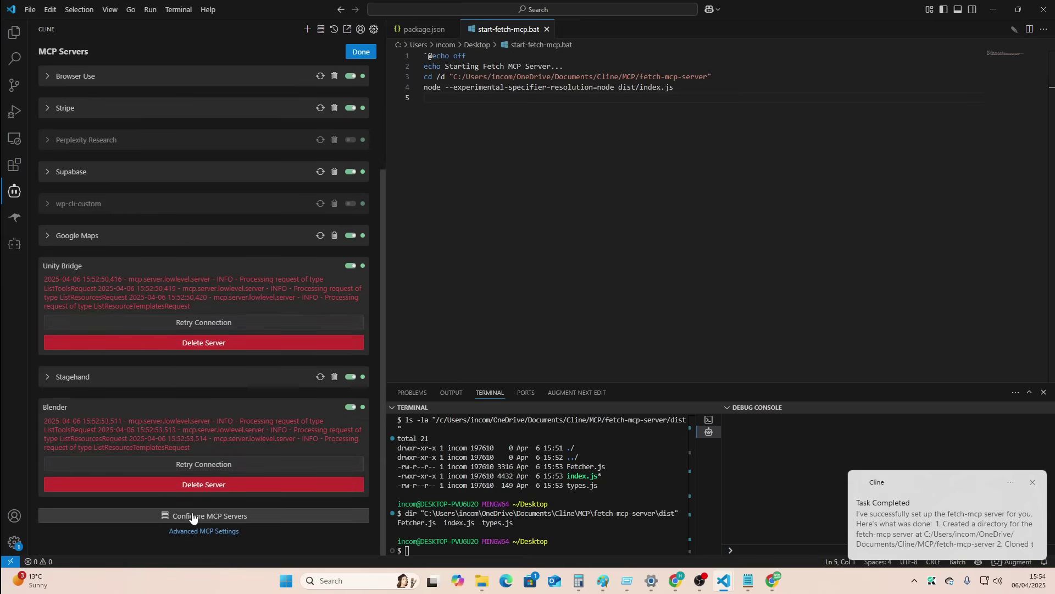
pyautogui.click(203, 516)
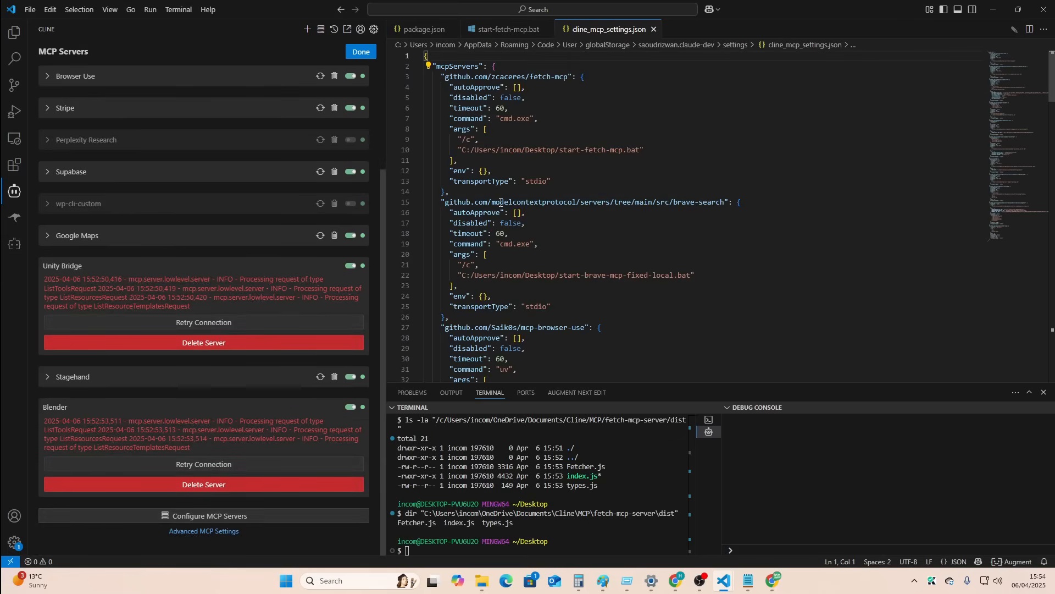
# Scroll through cline_mcp_settings.json to inspect each server's autoApprove array.
pyautogui.scroll(-3)
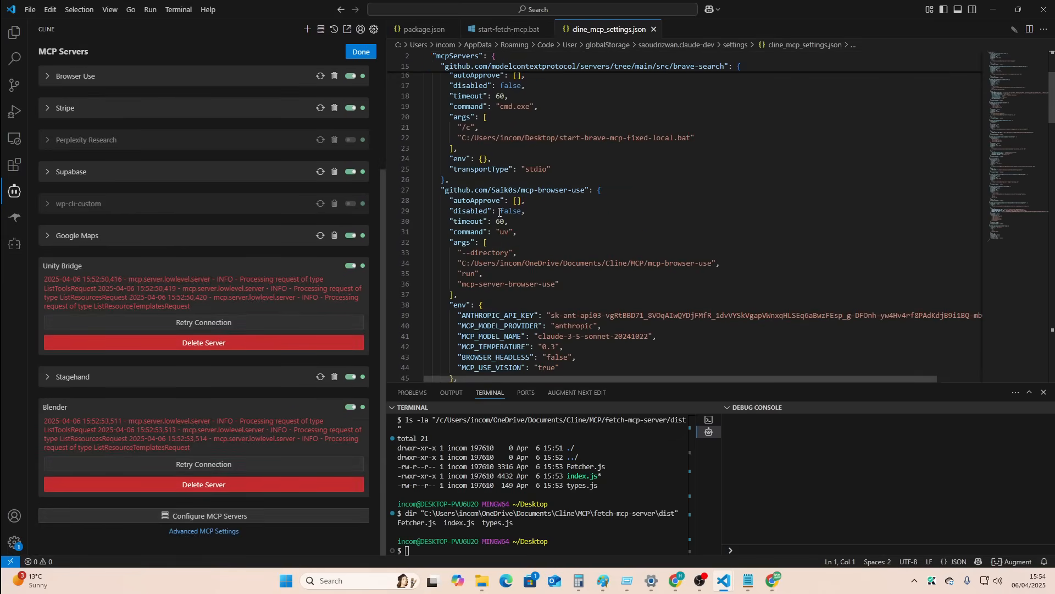
pyautogui.scroll(-3)
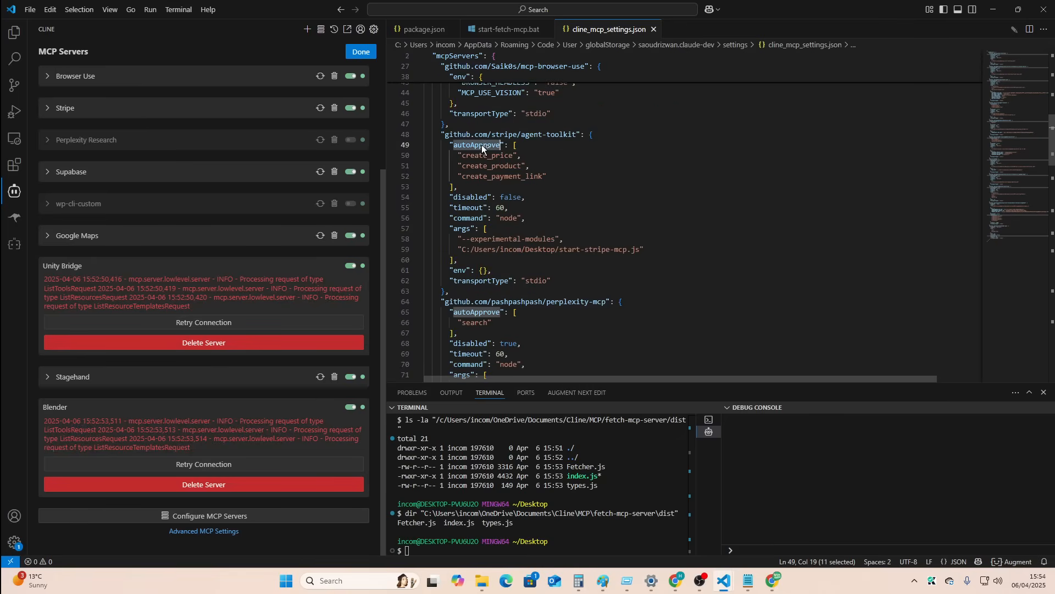
pyautogui.scroll(-3)
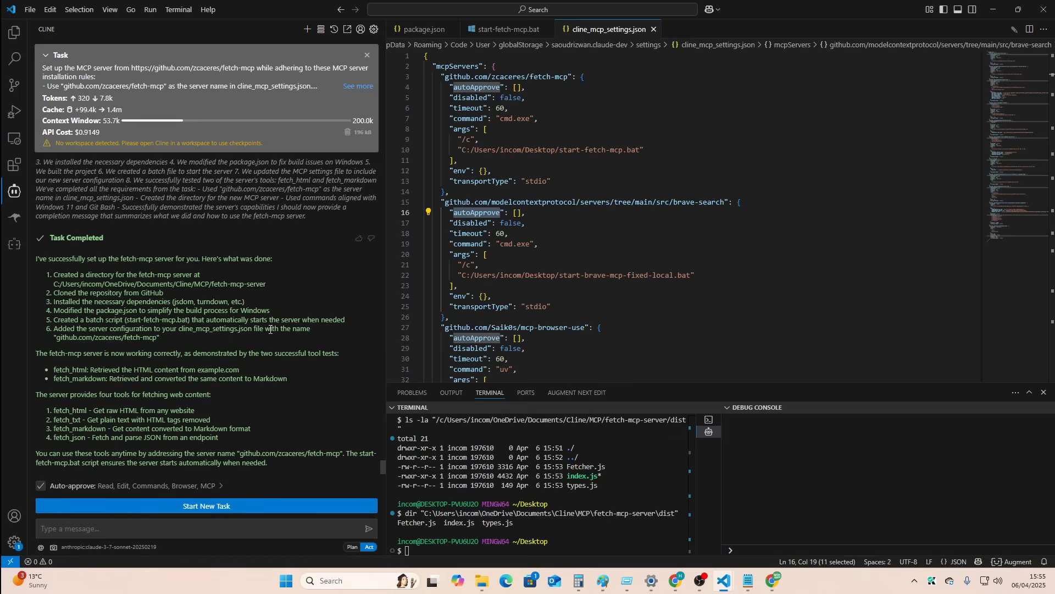
# Ask Cline 'please add all fetch commands to autoApprove', then switch to Roo Code.
pyautogui.write('plea')
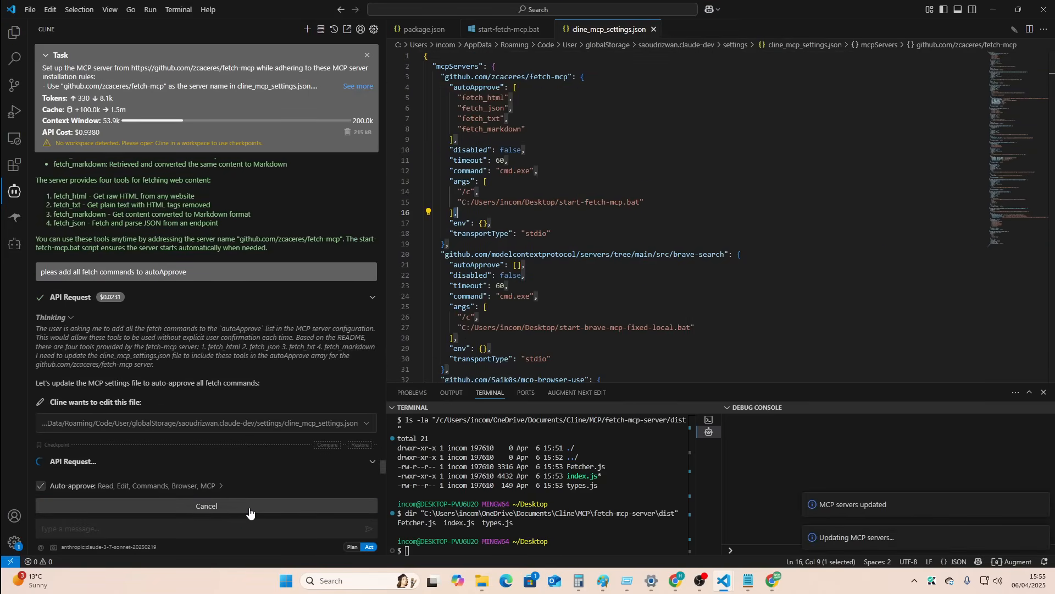
pyautogui.moveTo(257, 505)
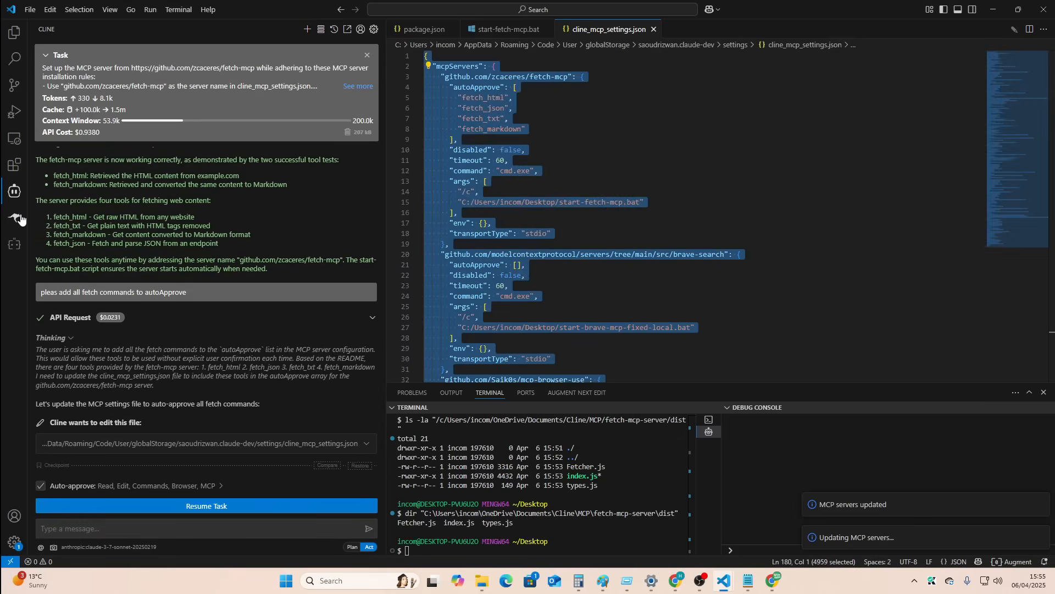
pyautogui.click(13, 215)
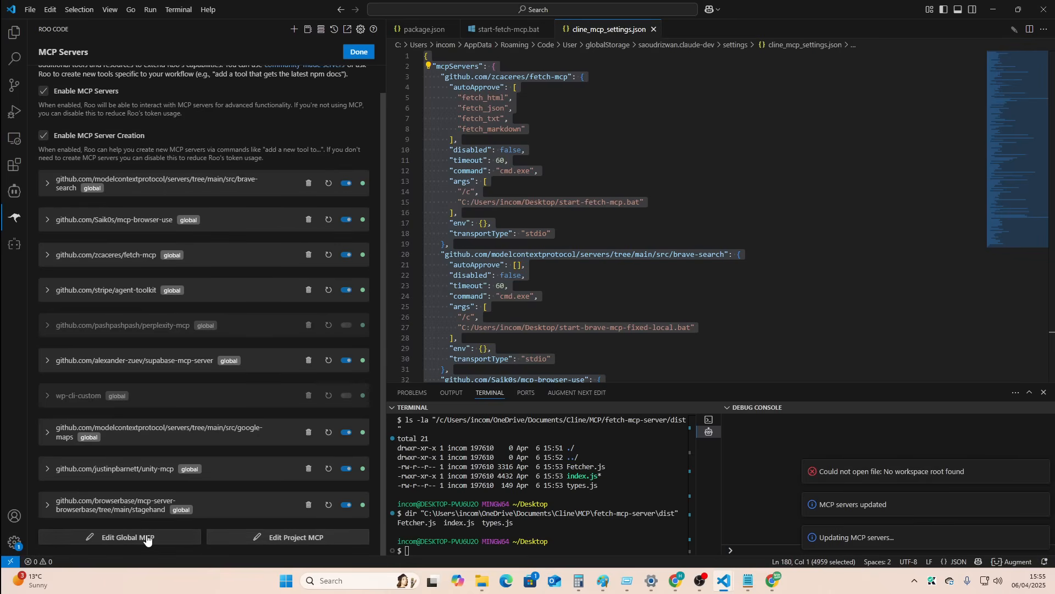
pyautogui.moveTo(293, 537)
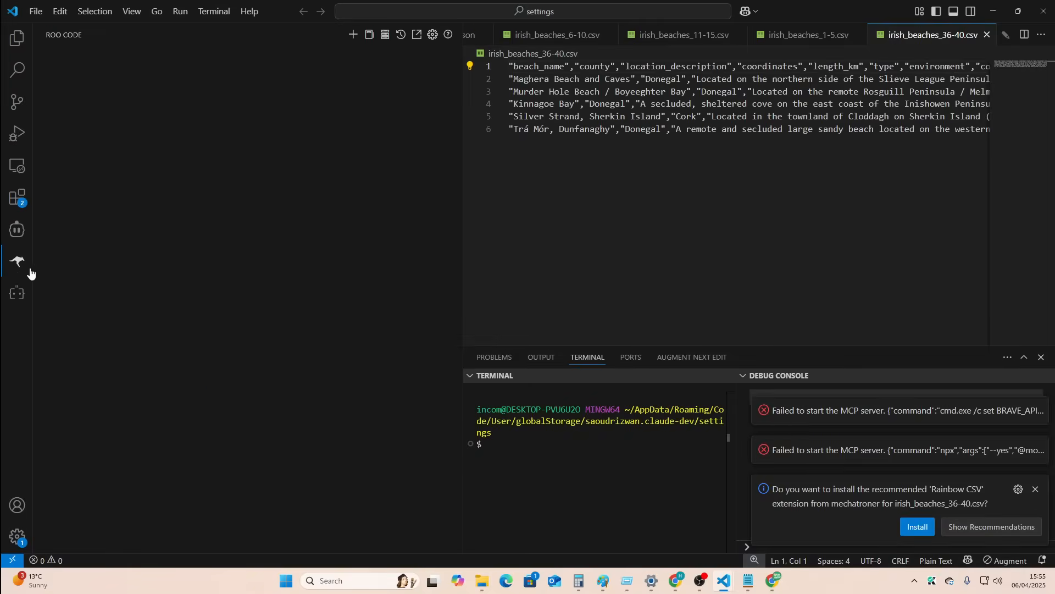
# Put fetch-mcp into Roo Code's mcp_settings.json and replace every autoApprove key with alwaysAllow.
pyautogui.click(16, 262)
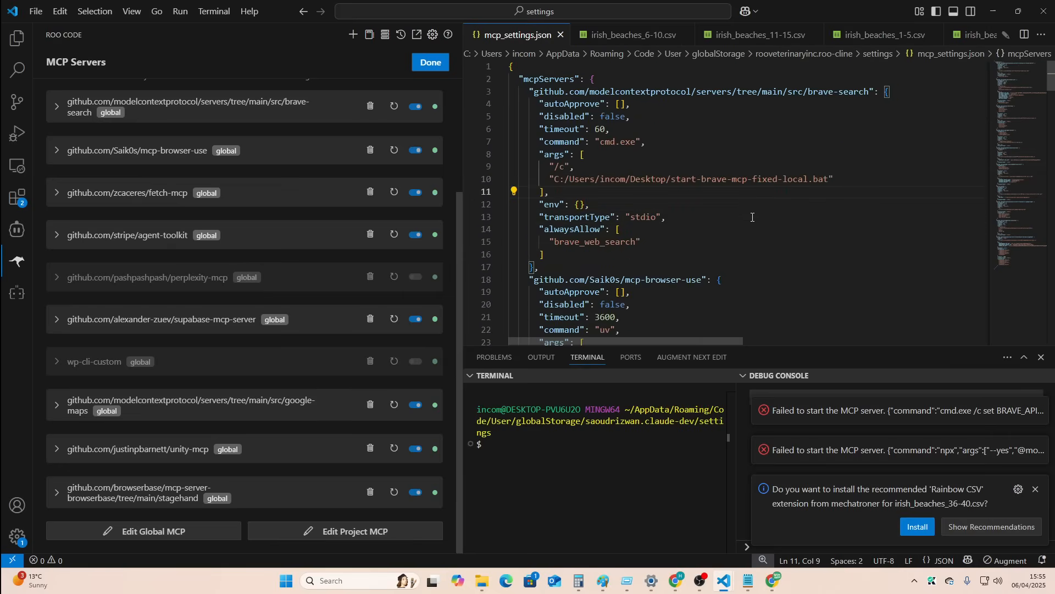
pyautogui.scroll(-3)
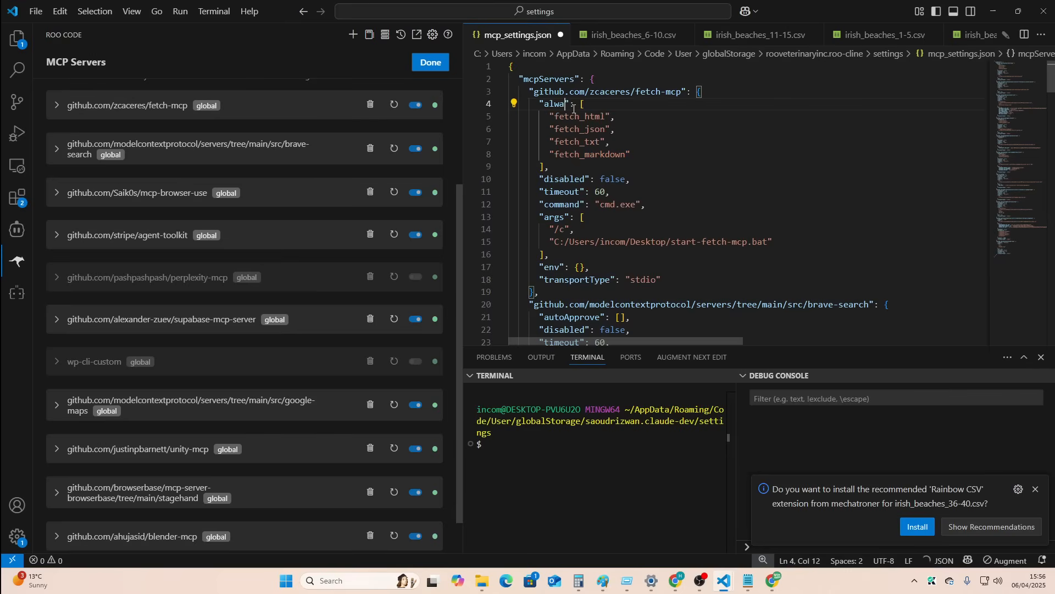
pyautogui.doubleClick(558, 104)
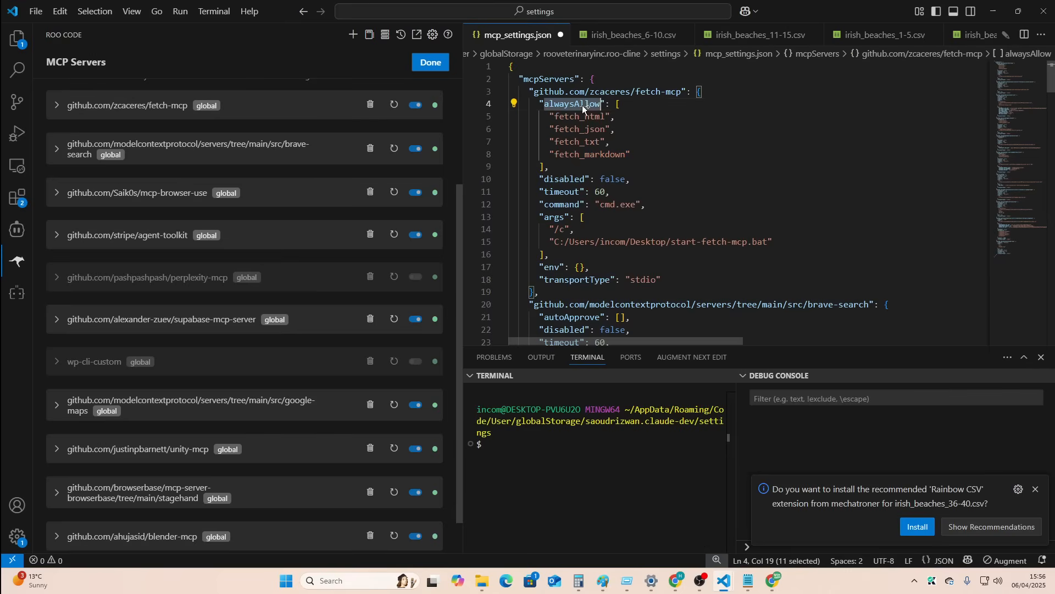
pyautogui.scroll(-3)
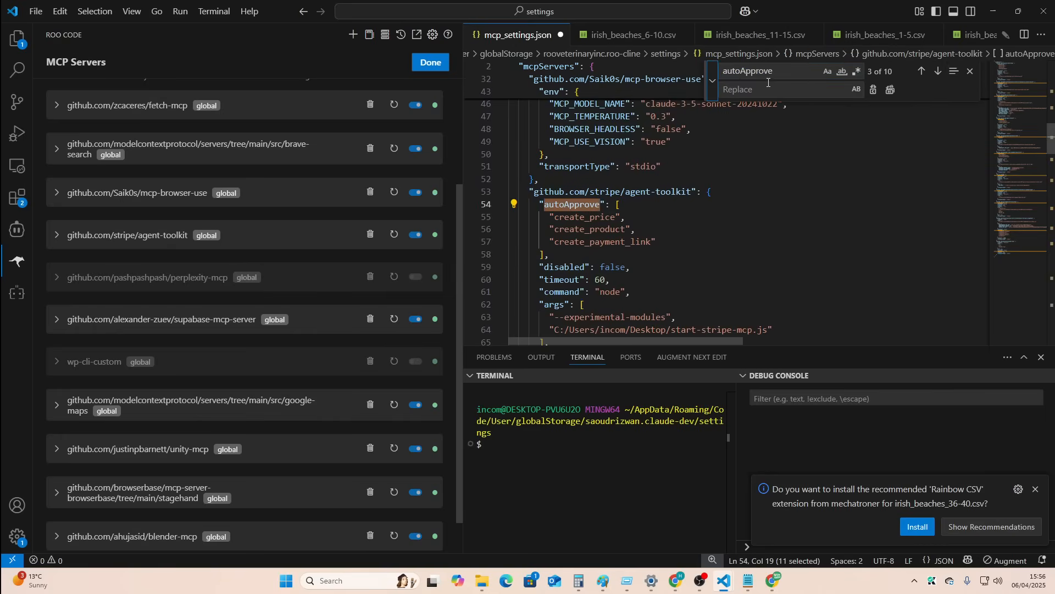
pyautogui.write('auto')
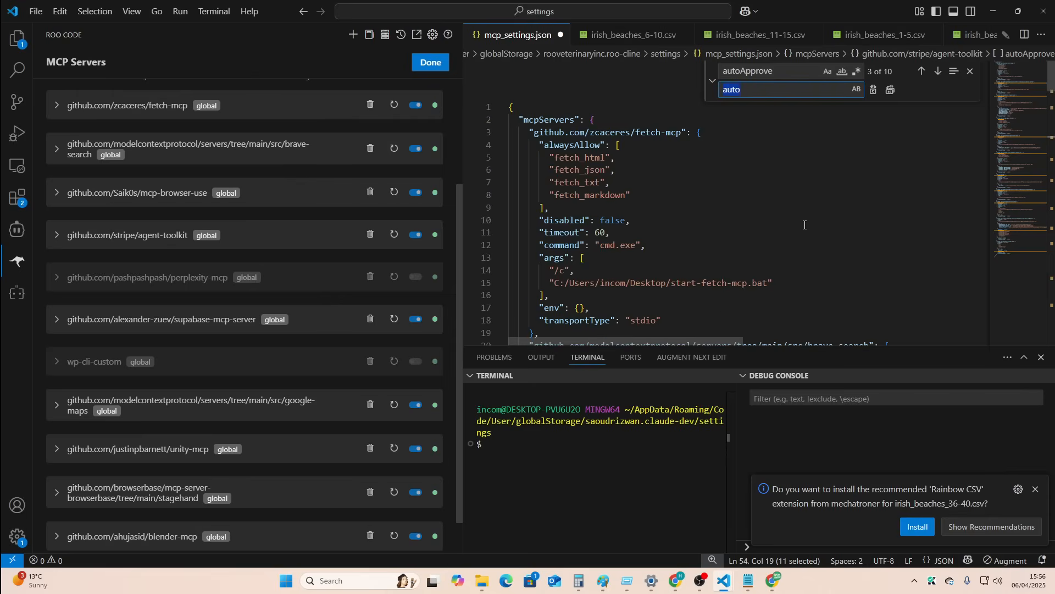
pyautogui.write('alwaysAllow')
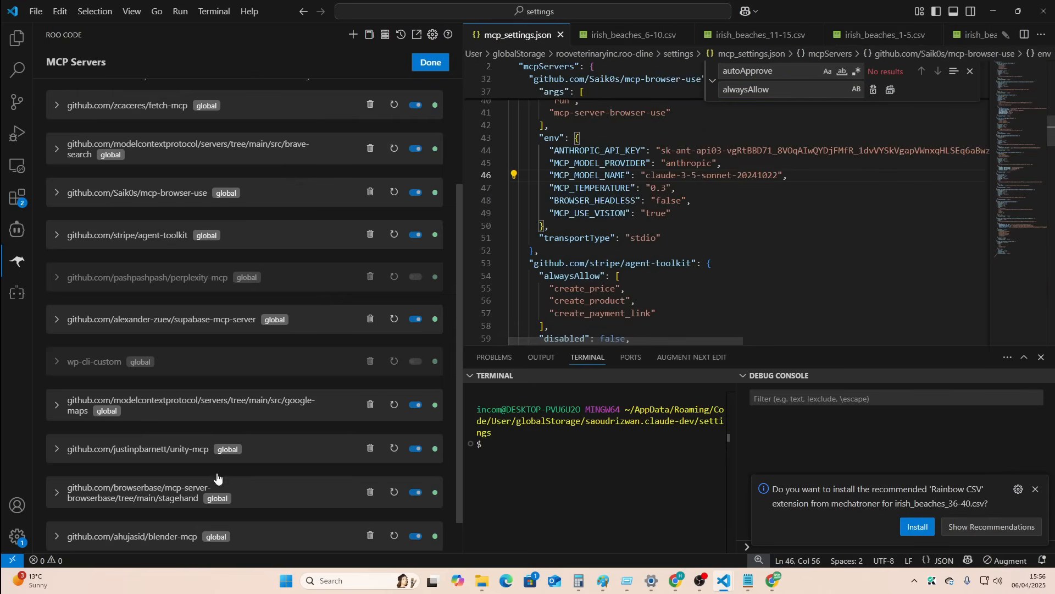
pyautogui.click(430, 62)
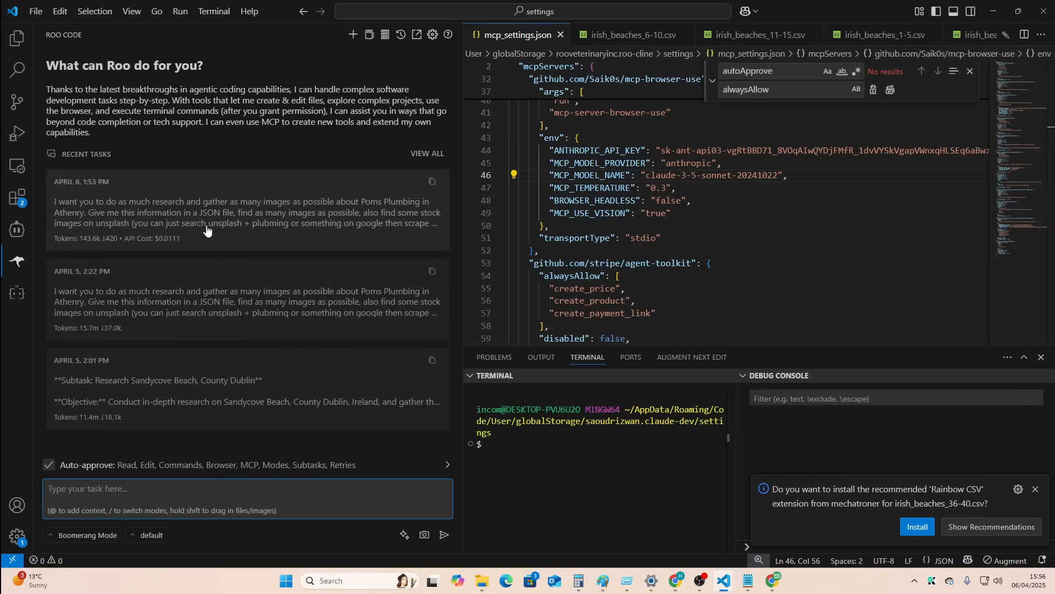
# Switch Roo Code's API provider to Google Gemini and restart the Poms Plumbing research task.
pyautogui.click(207, 223)
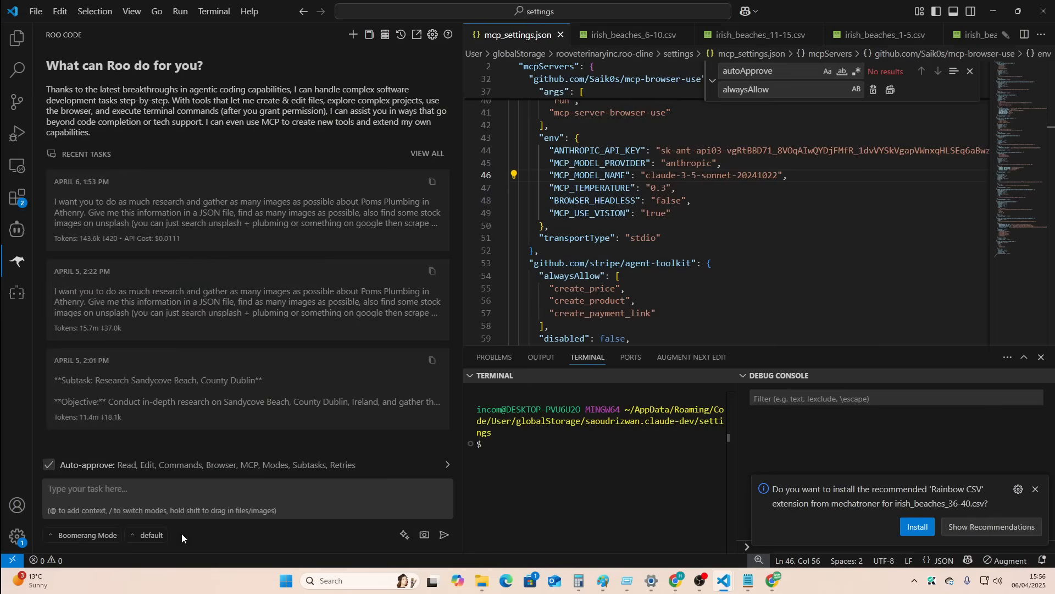
pyautogui.click(433, 34)
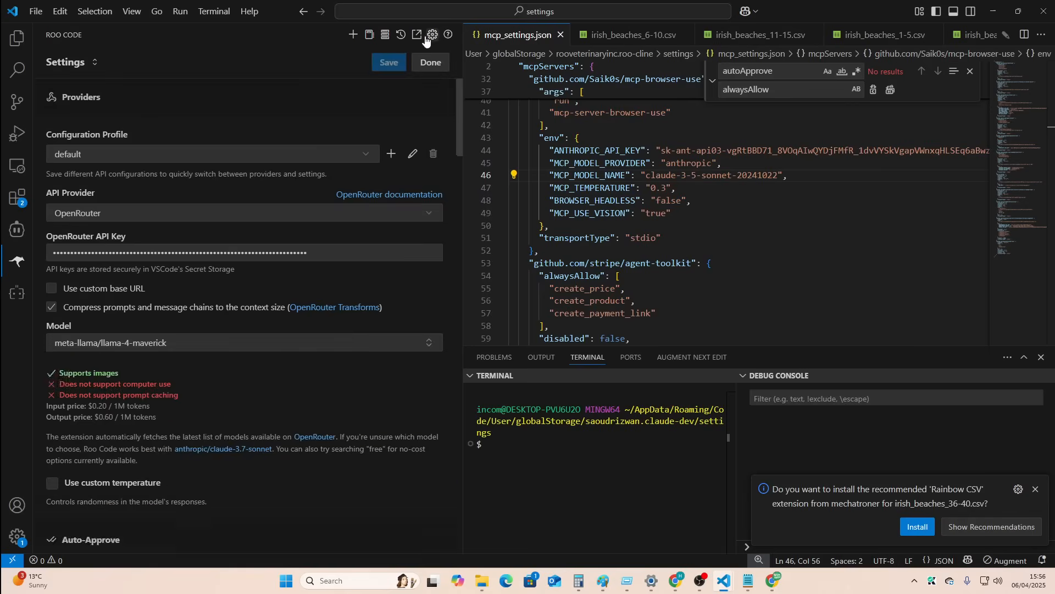
pyautogui.click(241, 213)
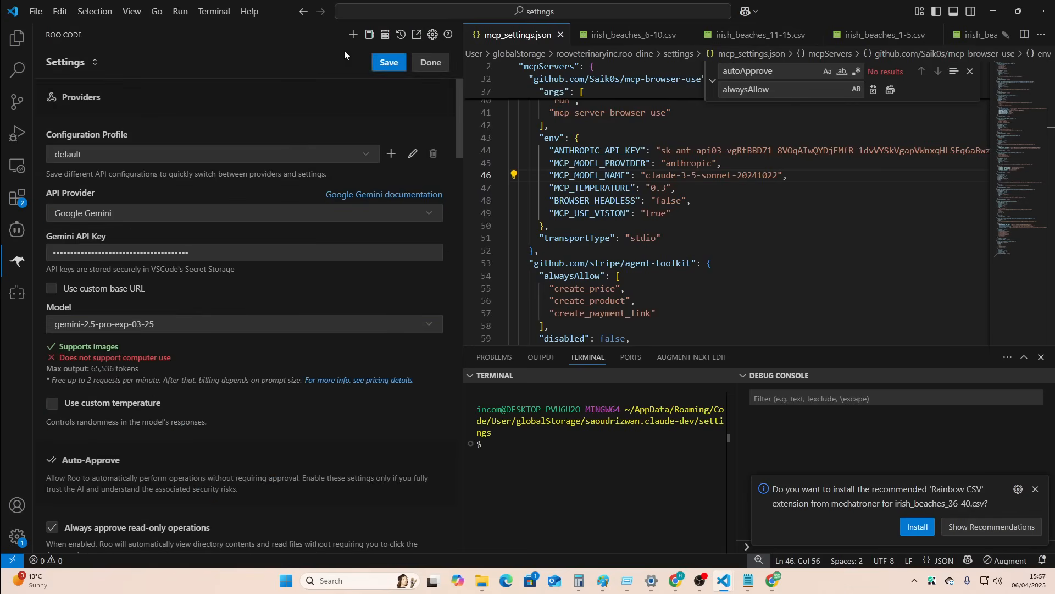
pyautogui.click(430, 62)
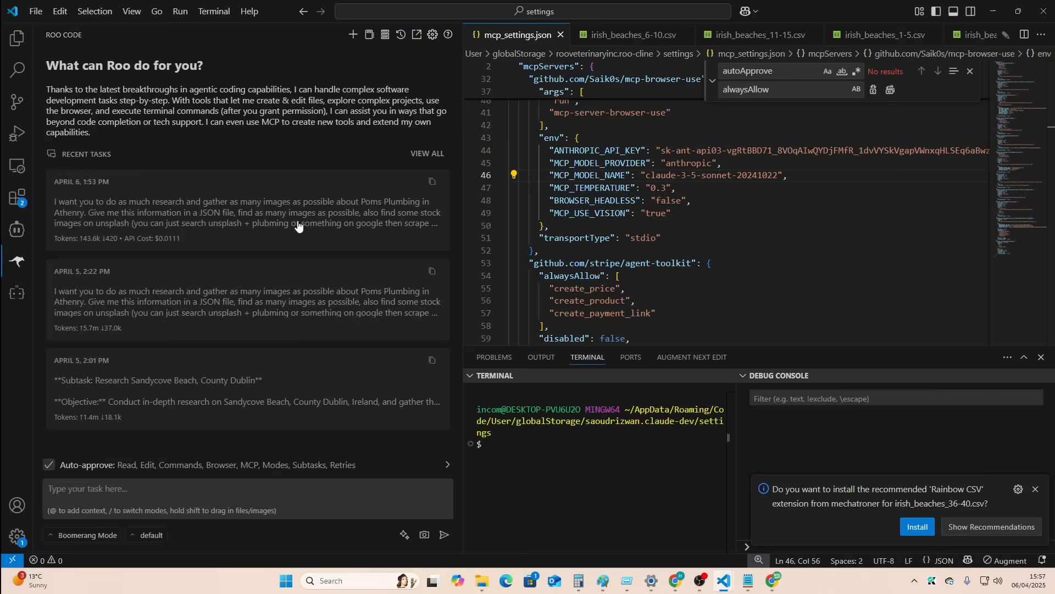
pyautogui.click(242, 212)
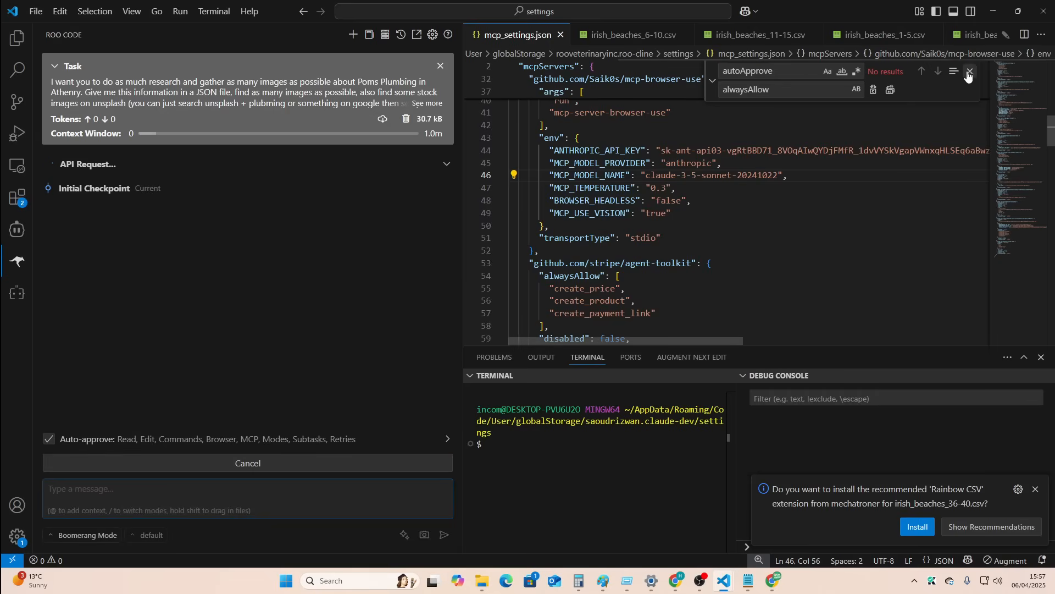
# Always allow maps_search_places and maps_place_details after finding the google-maps entry in mcp_settings.json.
pyautogui.click(969, 71)
pyautogui.write('fetch')
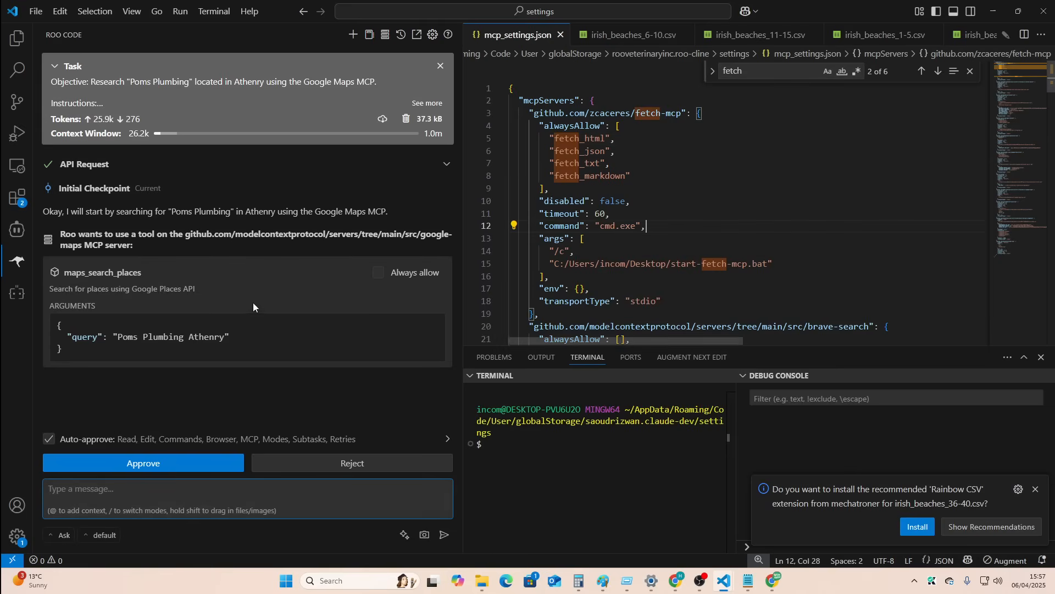
pyautogui.click(378, 272)
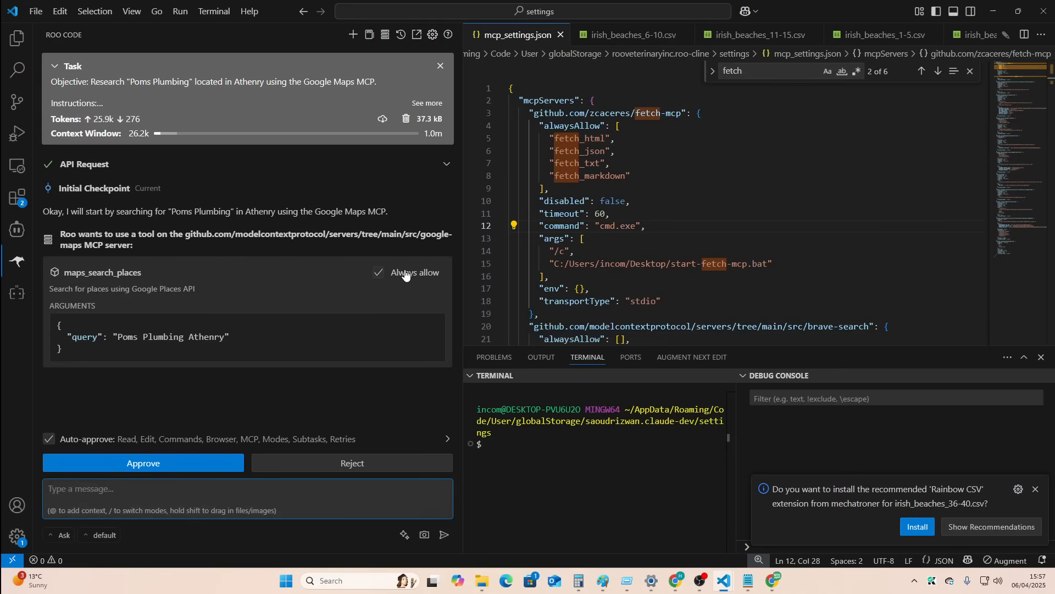
pyautogui.click(143, 463)
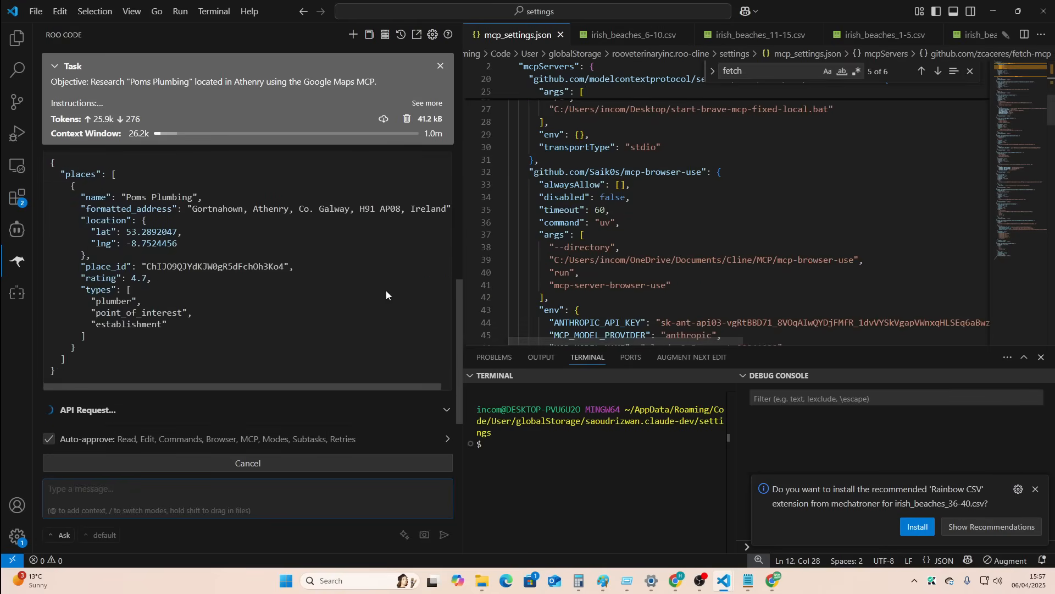
pyautogui.write('googl')
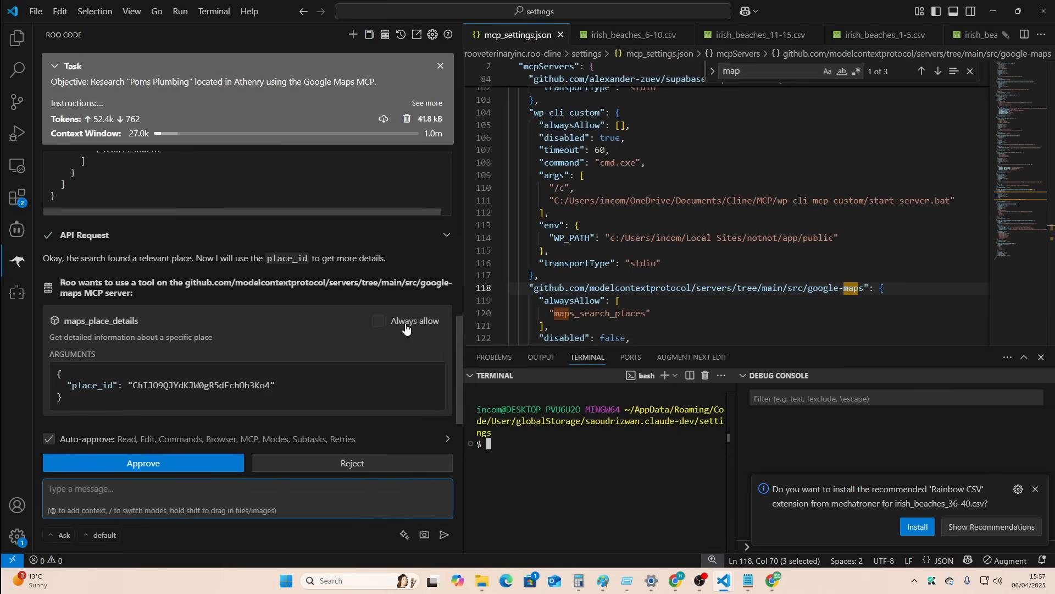
pyautogui.click(143, 462)
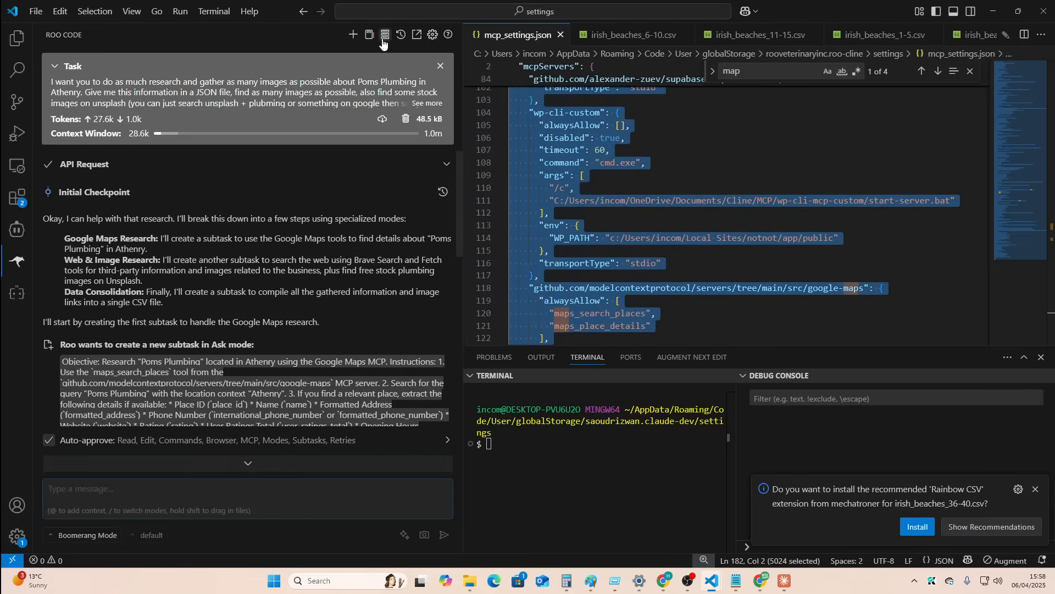
# Open Roo Code's MCP servers overview and expand the servers to browse their tools.
pyautogui.click(385, 34)
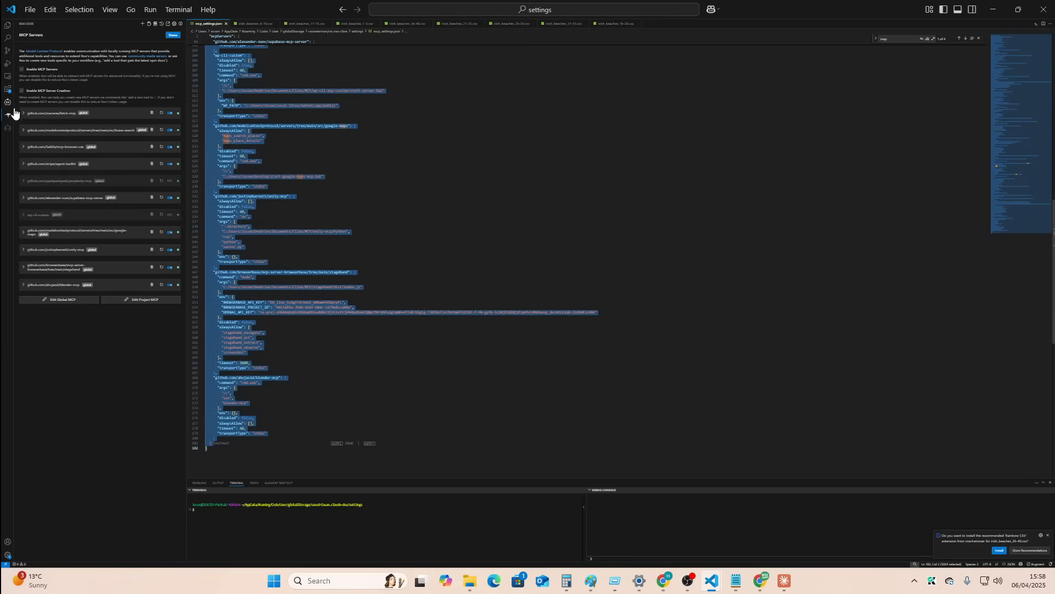
pyautogui.click(22, 115)
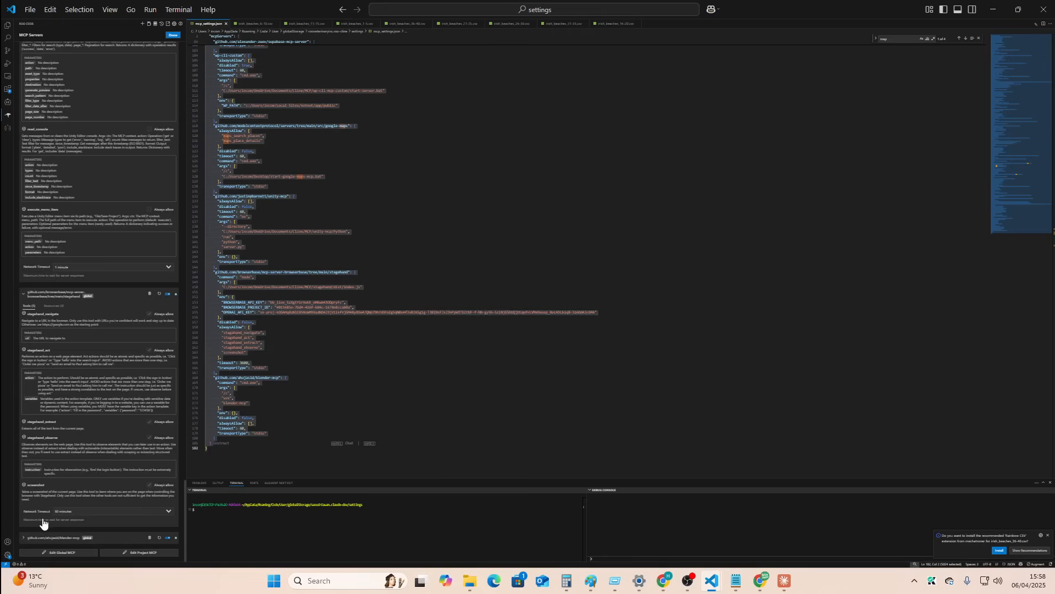
pyautogui.scroll(-3)
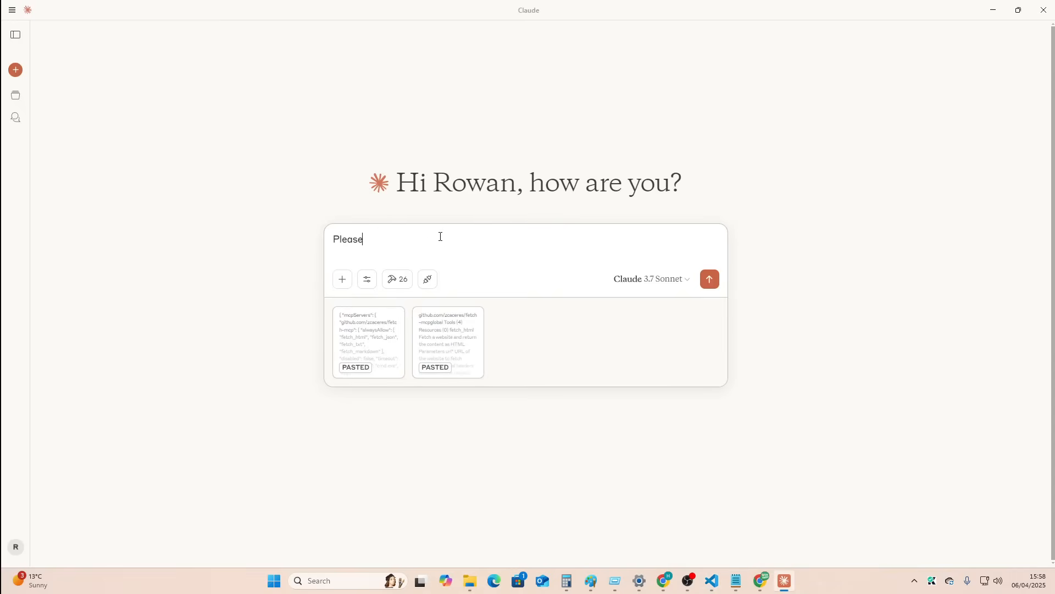
# Ask Claude to add all commands from the second paste to the respective alwaysAllow lists.
pyautogui.write('add all commands from the')
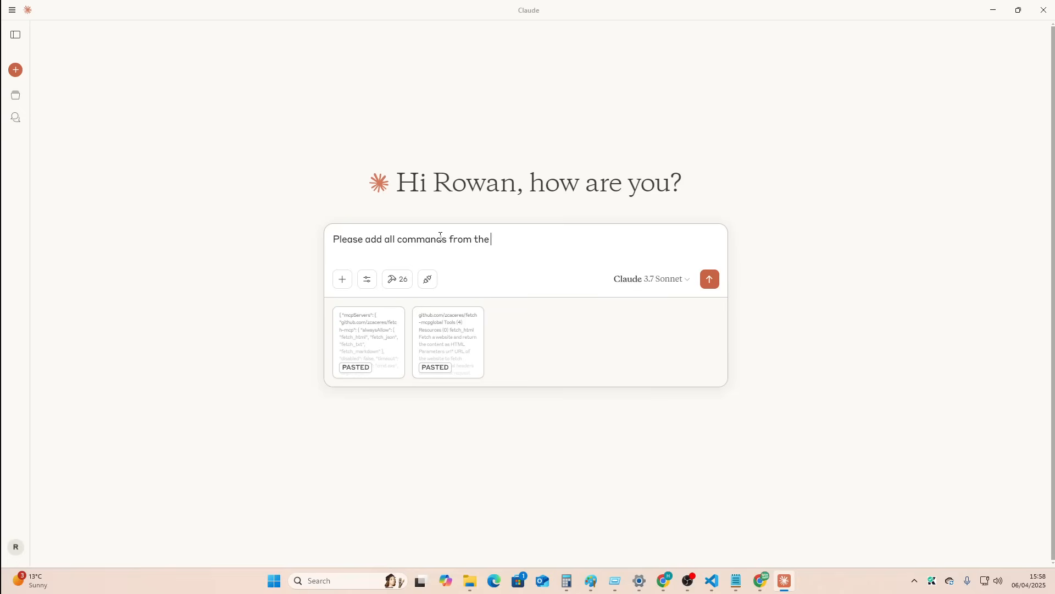
pyautogui.write('second paste to their respe')
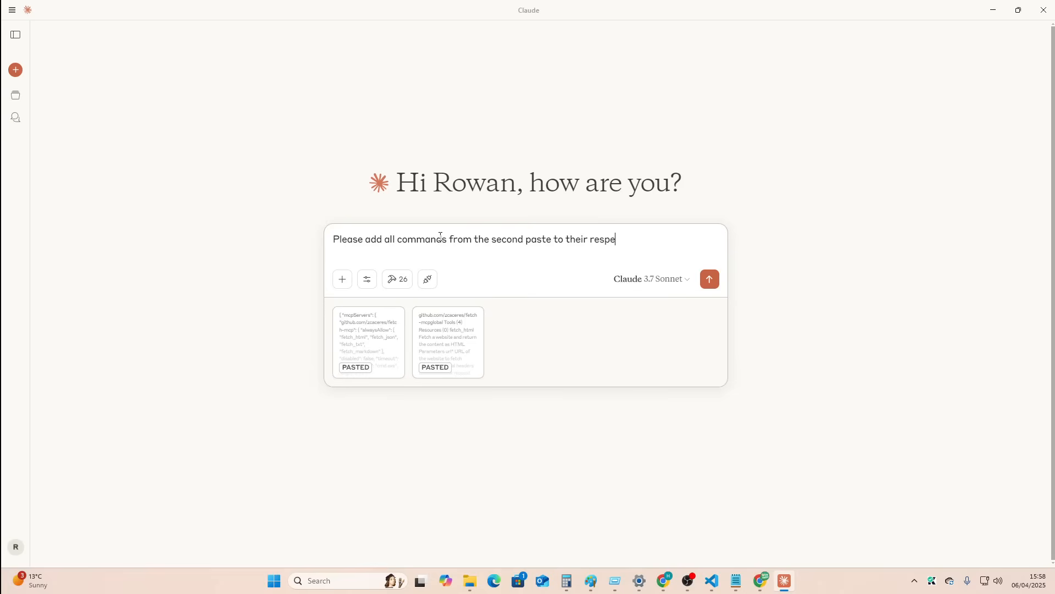
pyautogui.write('ctive alwaysAllow')
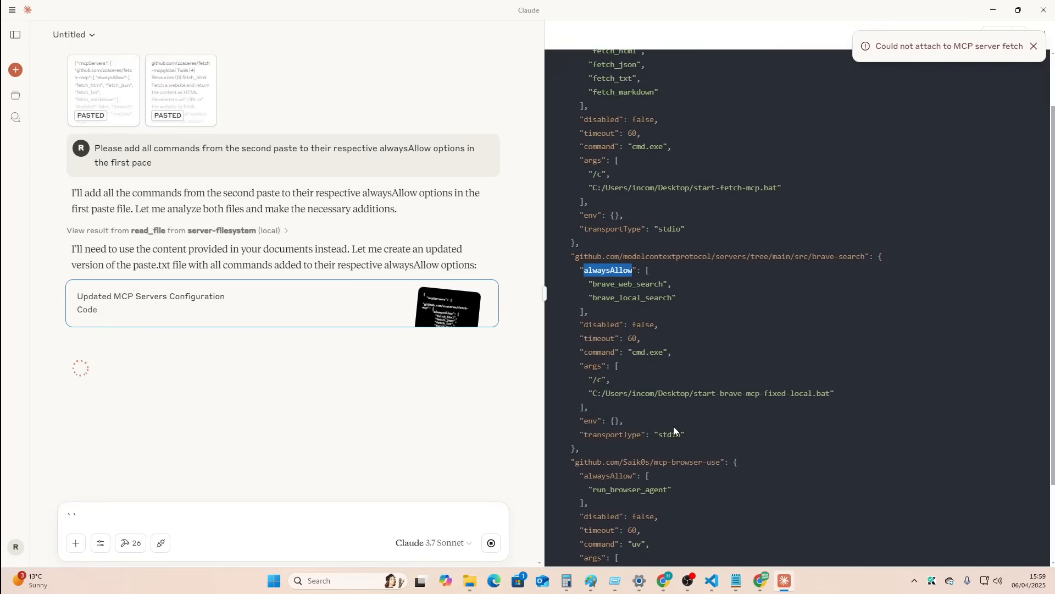
pyautogui.scroll(-3)
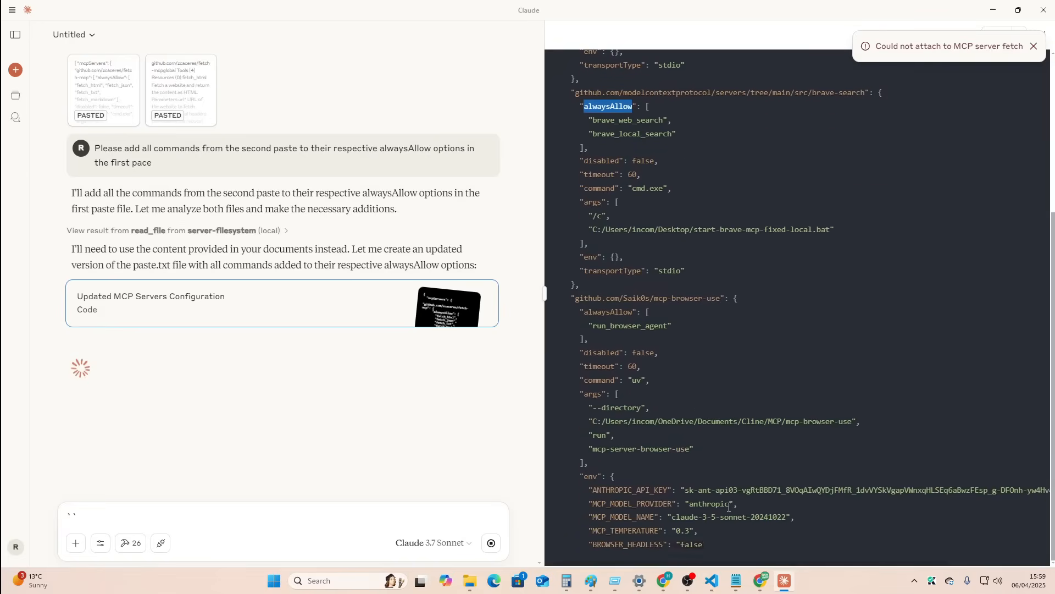
pyautogui.scroll(-3)
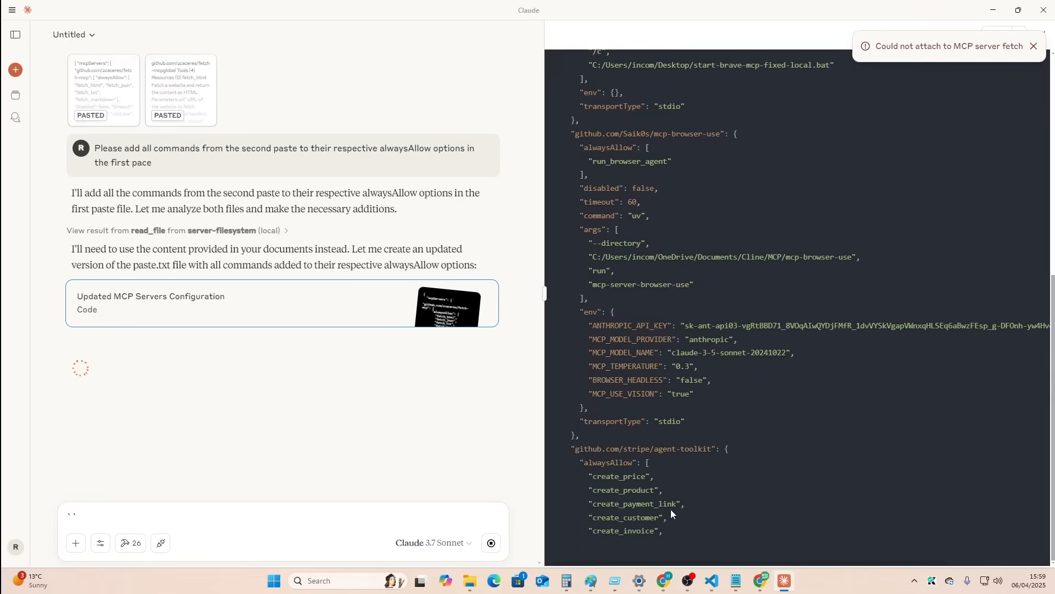
pyautogui.scroll(-3)
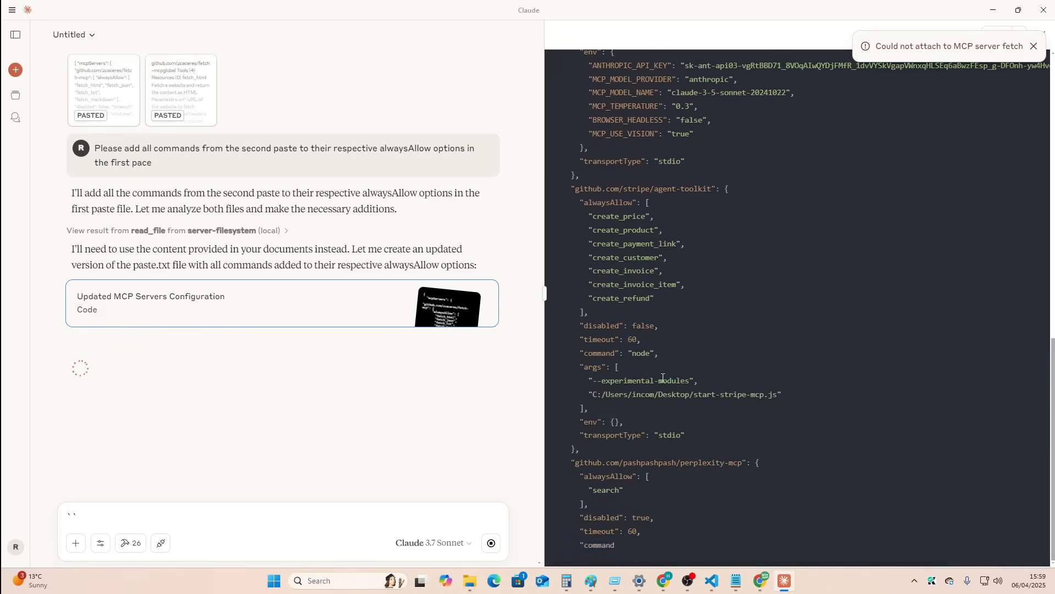
pyautogui.scroll(-3)
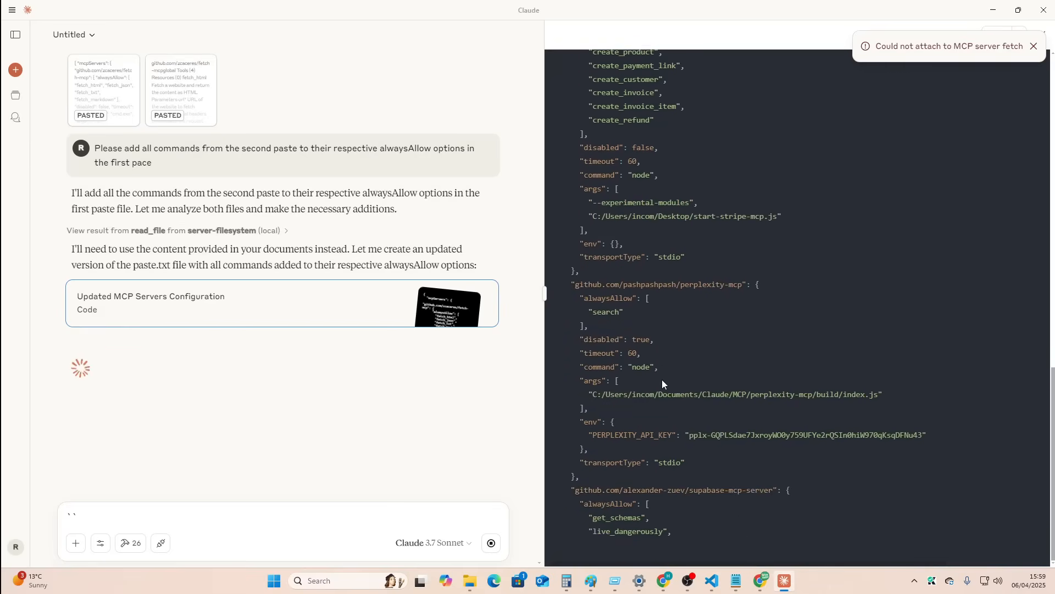
pyautogui.scroll(-3)
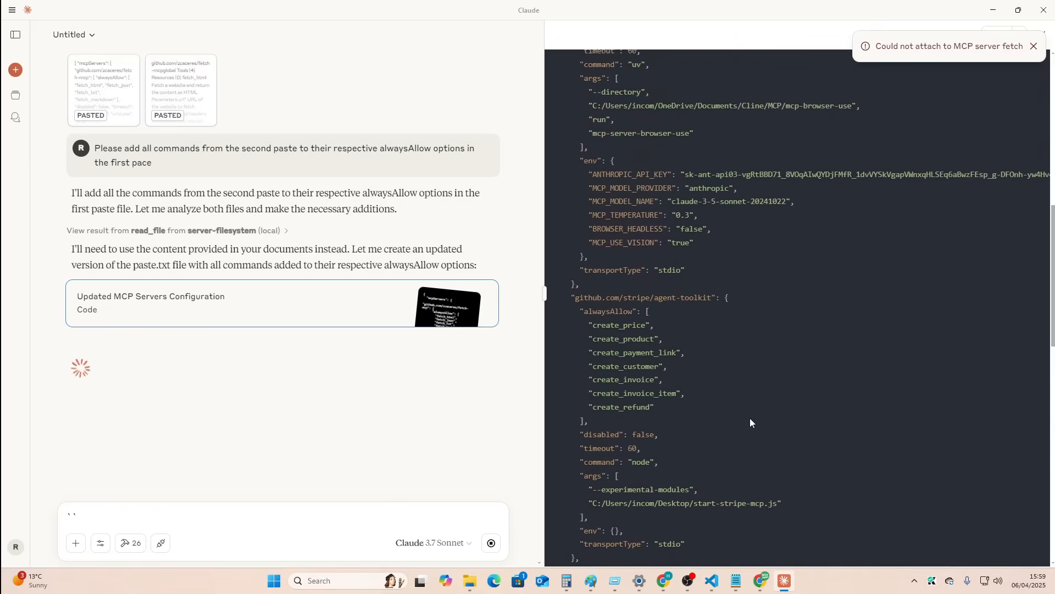
pyautogui.scroll(-3)
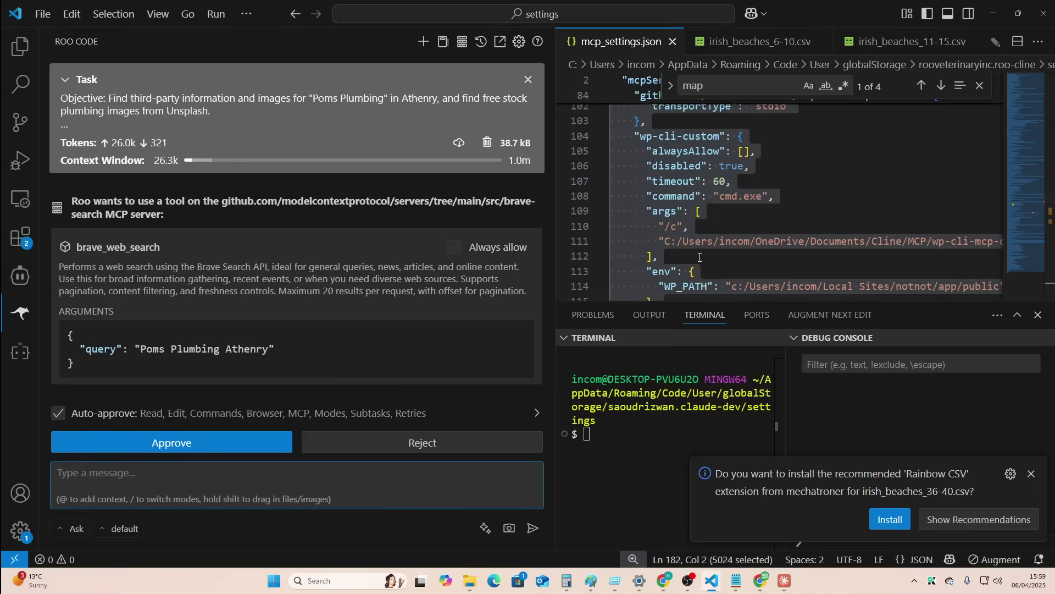
# Copy the finished MCP servers config from Claude and review mcp_settings.json's final lines.
pyautogui.click(941, 85)
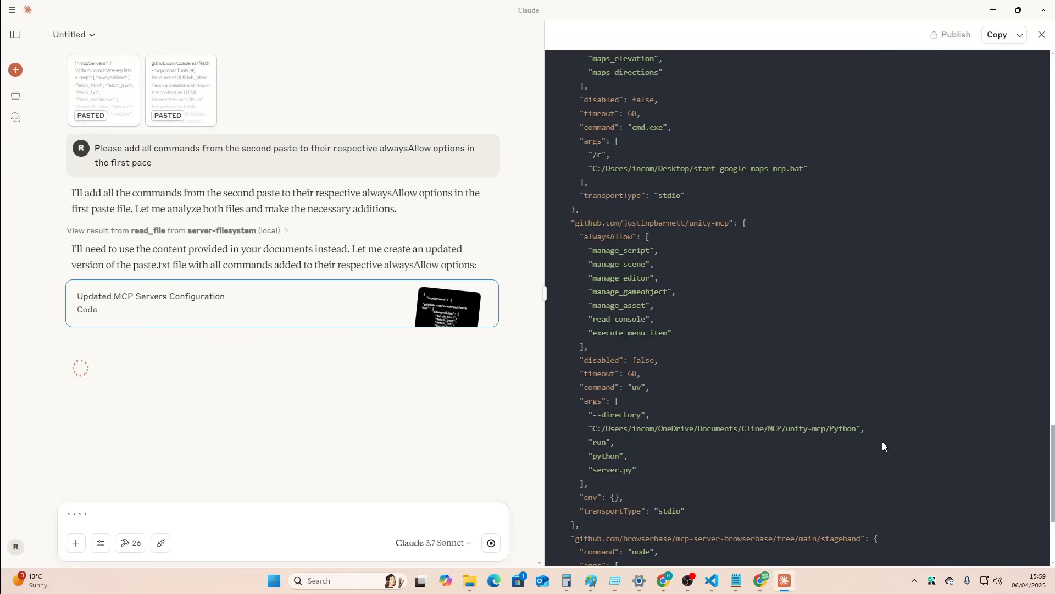
pyautogui.scroll(-3)
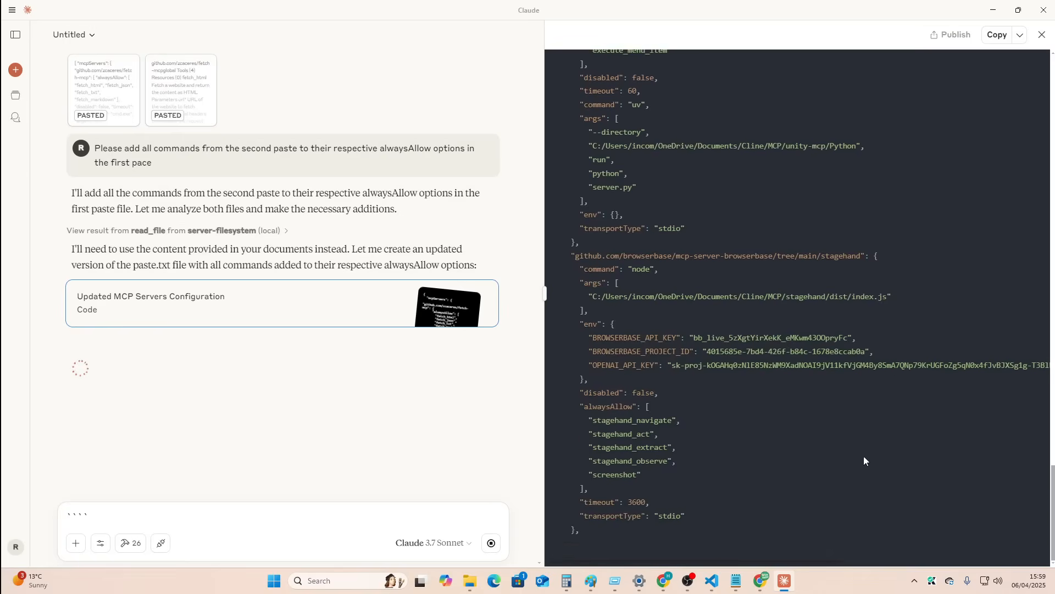
pyautogui.scroll(-3)
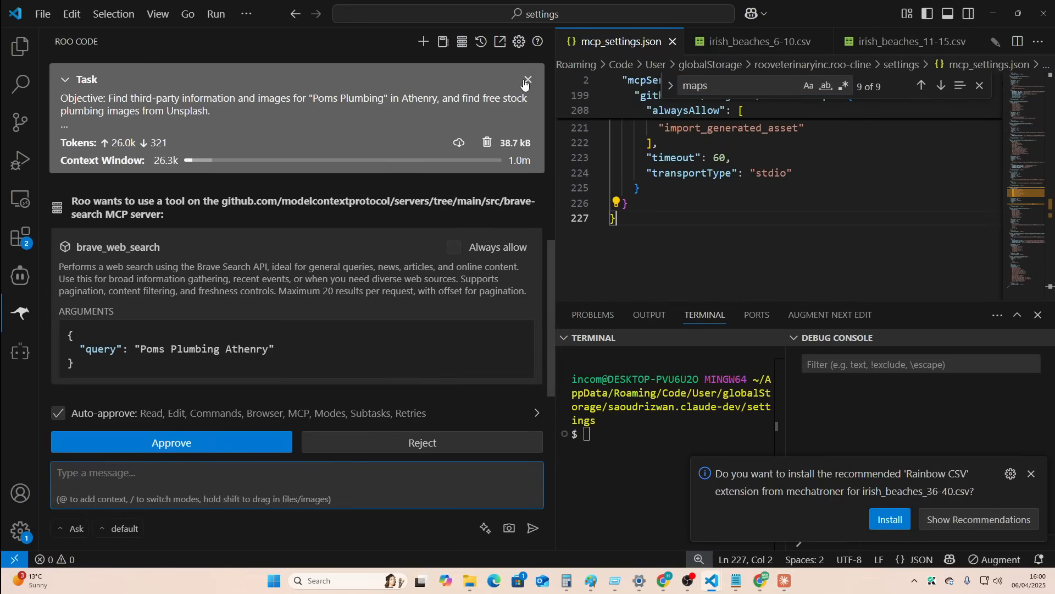
pyautogui.moveTo(228, 447)
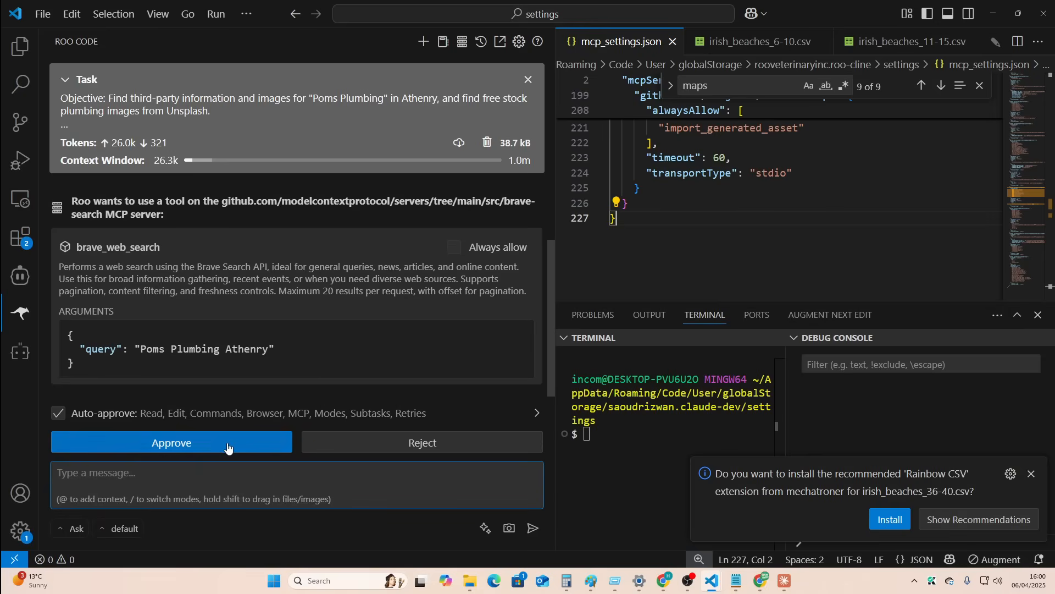
# Approve Roo's brave_web_search request for Poms Plumbing and bring up the window switcher.
pyautogui.click(171, 443)
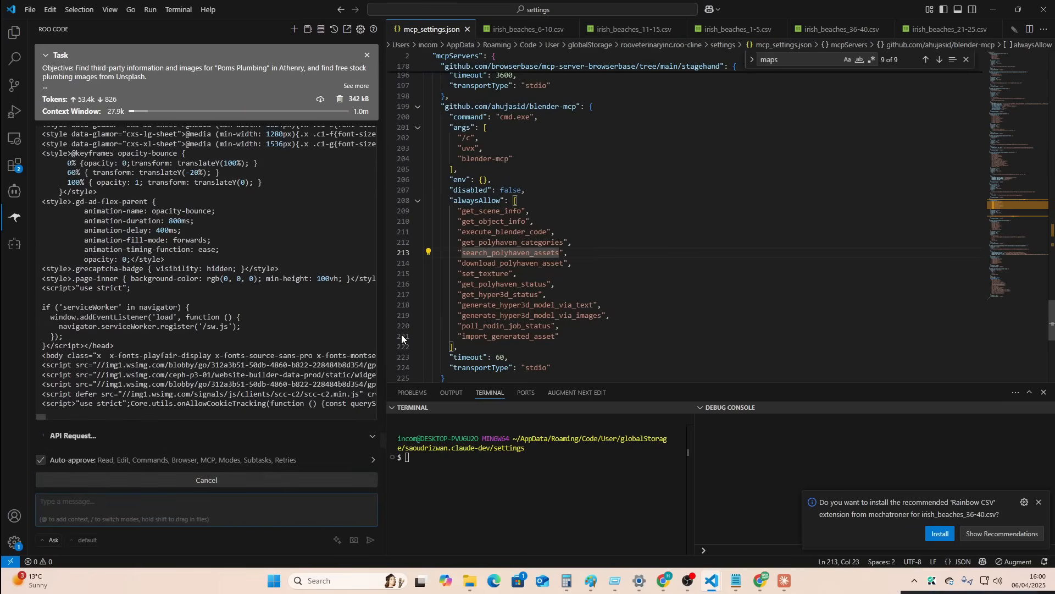
pyautogui.press('alt+tab')
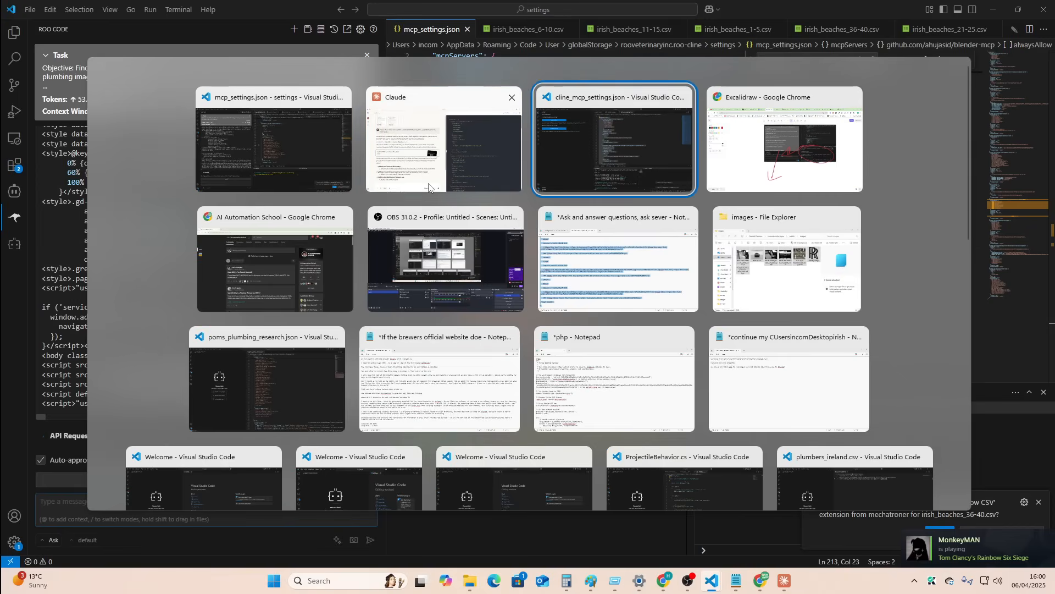
# Handwrite 'expo +' in red beneath the Blender + unity → 3d games notes in Excalidraw.
pyautogui.click(785, 139)
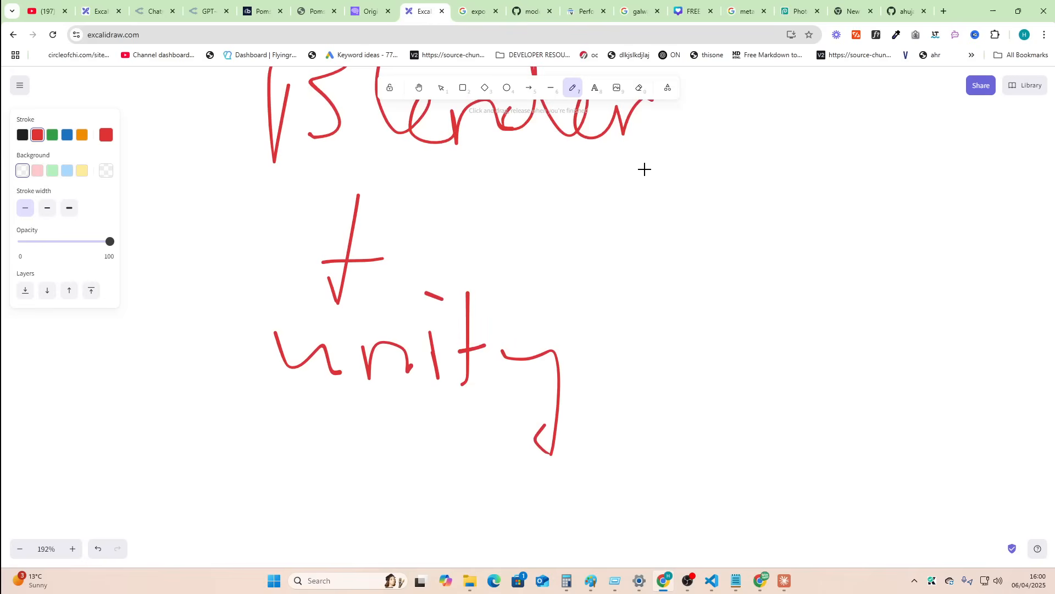
pyautogui.moveTo(644, 170); pyautogui.dragTo(967, 276)
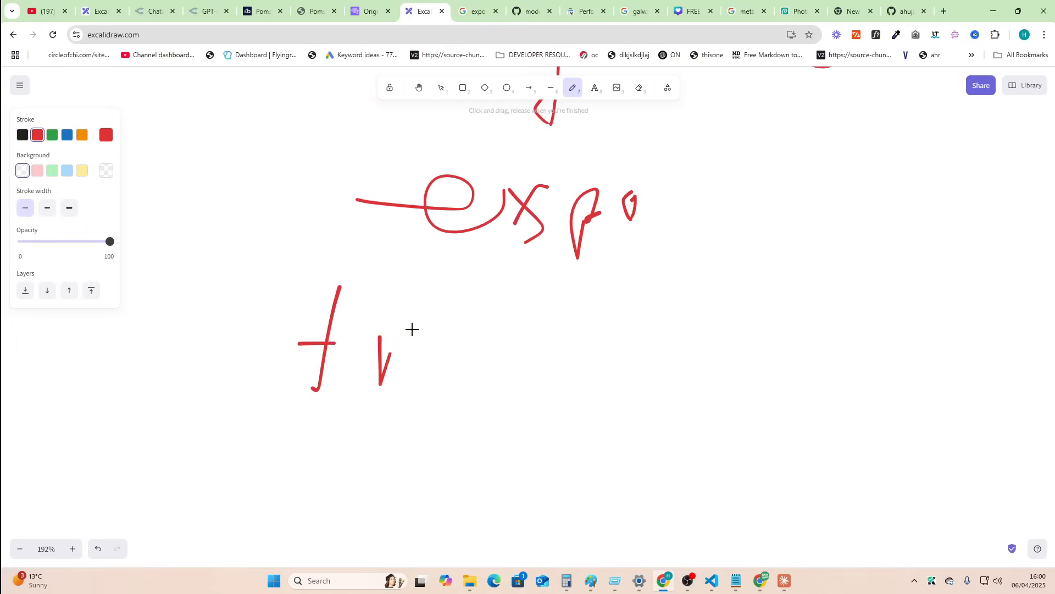
pyautogui.moveTo(377, 364); pyautogui.dragTo(573, 329)
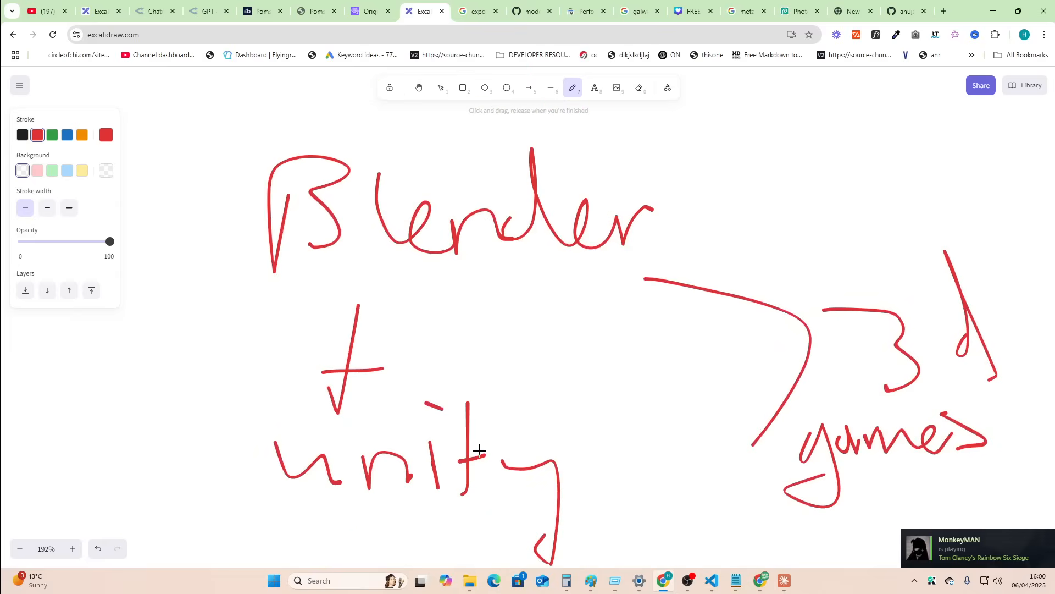
pyautogui.scroll(-3)
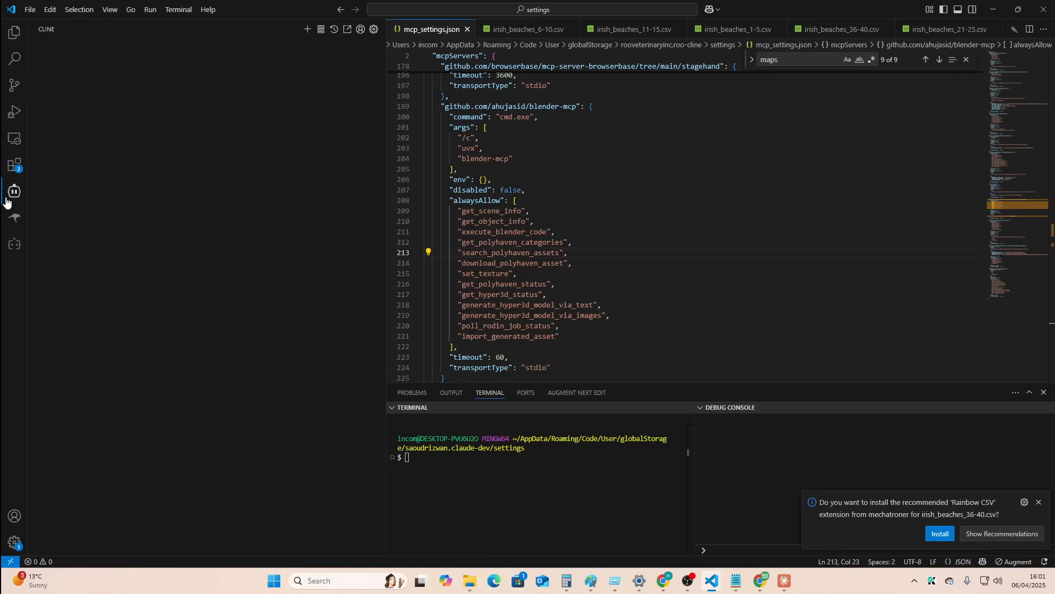
# Open the Cline panel to show the earlier fetch-mcp setup task with Resume Task.
pyautogui.click(13, 192)
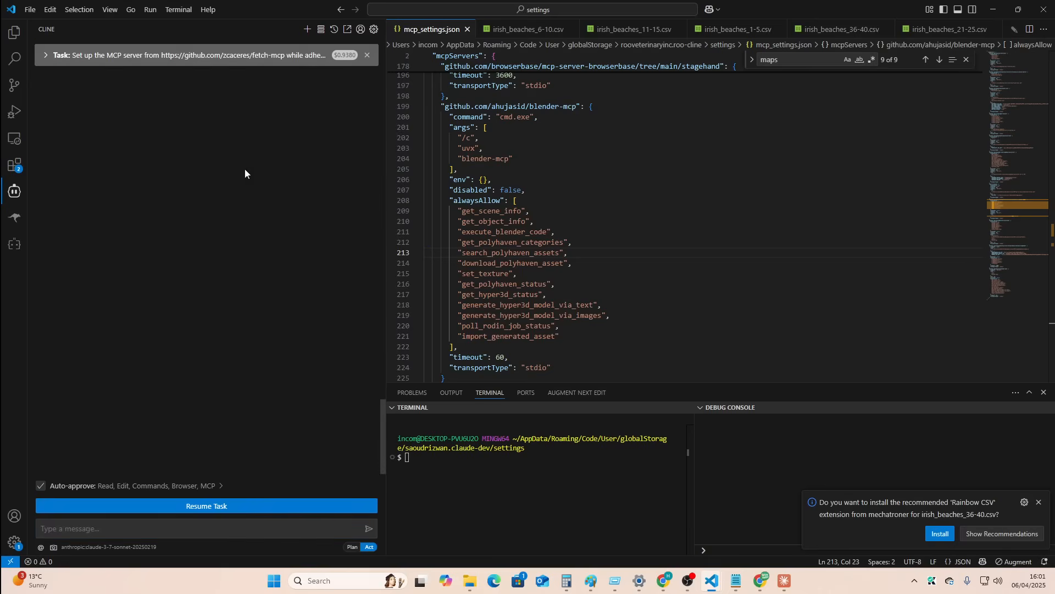